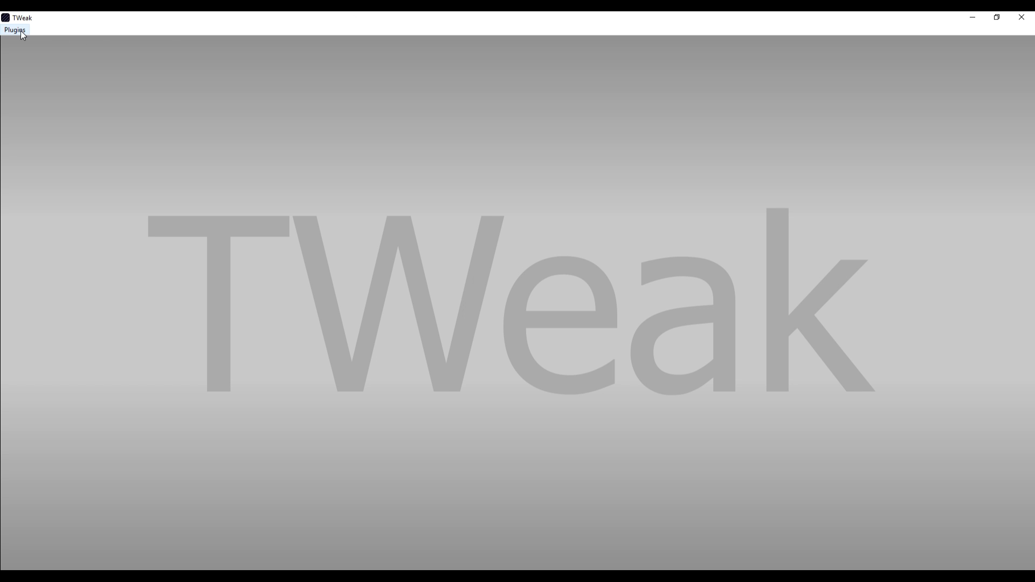
Launch the Terry terrain editor from TWeak's Plugins list
{"action": "left_click", "coordinate": [14, 30]}
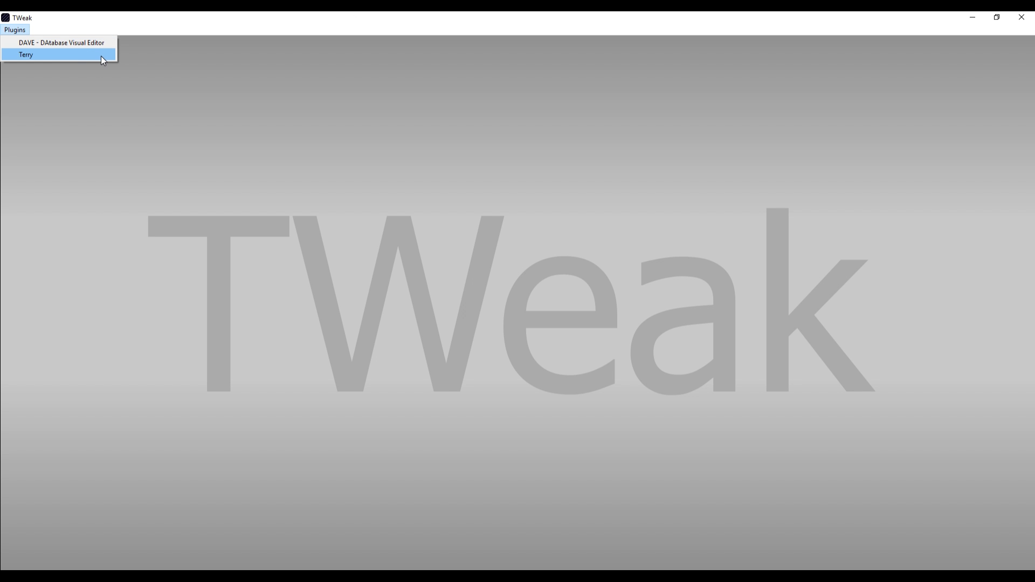
{"action": "mouse_move", "coordinate": [104, 59]}
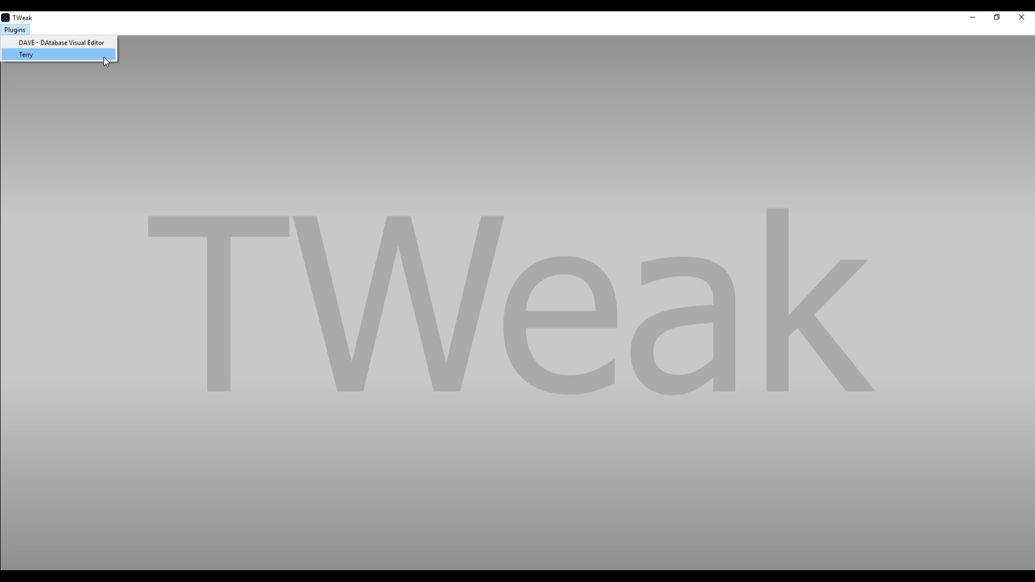
{"action": "left_click", "coordinate": [26, 54]}
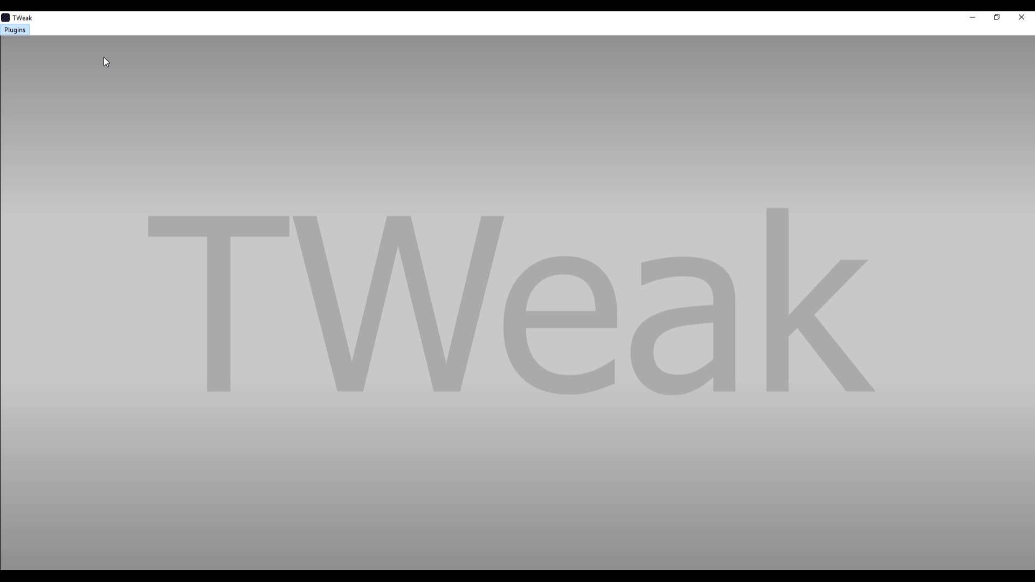
{"action": "mouse_move", "coordinate": [526, 211]}
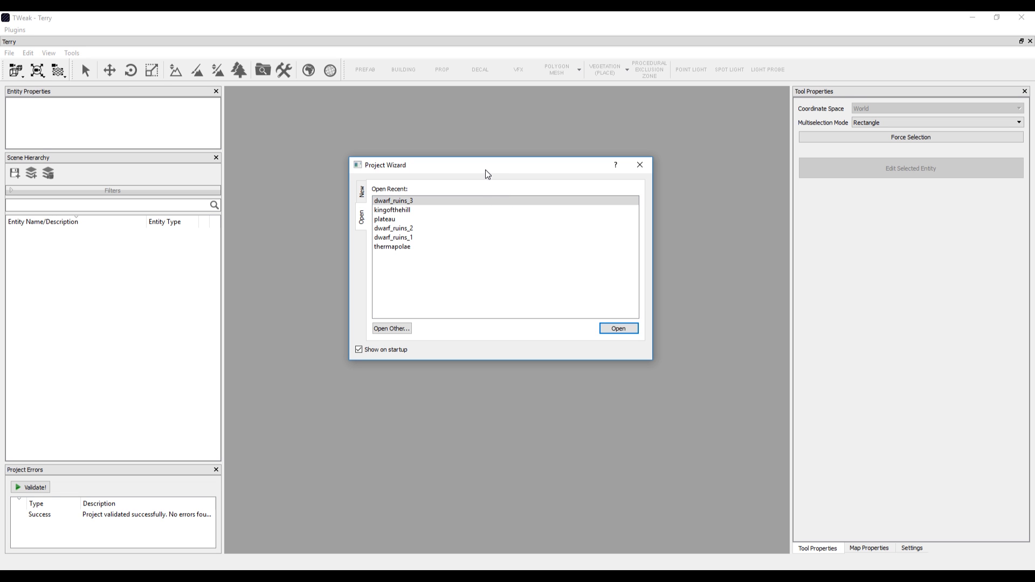
Select dwarf_ruins_3 under Open Recent in the Project Wizard and open it
{"action": "left_click", "coordinate": [393, 201]}
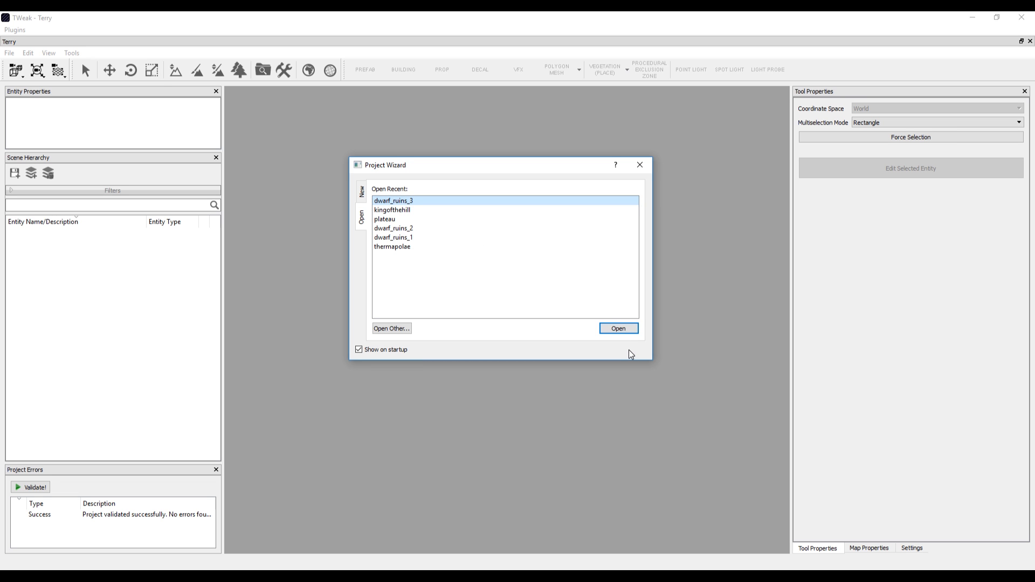
{"action": "left_click", "coordinate": [617, 329]}
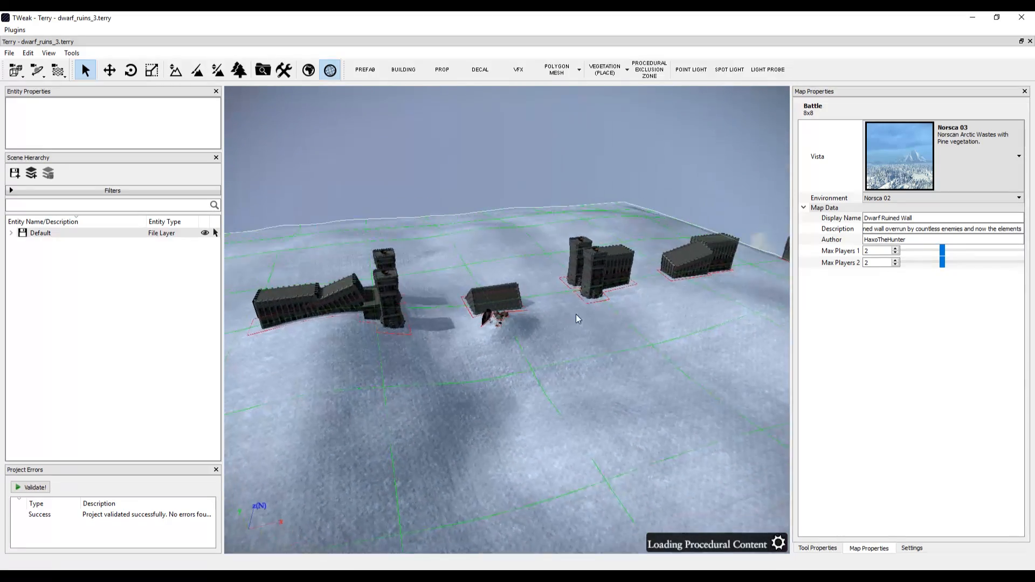
Orbit around the ruined walls and enable the full environment lighting preview
{"action": "left_click_drag", "start_coordinate": [575, 317], "coordinate": [608, 311]}
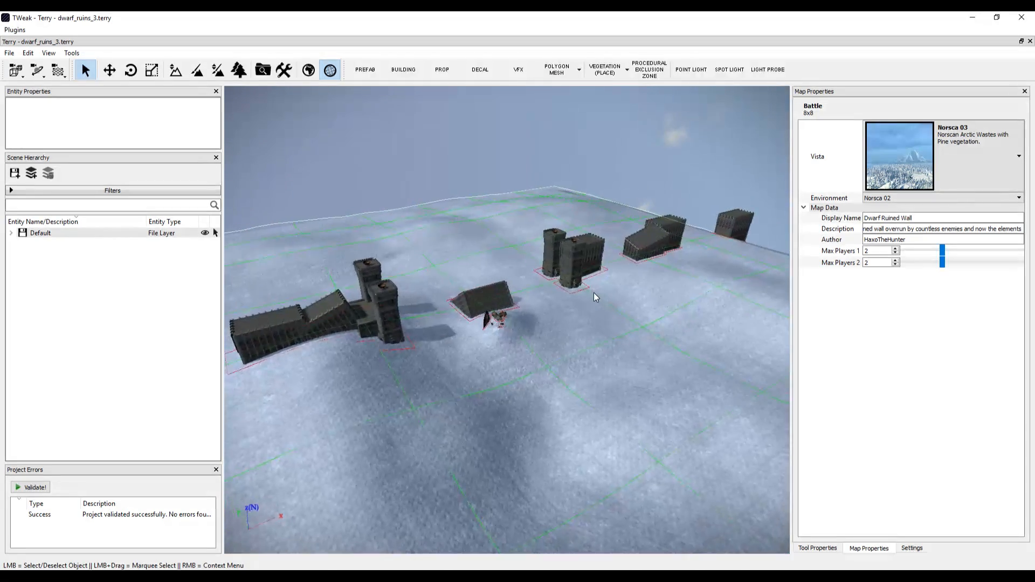
{"action": "left_click", "coordinate": [308, 71]}
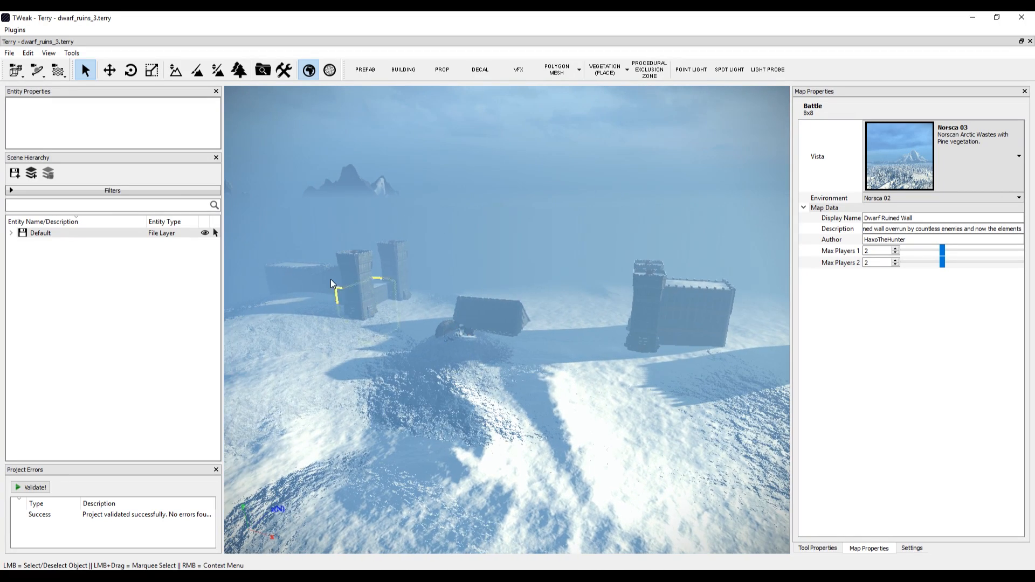
Create a new map via File > New with the Bretonnia 01 environment
{"action": "left_click", "coordinate": [9, 52]}
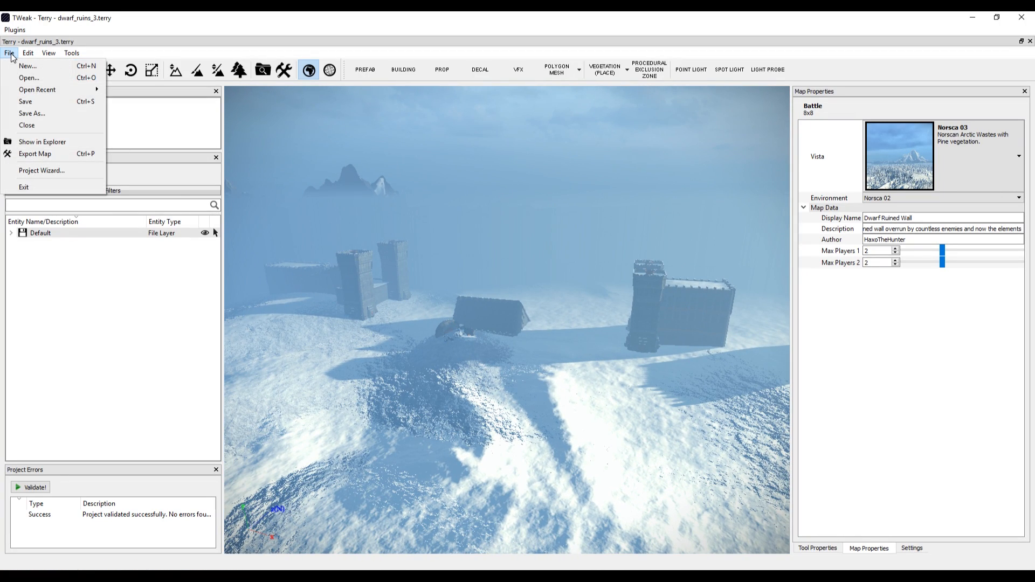
{"action": "mouse_move", "coordinate": [27, 65]}
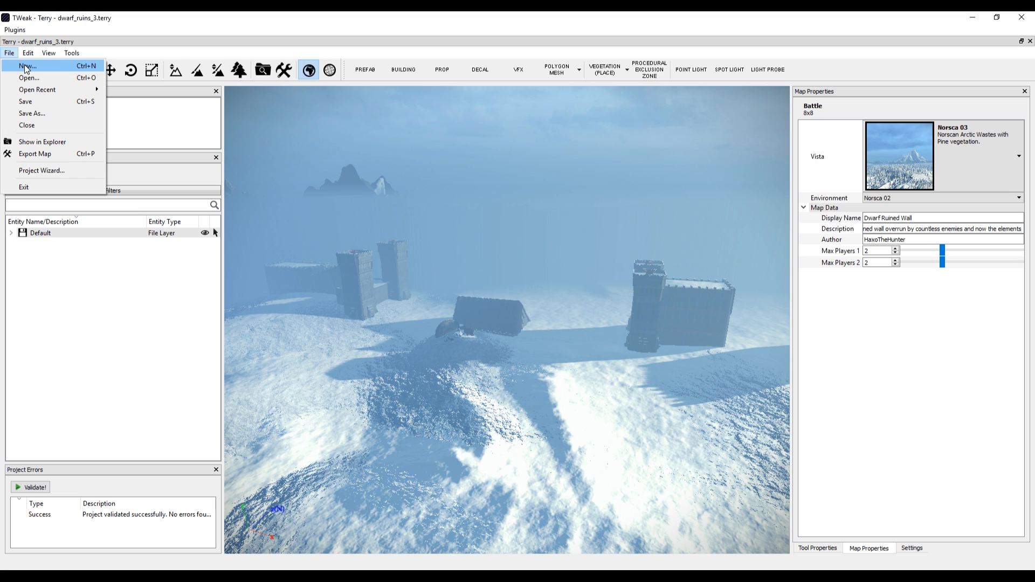
{"action": "left_click", "coordinate": [27, 66]}
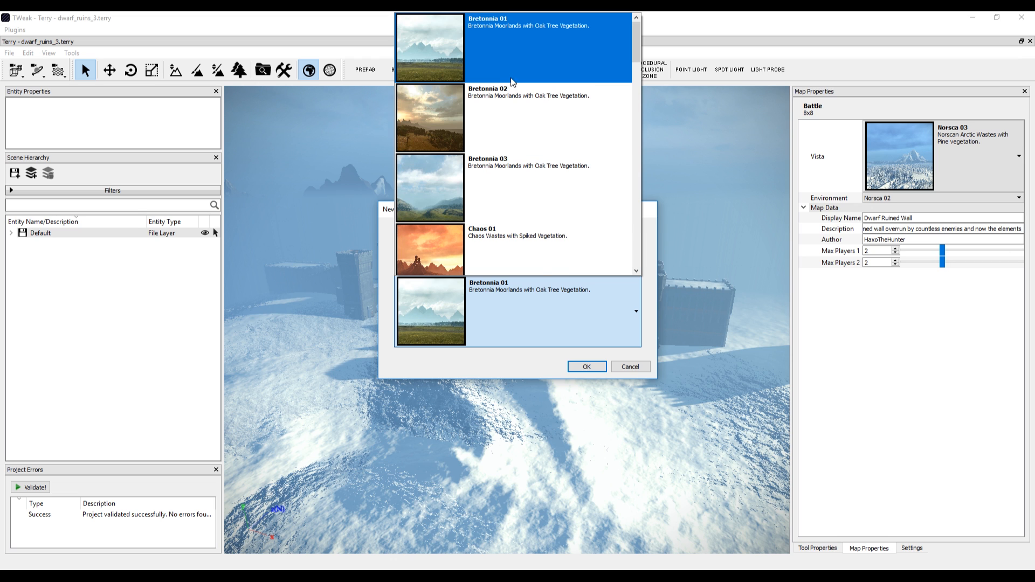
{"action": "left_click", "coordinate": [586, 367]}
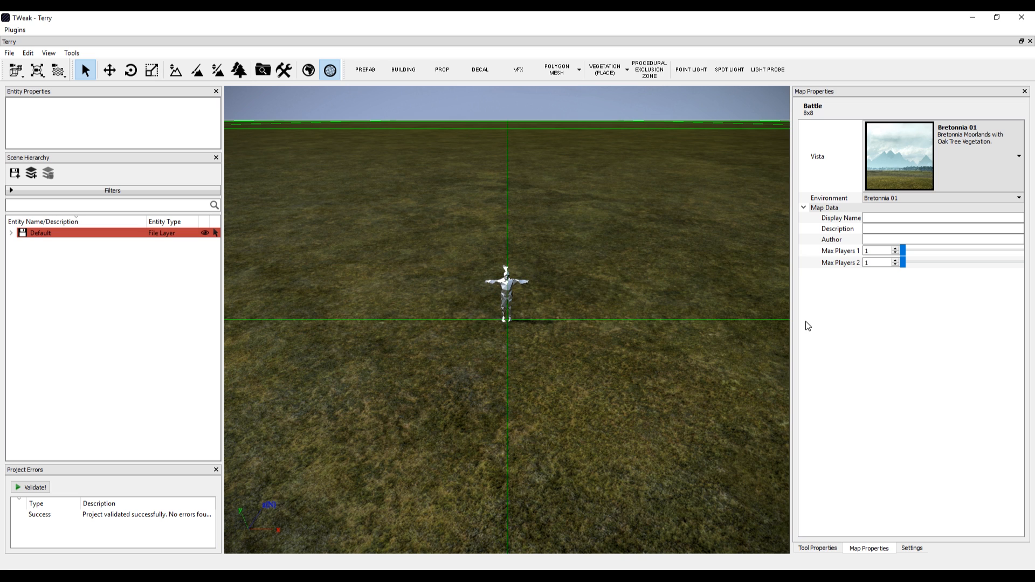
{"action": "mouse_move", "coordinate": [517, 298]}
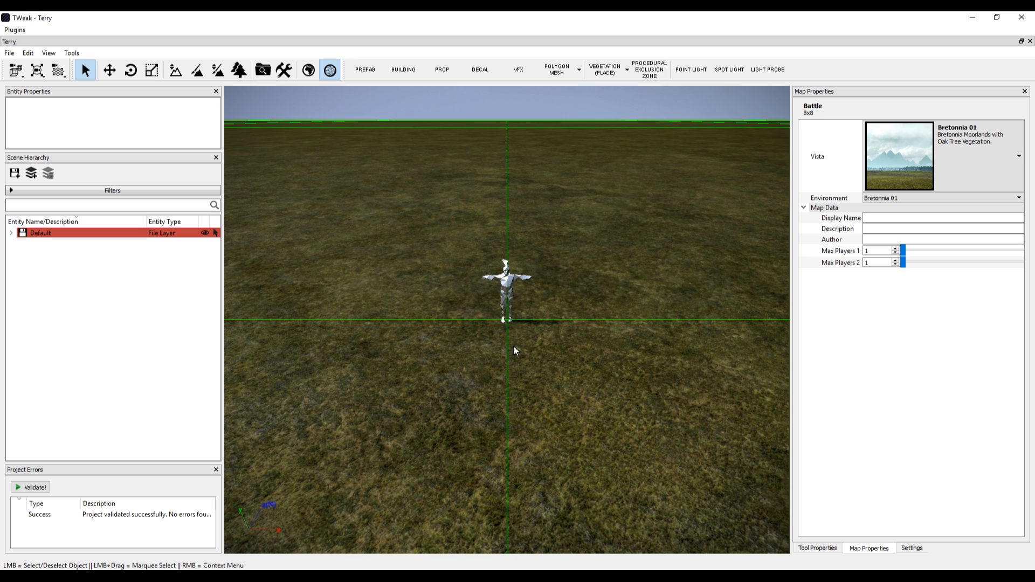
{"action": "left_click", "coordinate": [506, 274]}
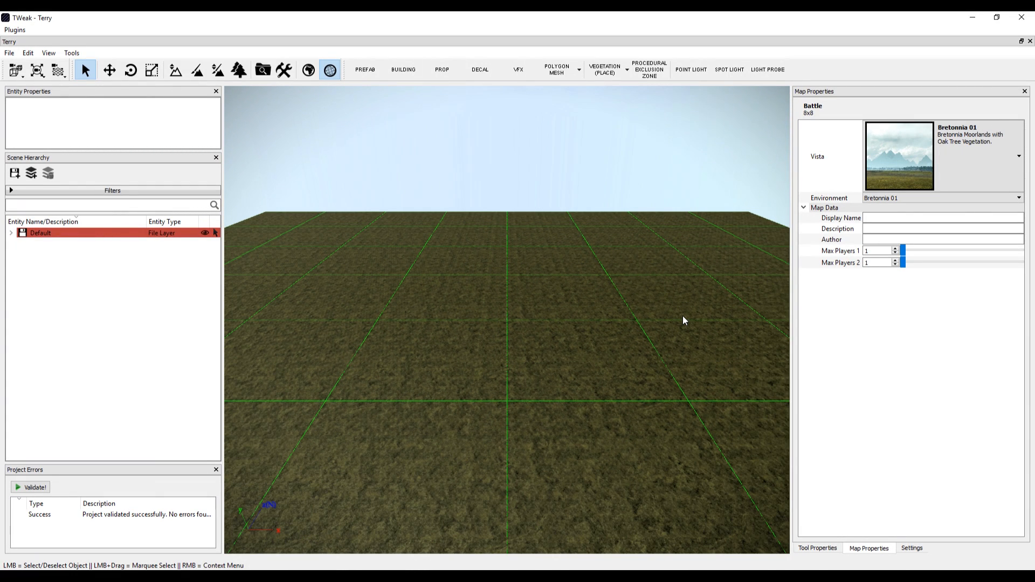
{"action": "left_click", "coordinate": [175, 70]}
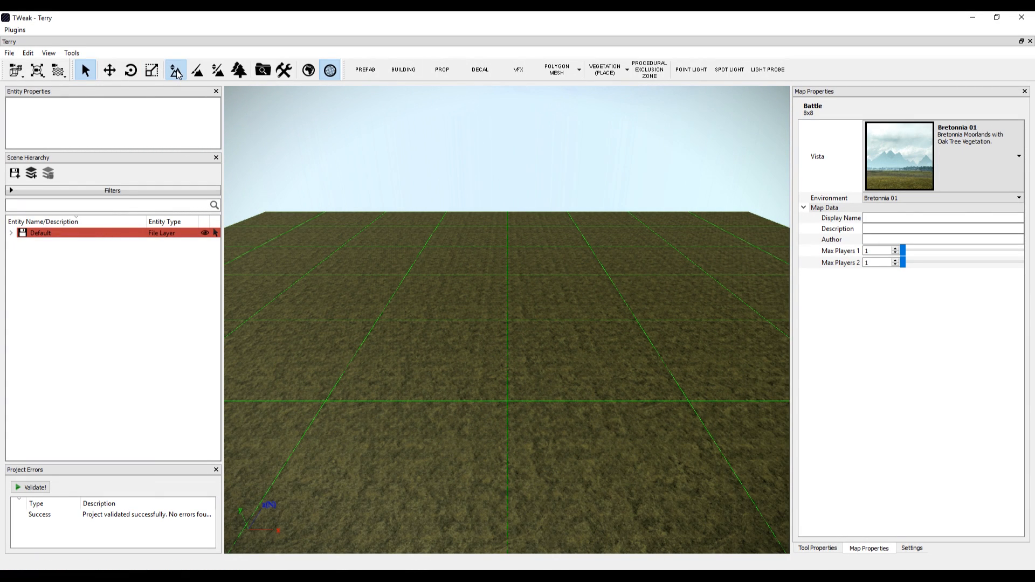
Paint raised ground with the height tool's Add brush, then set it to Subtract
{"action": "left_click", "coordinate": [177, 70]}
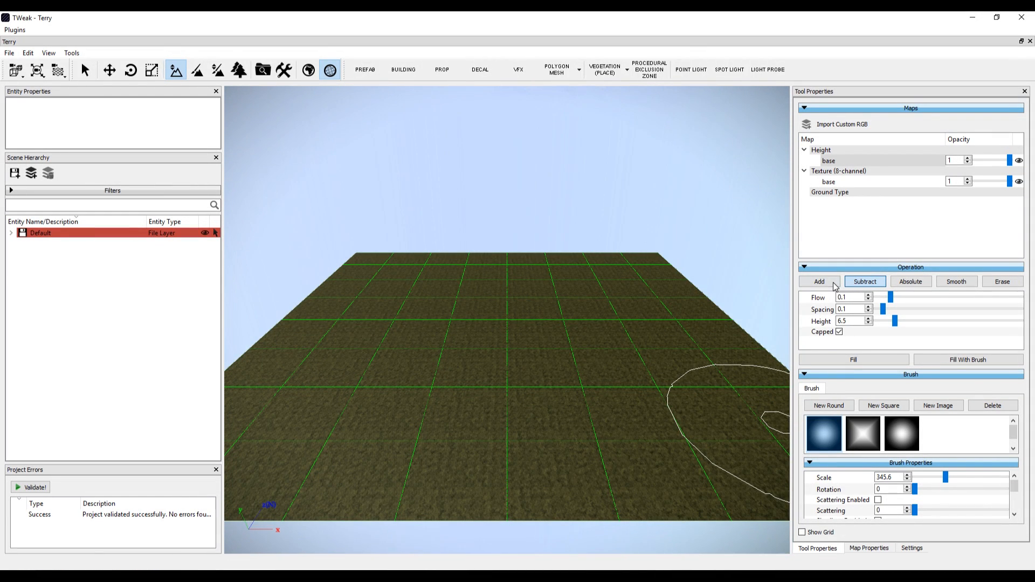
{"action": "left_click", "coordinate": [820, 282]}
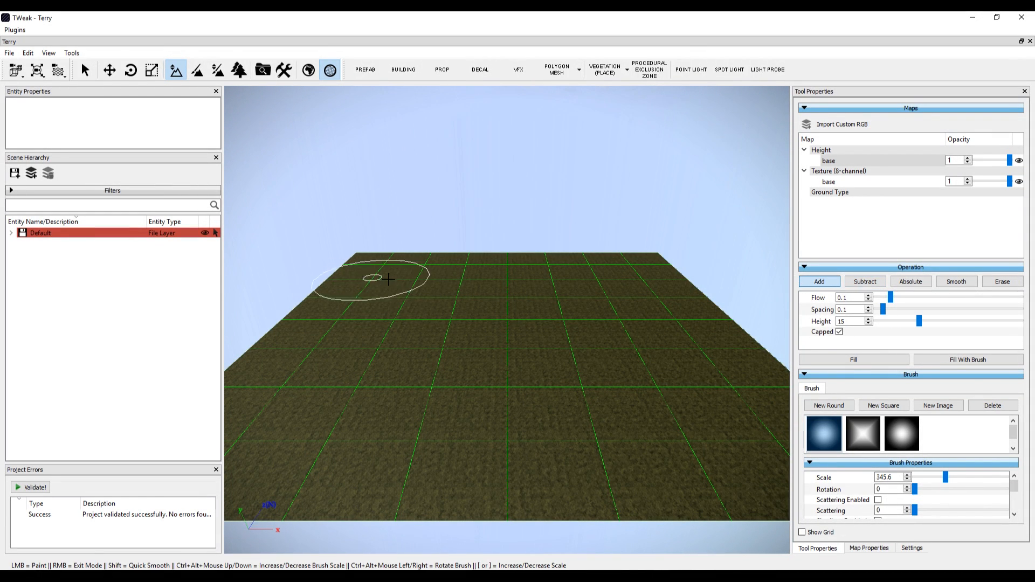
{"action": "left_click", "coordinate": [462, 403]}
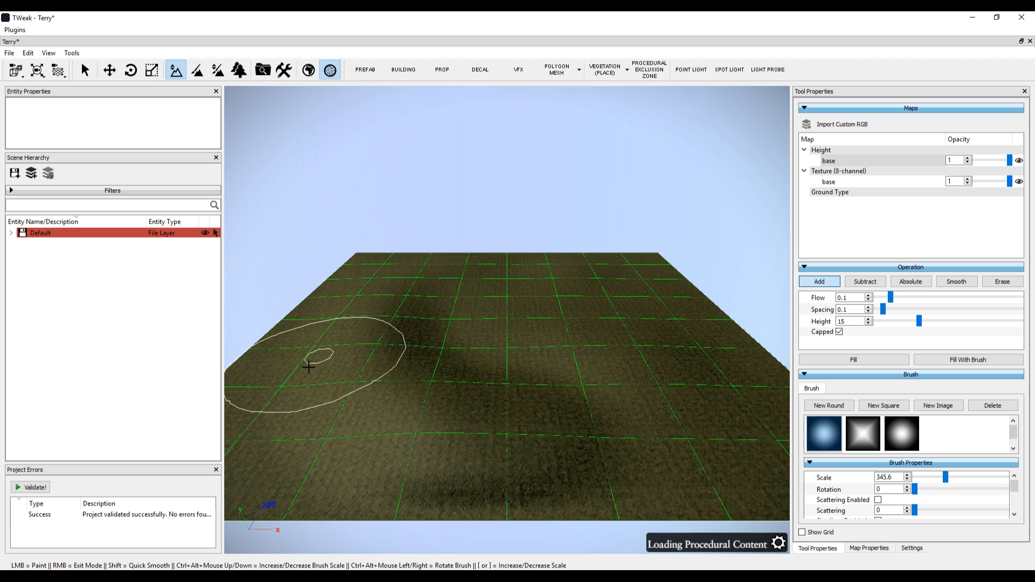
{"action": "mouse_move", "coordinate": [611, 363]}
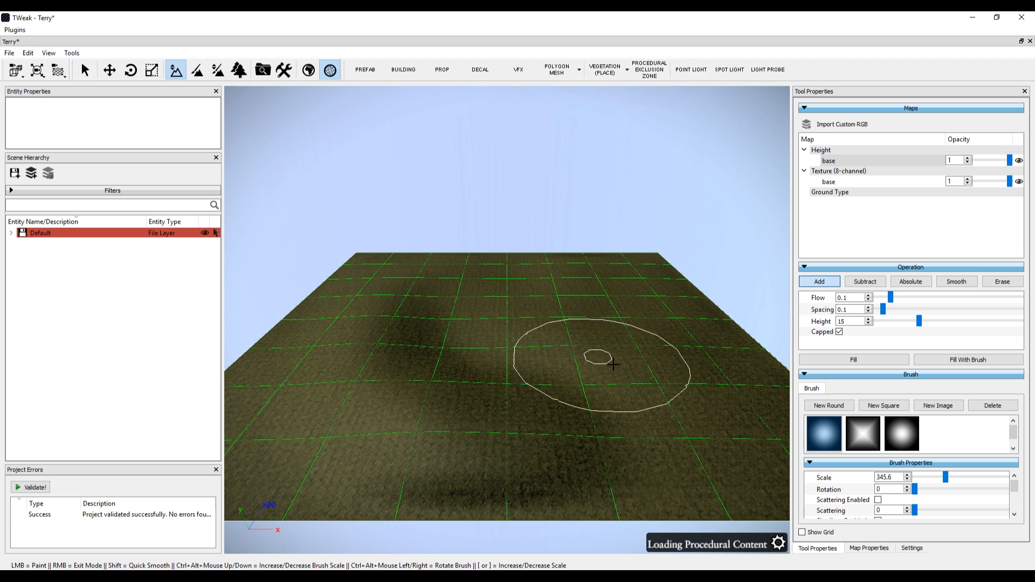
{"action": "mouse_move", "coordinate": [567, 314]}
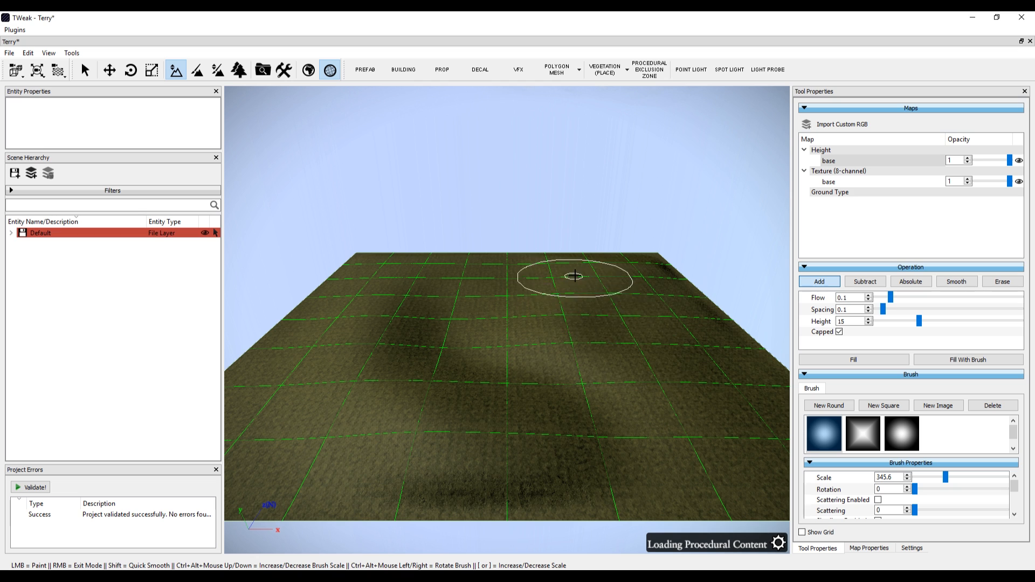
{"action": "left_click", "coordinate": [865, 281]}
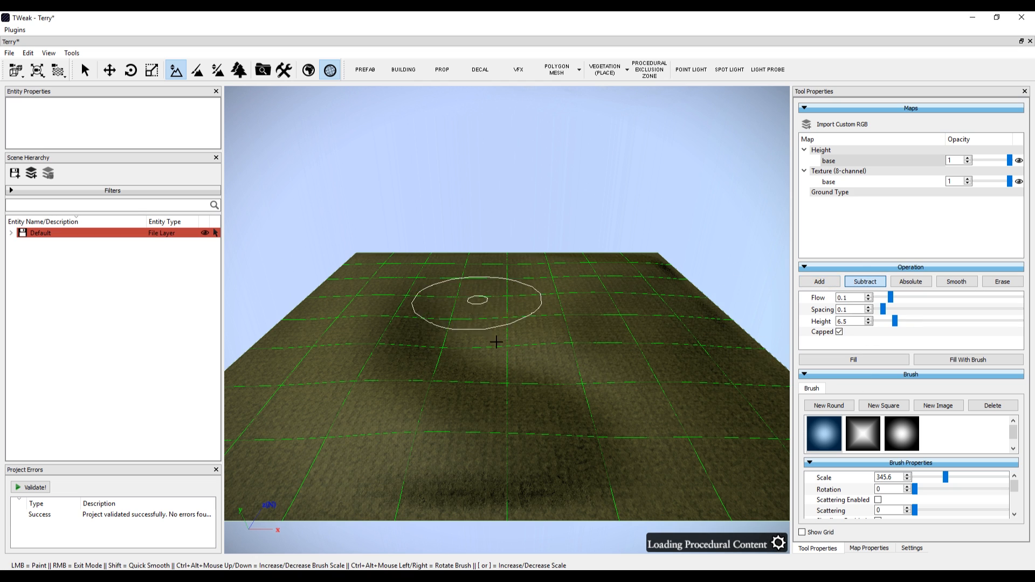
{"action": "mouse_move", "coordinate": [660, 285]}
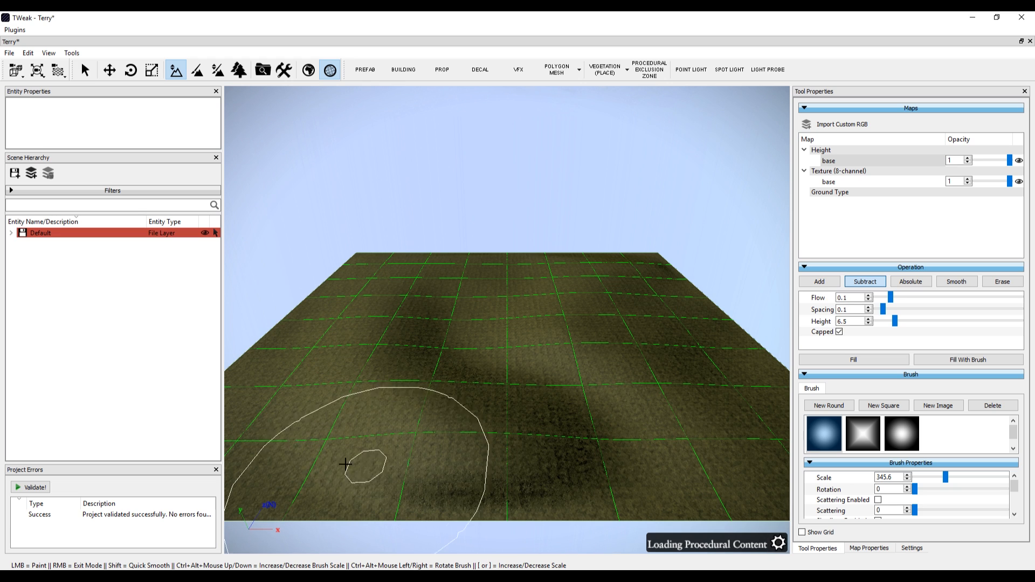
{"action": "mouse_move", "coordinate": [515, 317]}
{"action": "type", "text": "15"}
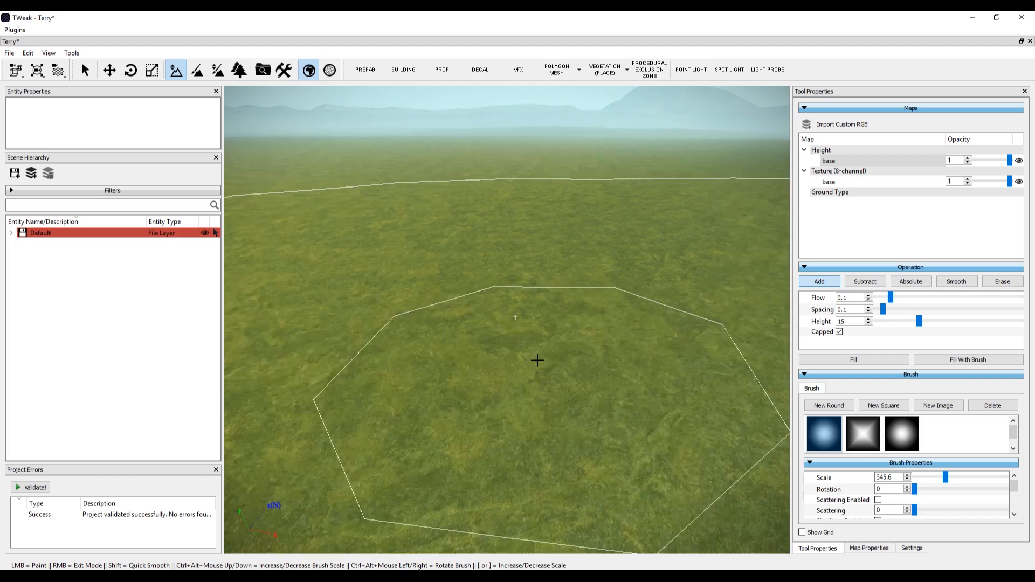
Turn off the environment preview to return to the plain editing view
{"action": "left_click", "coordinate": [330, 70]}
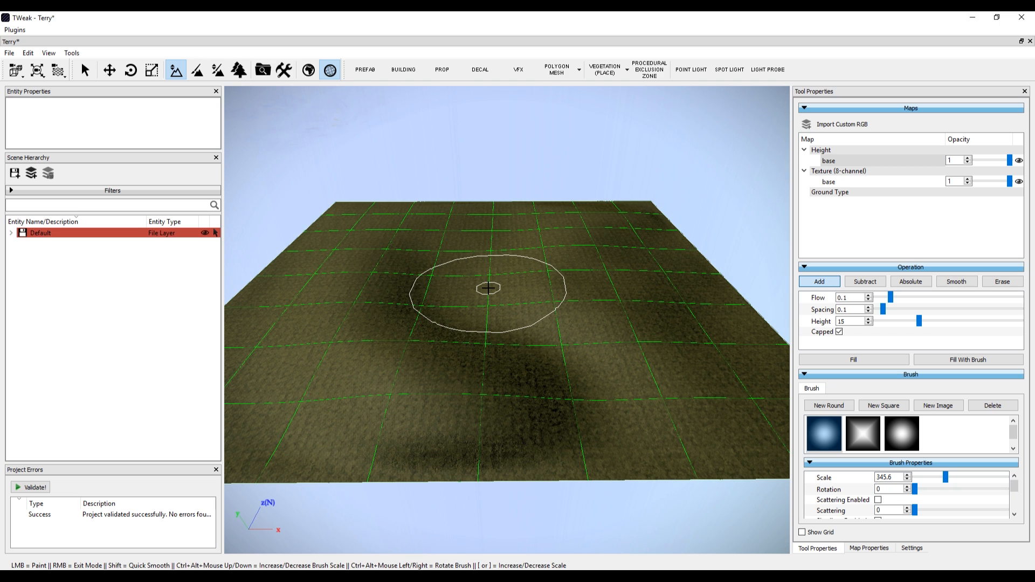
{"action": "mouse_move", "coordinate": [494, 292]}
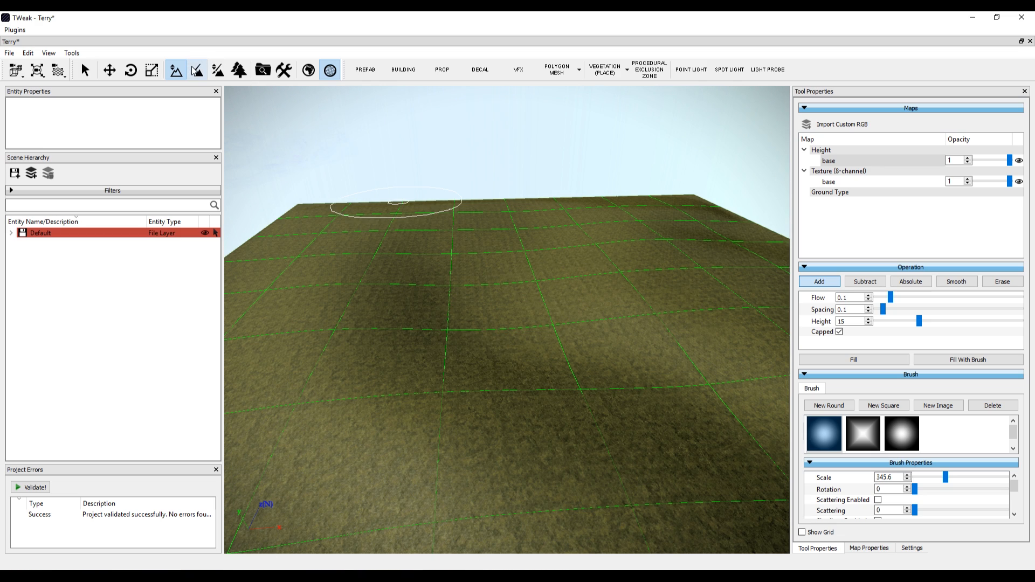
Paint the forest01 channel along the terrain with a size-200 brush
{"action": "left_click", "coordinate": [197, 70]}
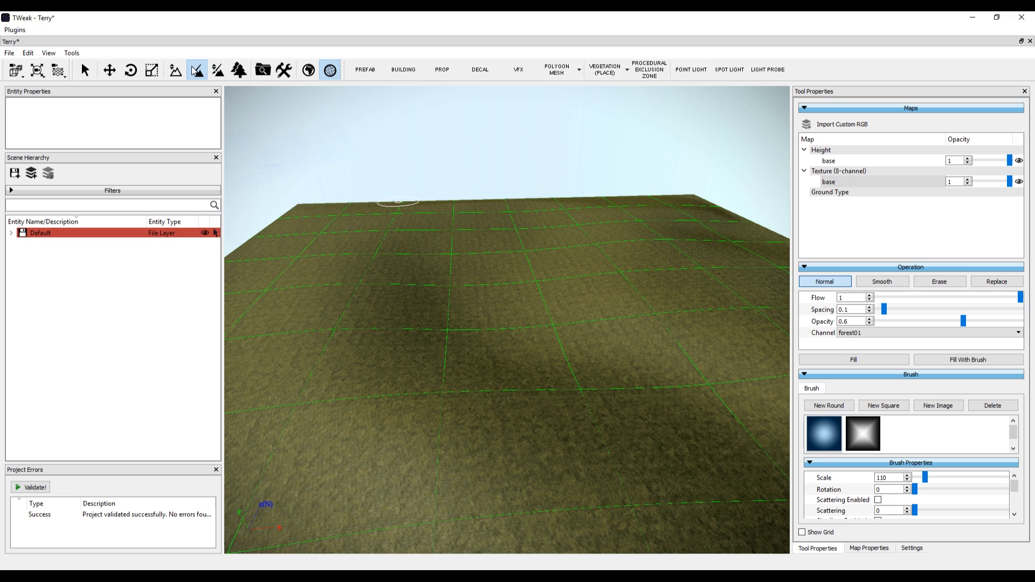
{"action": "left_click", "coordinate": [1017, 333]}
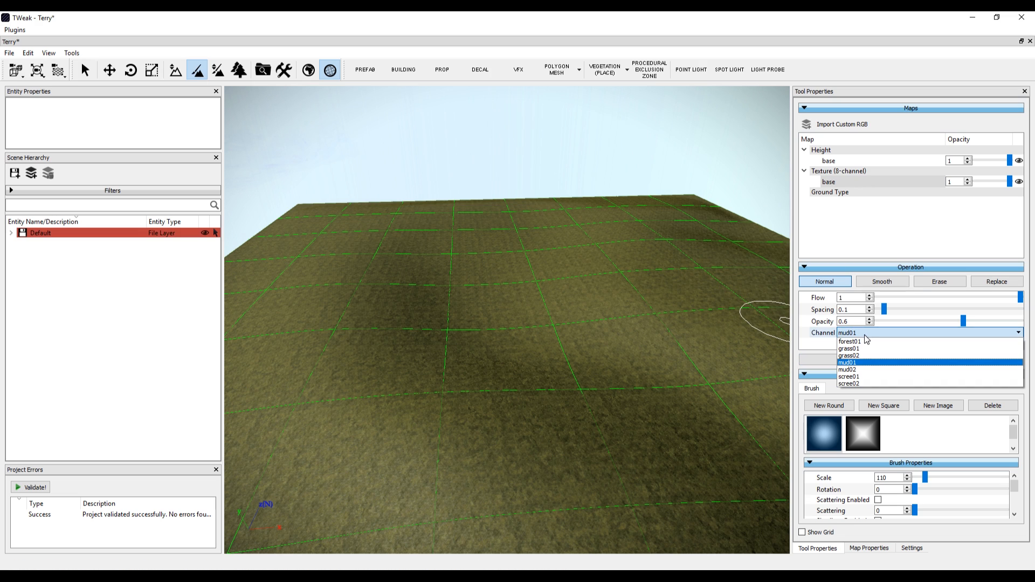
{"action": "left_click", "coordinate": [849, 341]}
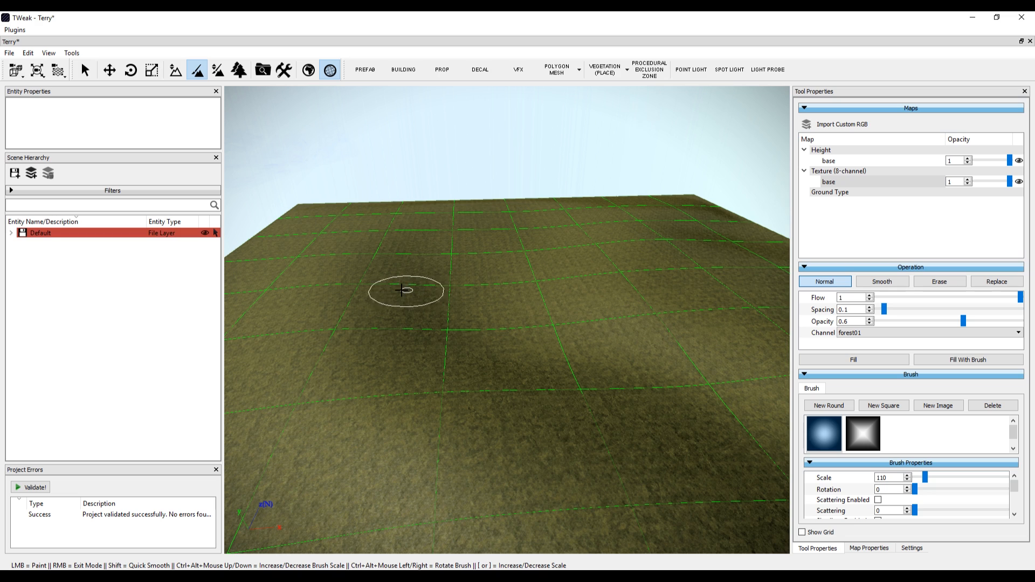
{"action": "mouse_move", "coordinate": [421, 288]}
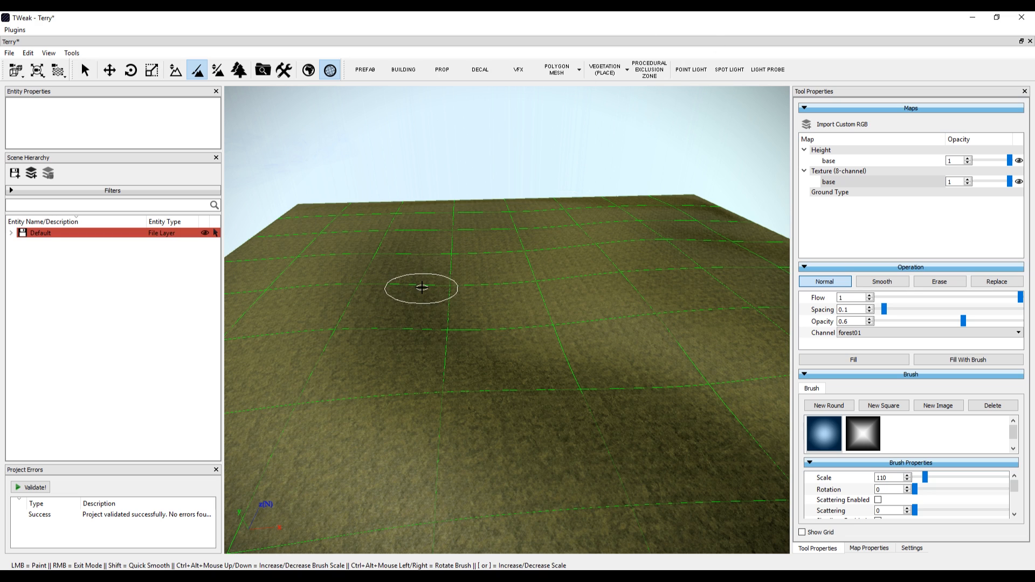
{"action": "left_click_drag", "start_coordinate": [911, 482], "coordinate": [924, 483]}
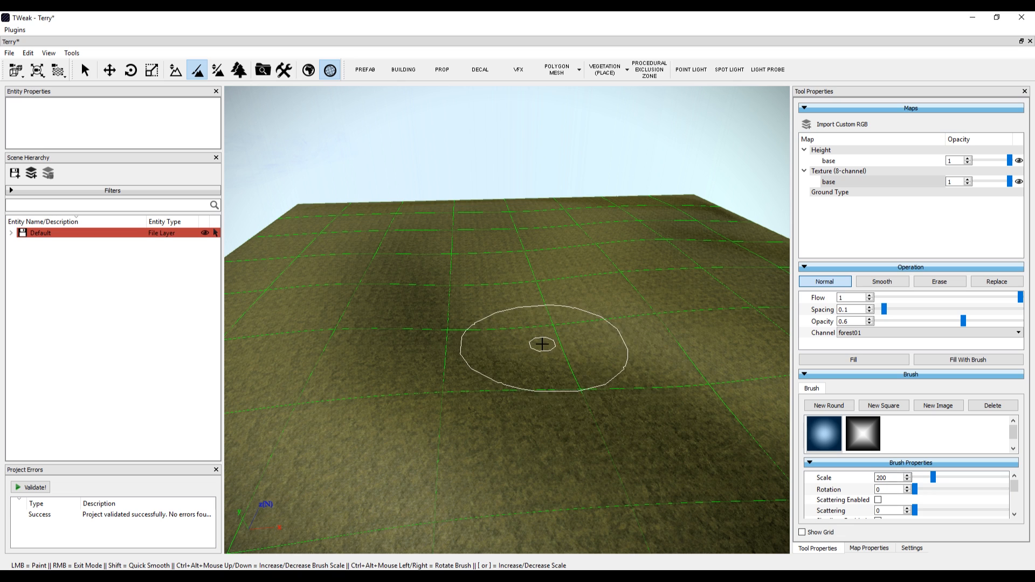
{"action": "scroll", "scroll_direction": "down", "scroll_amount": 3}
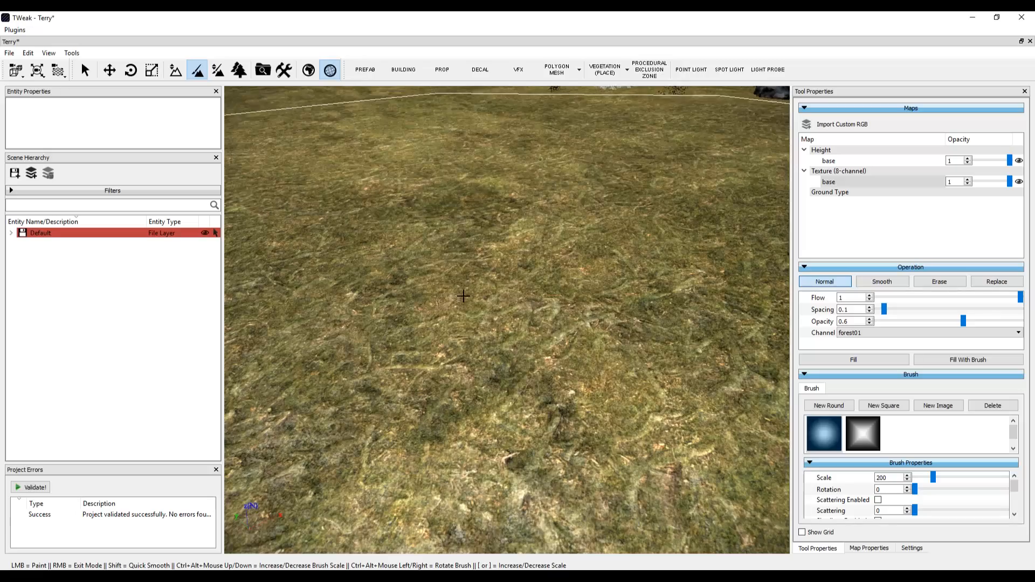
{"action": "left_click", "coordinate": [551, 253]}
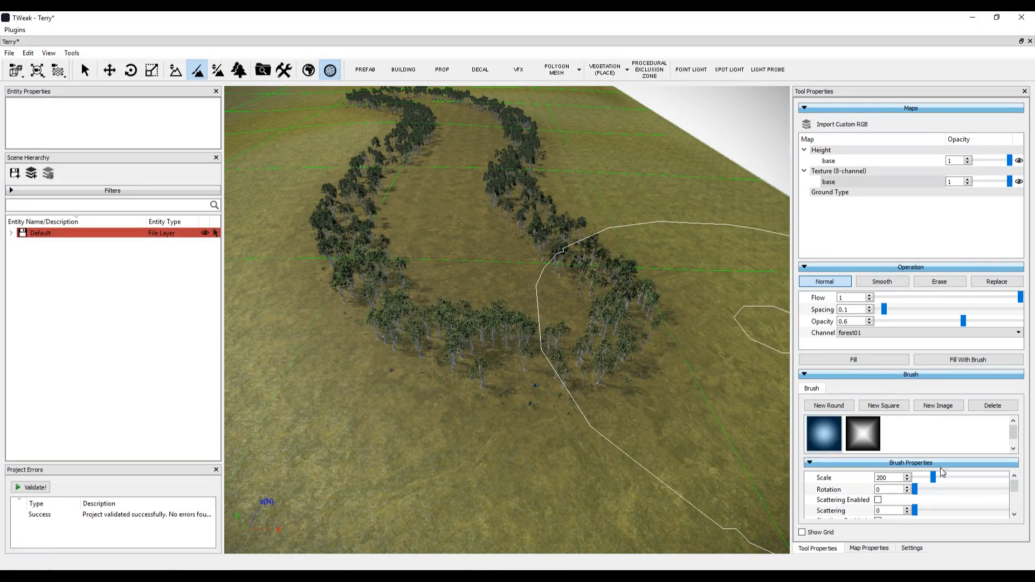
Raise forest brush opacity to full, then toggle tools so the dense trees render
{"action": "scroll", "scroll_direction": "down", "scroll_amount": 3}
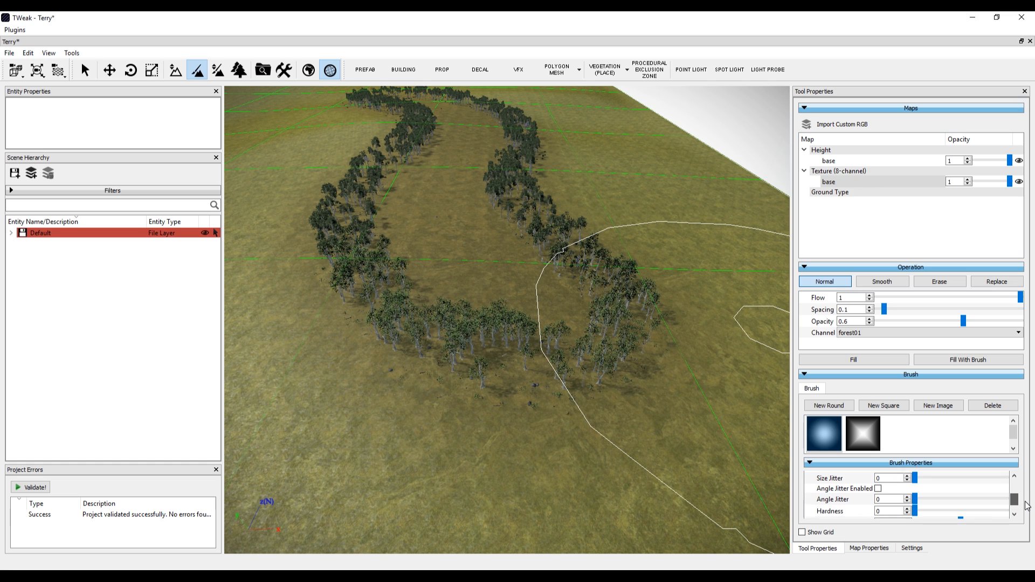
{"action": "scroll", "scroll_direction": "down", "scroll_amount": 3}
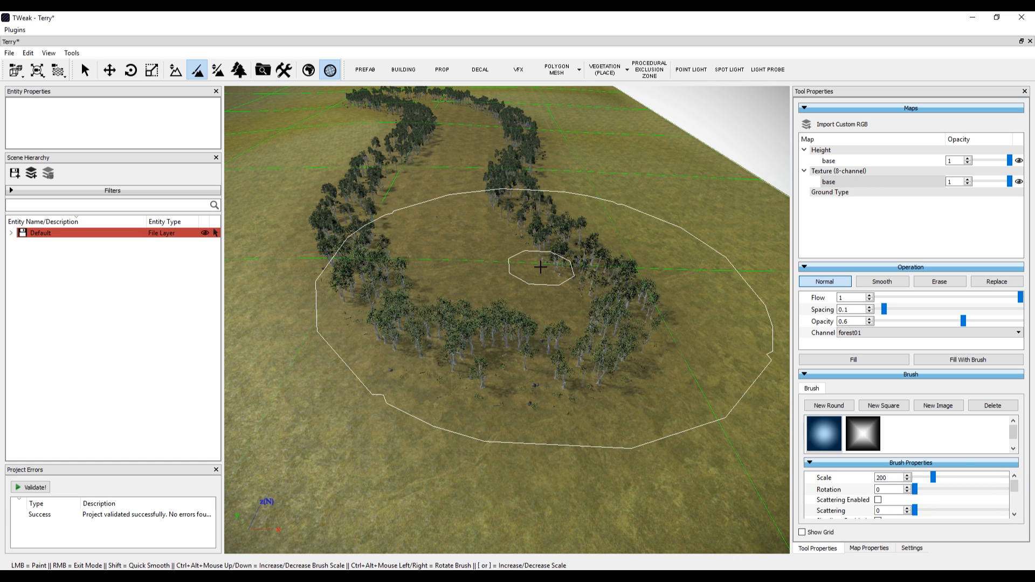
{"action": "left_click_drag", "start_coordinate": [963, 321], "coordinate": [977, 321]}
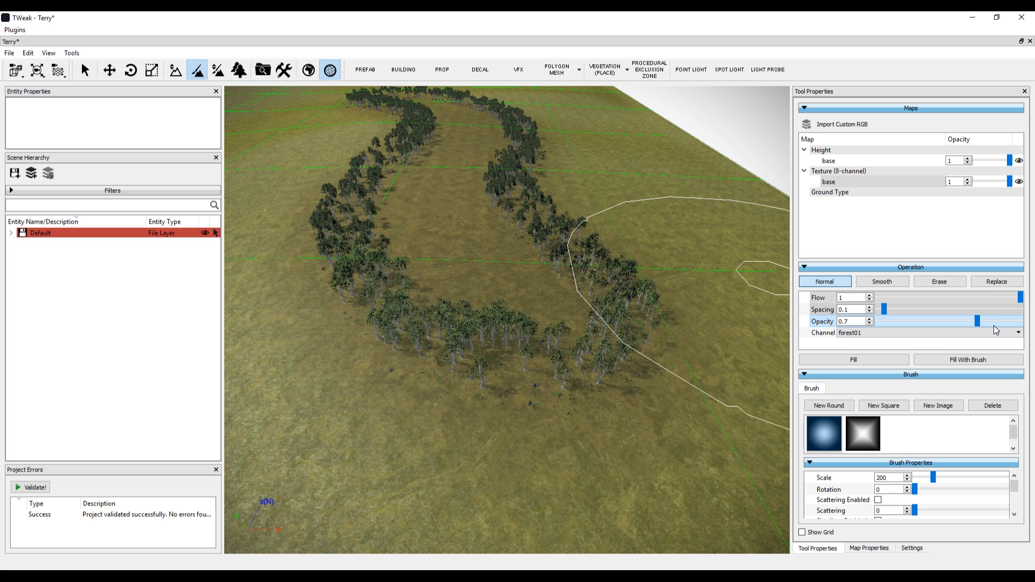
{"action": "left_click_drag", "start_coordinate": [978, 321], "coordinate": [1024, 321]}
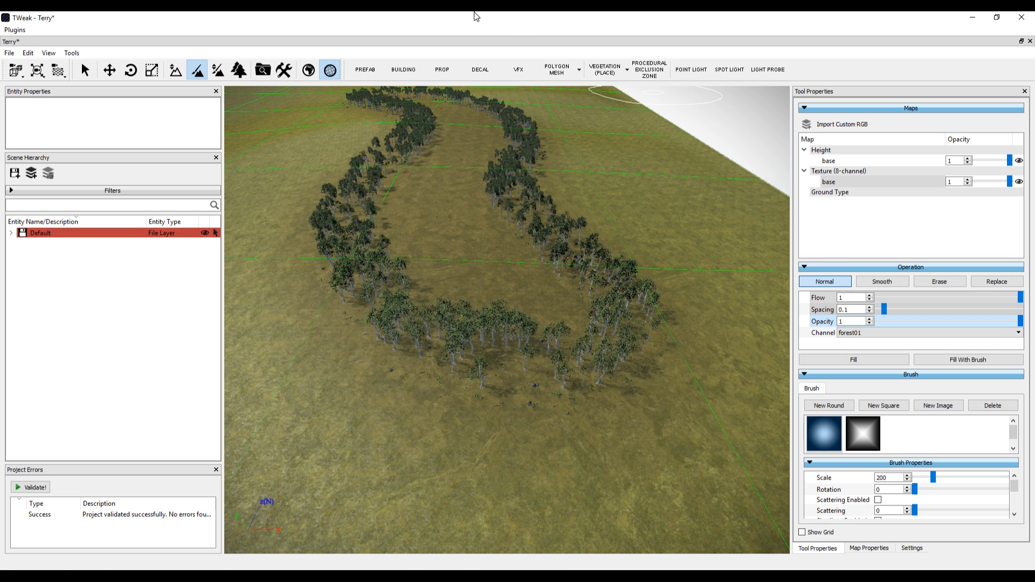
{"action": "mouse_move", "coordinate": [511, 273]}
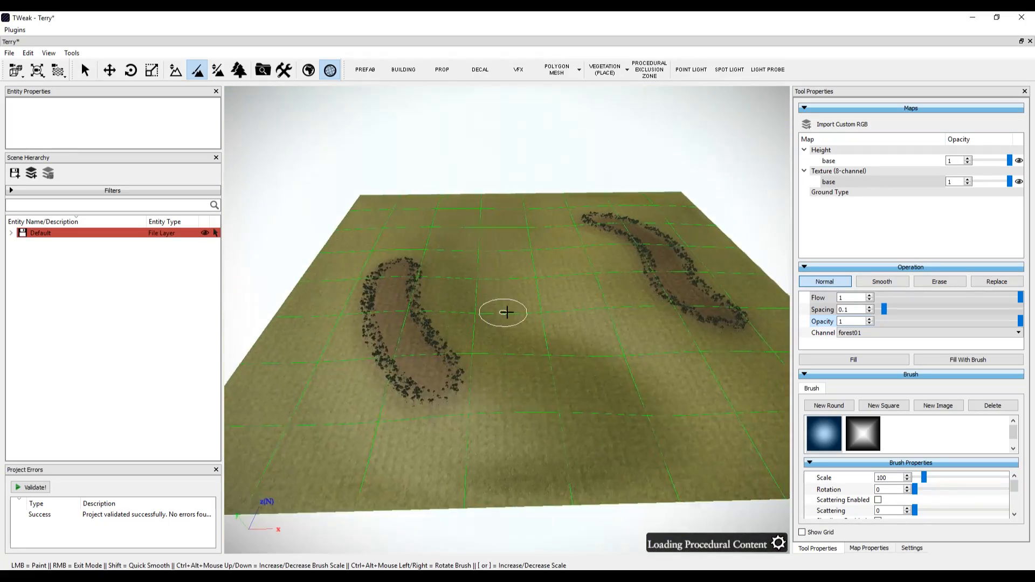
{"action": "left_click_drag", "start_coordinate": [502, 312], "coordinate": [500, 190]}
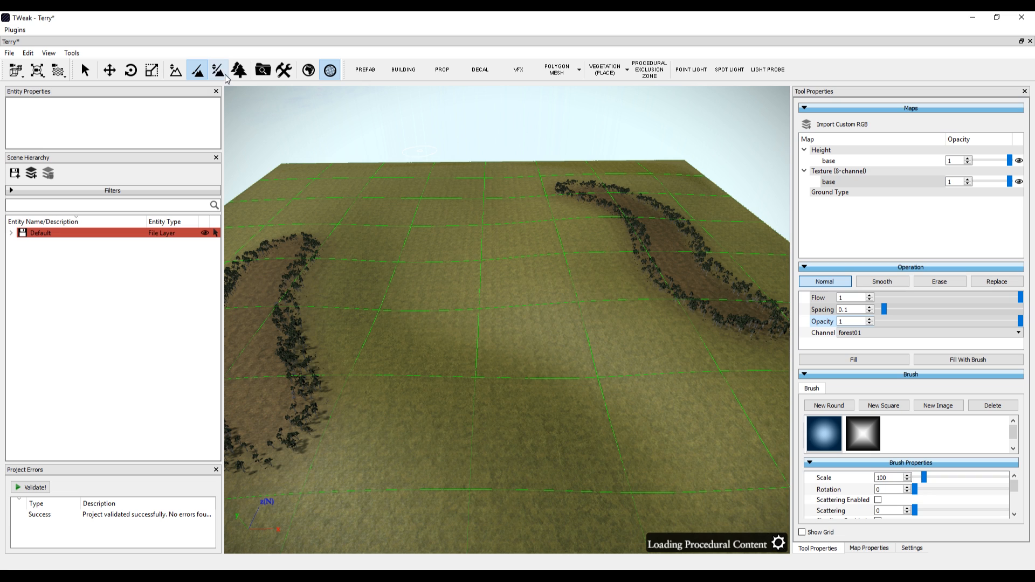
{"action": "left_click", "coordinate": [218, 70]}
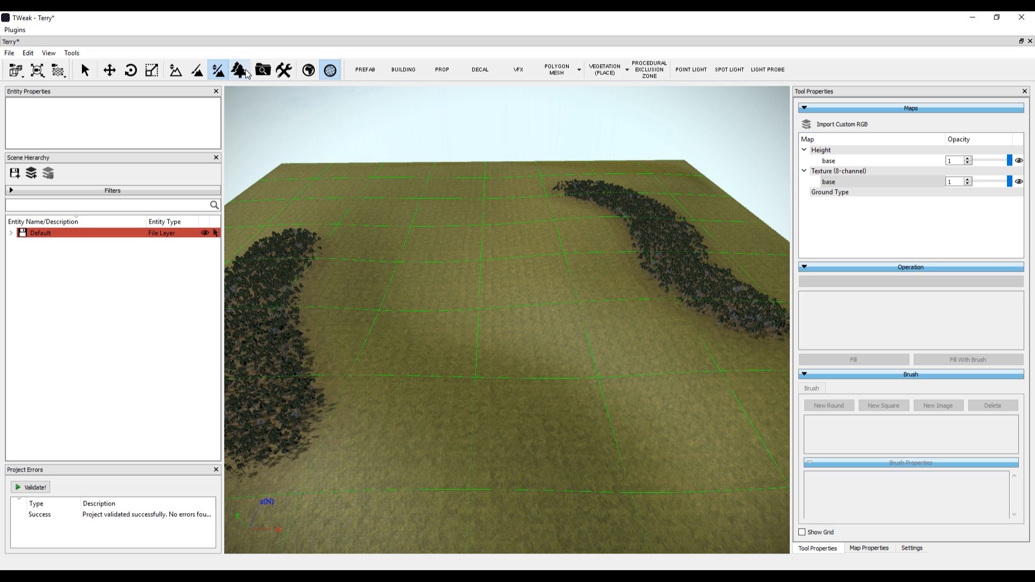
{"action": "left_click", "coordinate": [197, 70]}
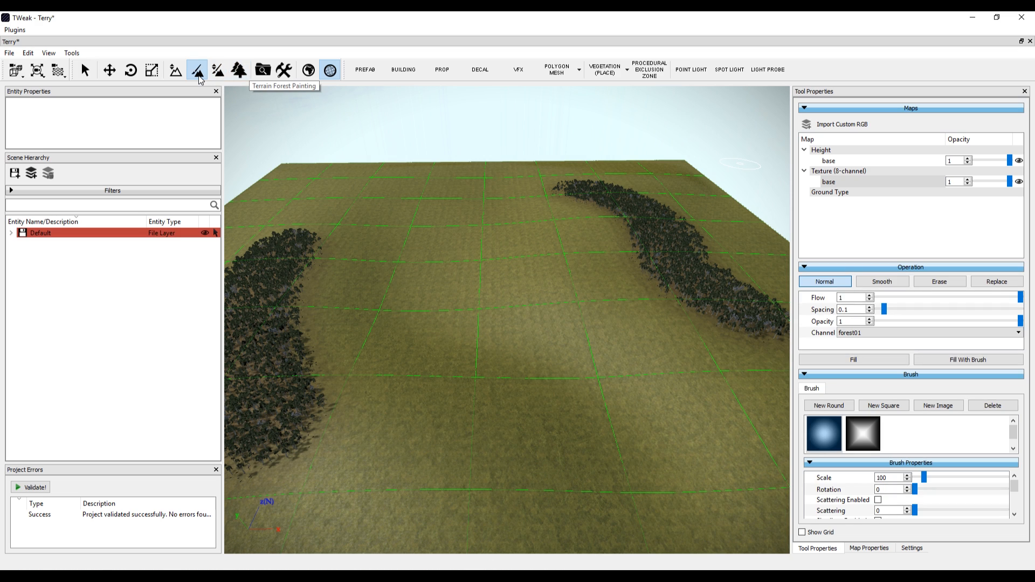
In prefab mode, expand emp nature and preview prefabs, ending on emp_nature_small_01
{"action": "left_click", "coordinate": [365, 70]}
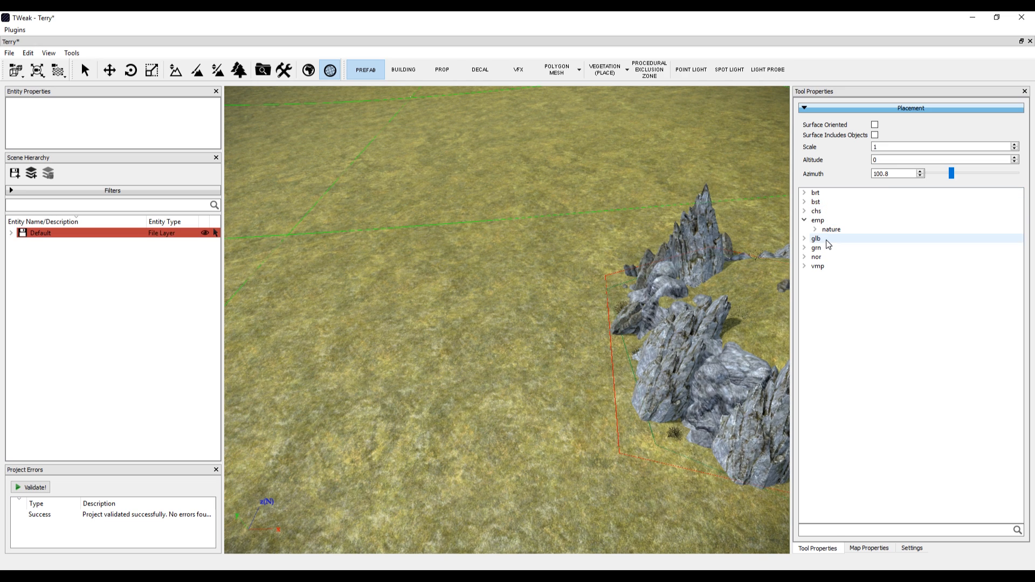
{"action": "mouse_move", "coordinate": [819, 256]}
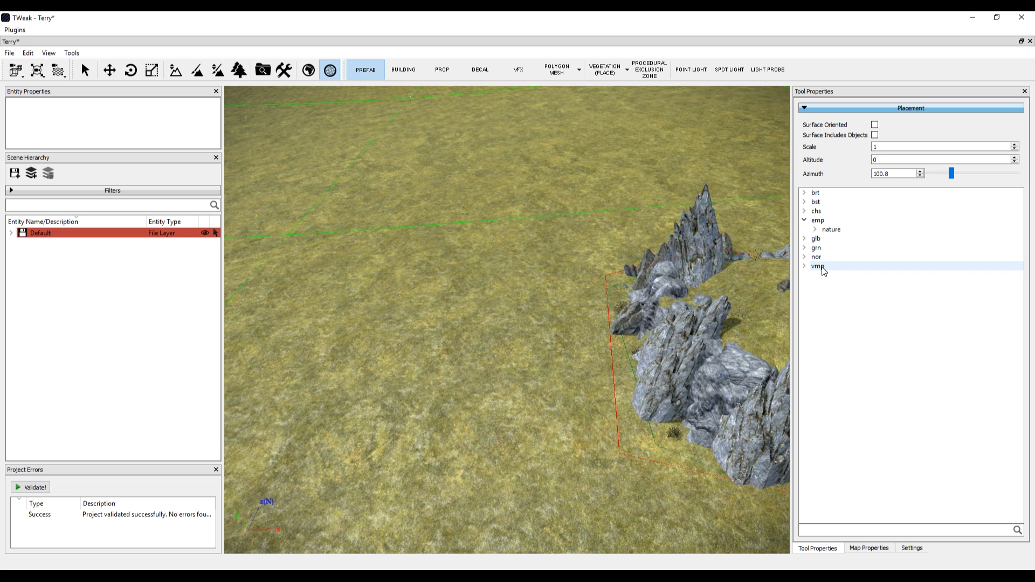
{"action": "left_click", "coordinate": [814, 229]}
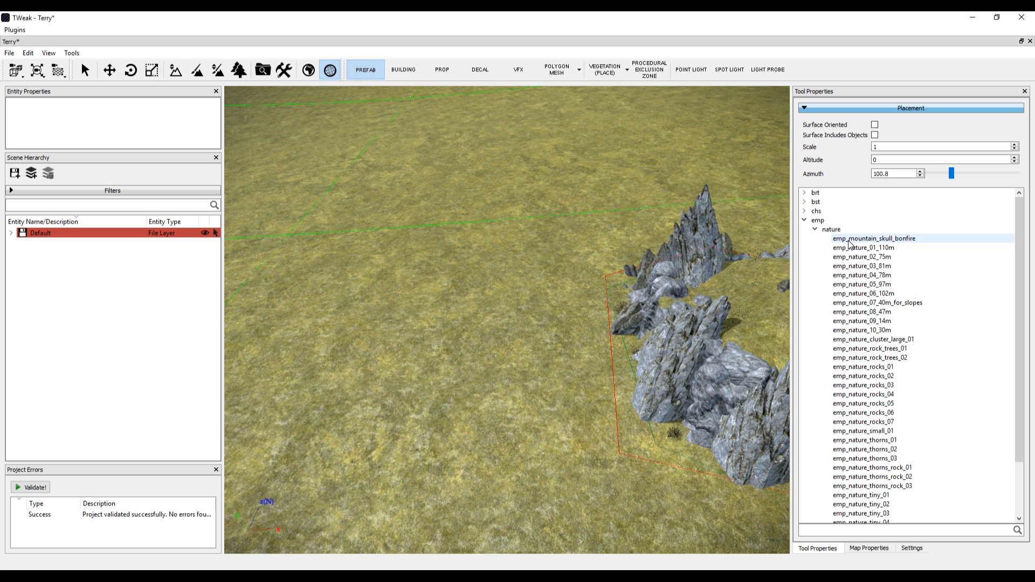
{"action": "left_click", "coordinate": [873, 238]}
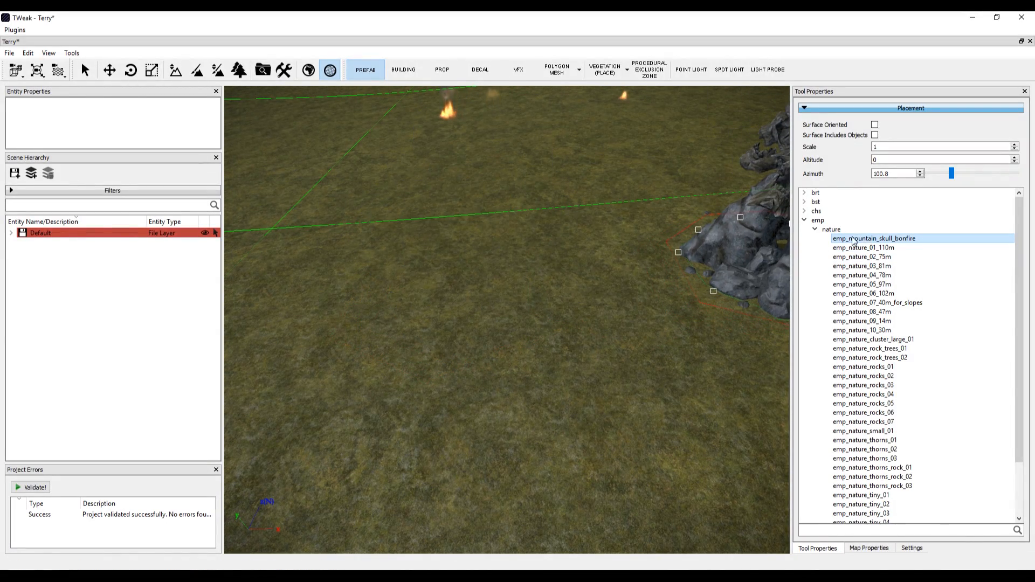
{"action": "left_click", "coordinate": [861, 248]}
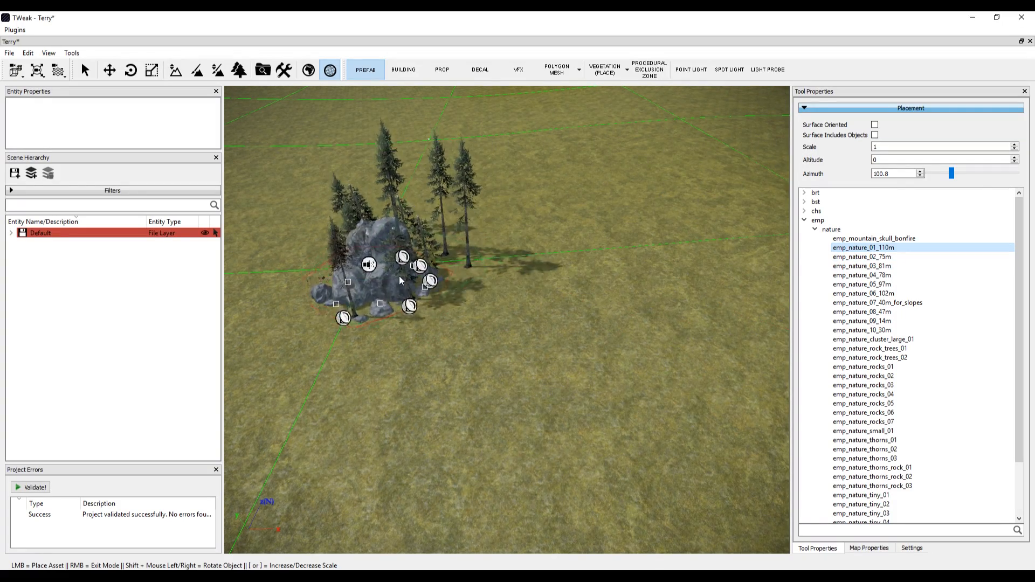
{"action": "left_click", "coordinate": [862, 256]}
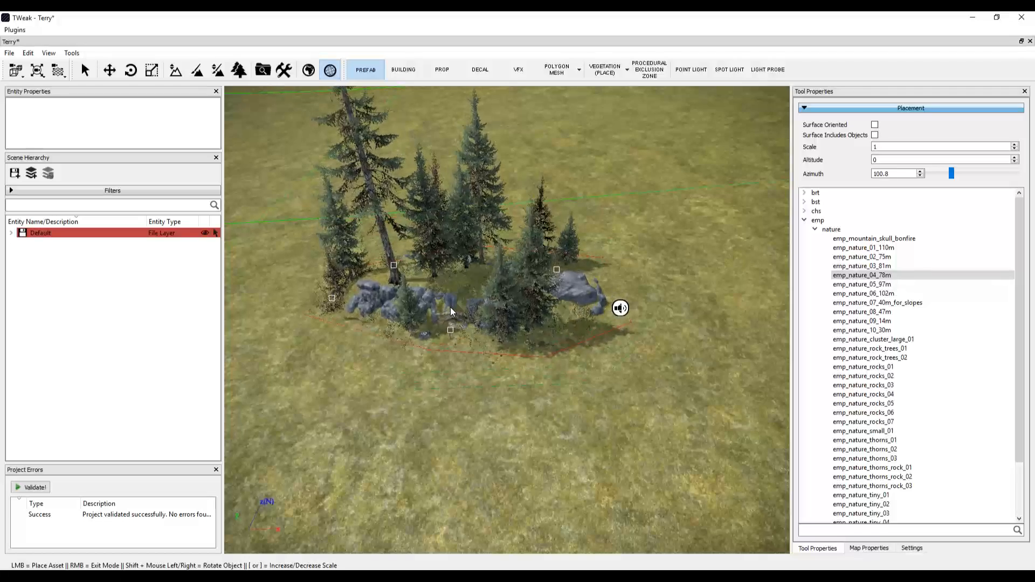
{"action": "left_click", "coordinate": [862, 284]}
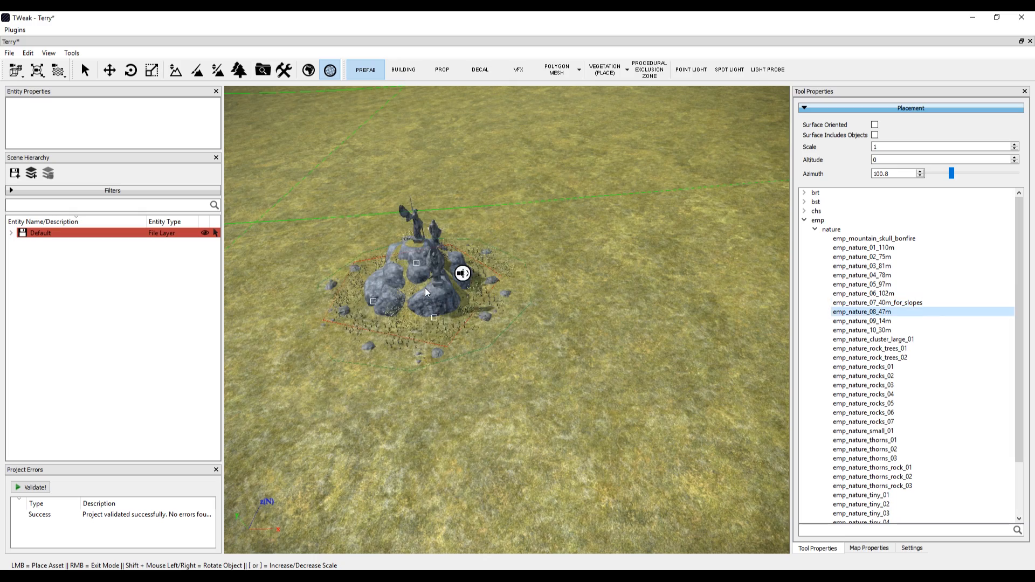
{"action": "left_click", "coordinate": [861, 330]}
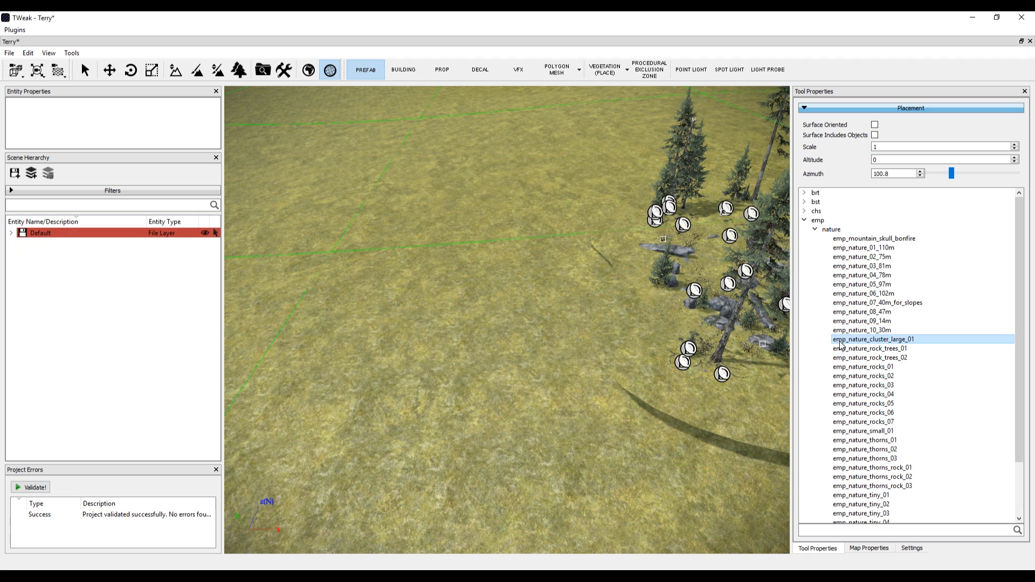
{"action": "left_click", "coordinate": [870, 357]}
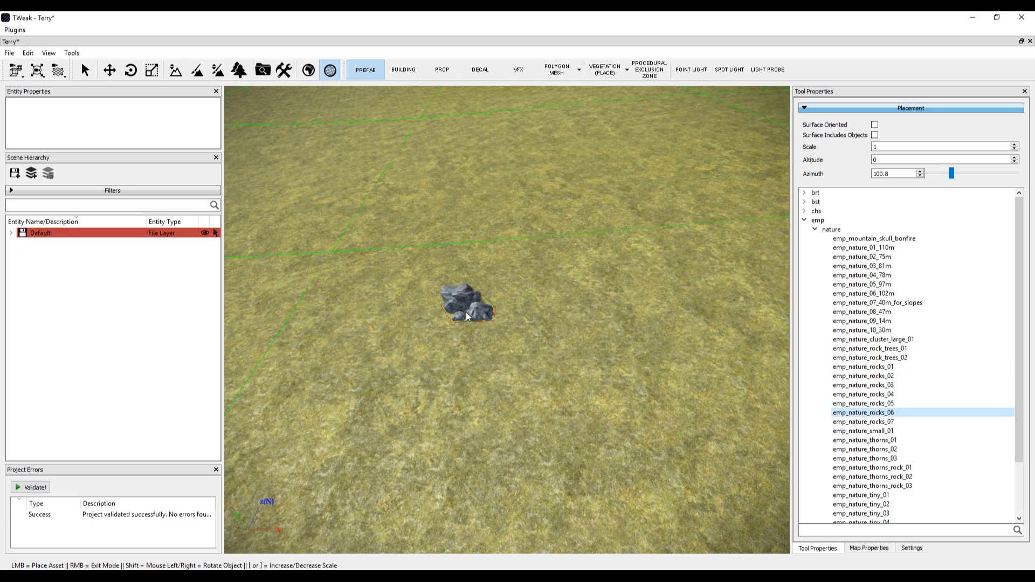
{"action": "left_click", "coordinate": [864, 431]}
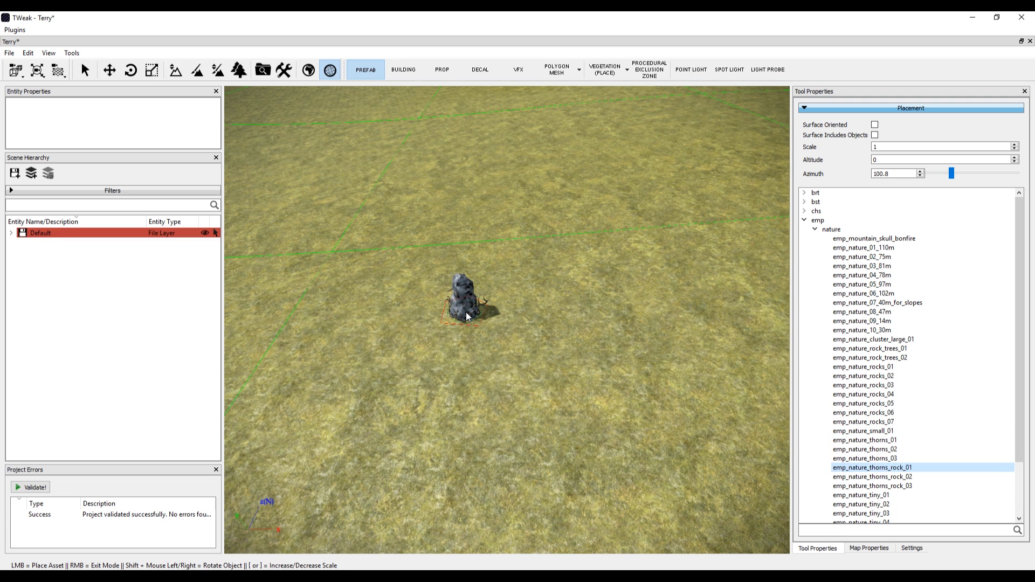
{"action": "left_click", "coordinate": [861, 505]}
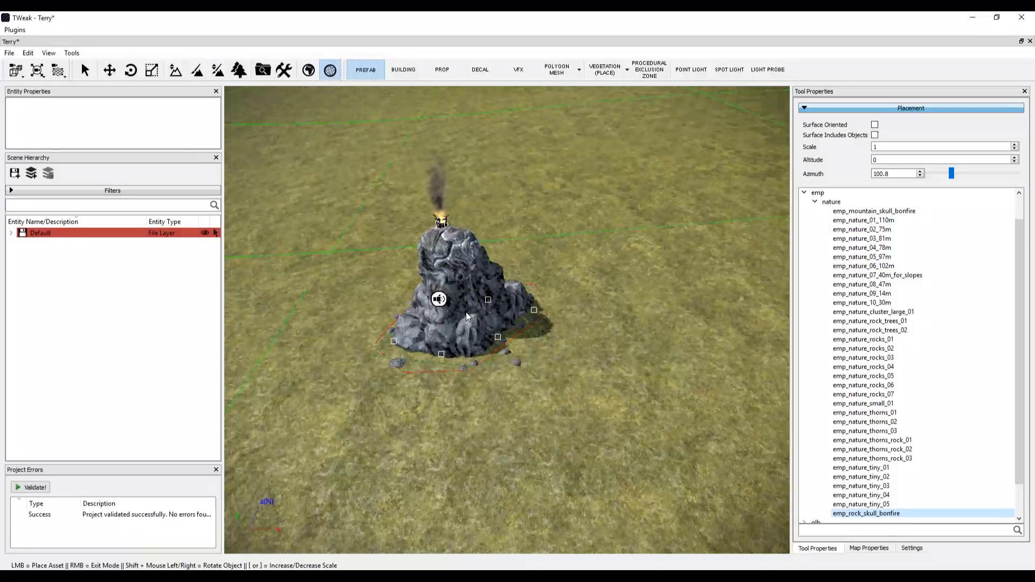
{"action": "left_click", "coordinate": [862, 476]}
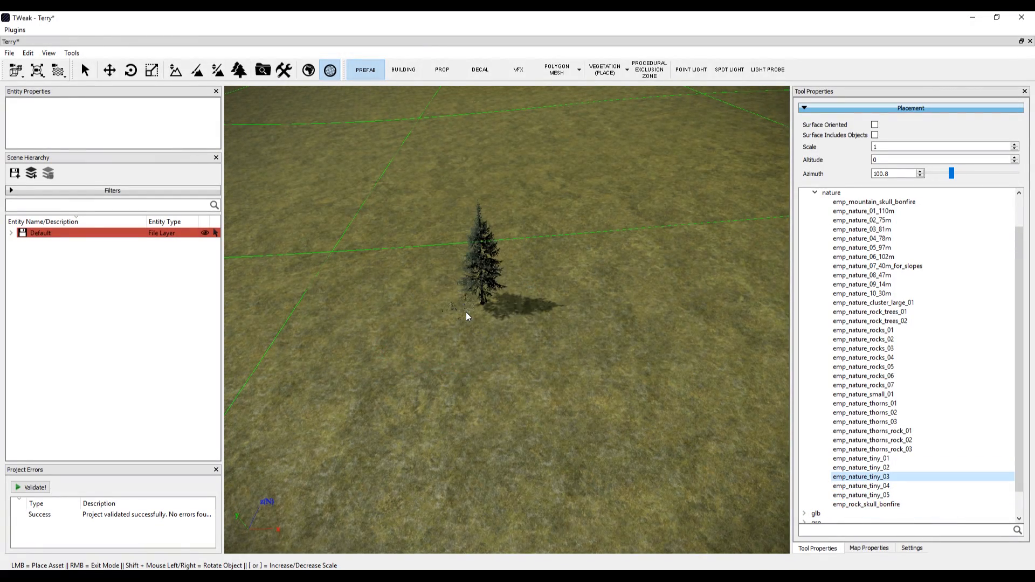
{"action": "left_click", "coordinate": [864, 403]}
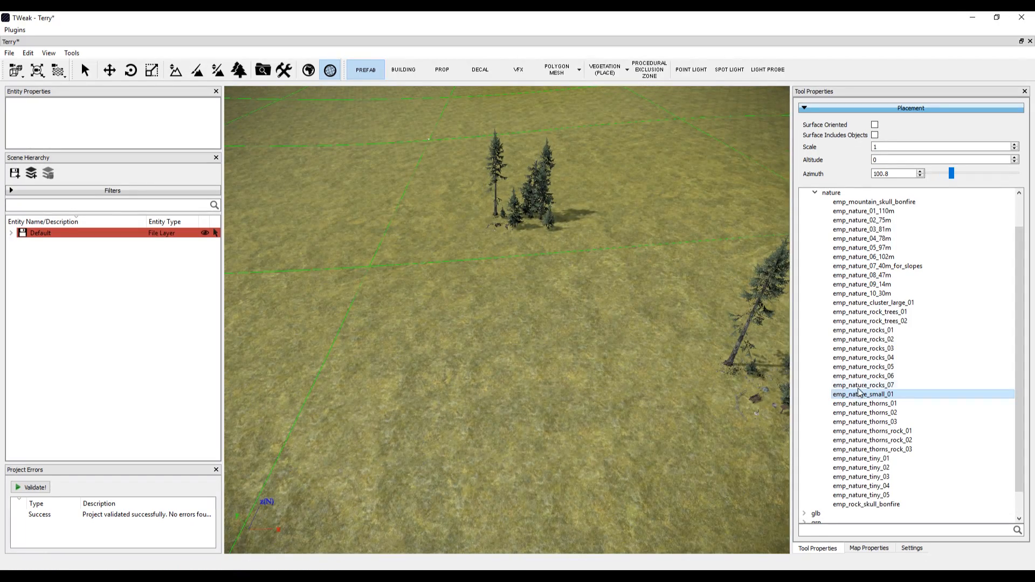
Place the emp_nature_rocks_05 rock beside the pine cluster, then enter building placement
{"action": "left_click", "coordinate": [863, 367]}
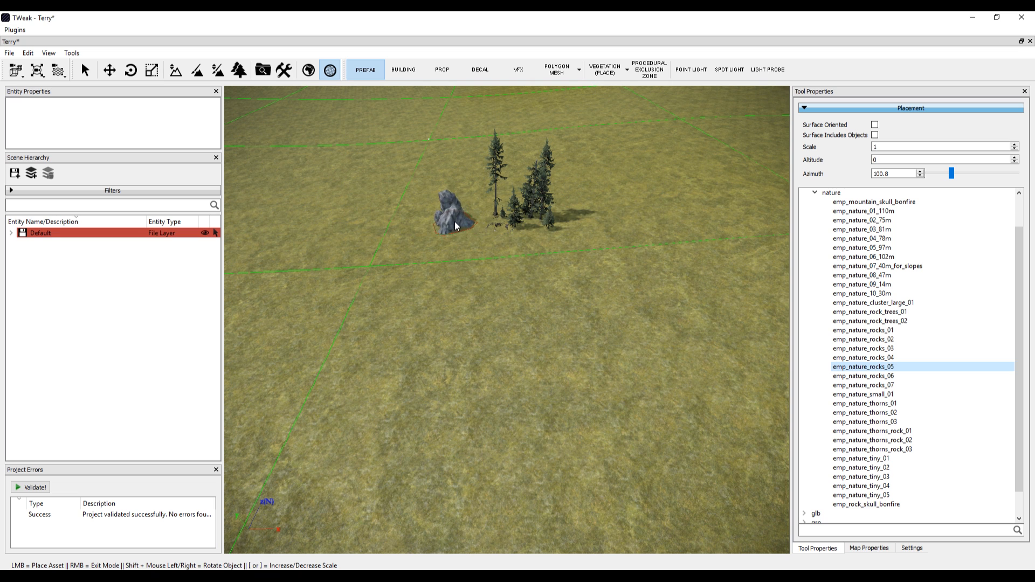
{"action": "left_click", "coordinate": [717, 307]}
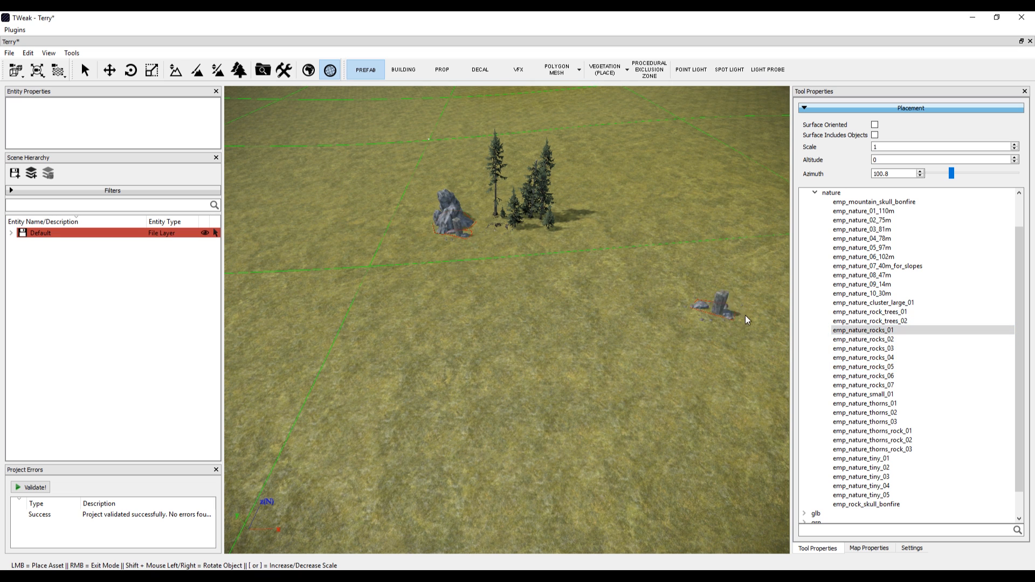
{"action": "left_click", "coordinate": [870, 321]}
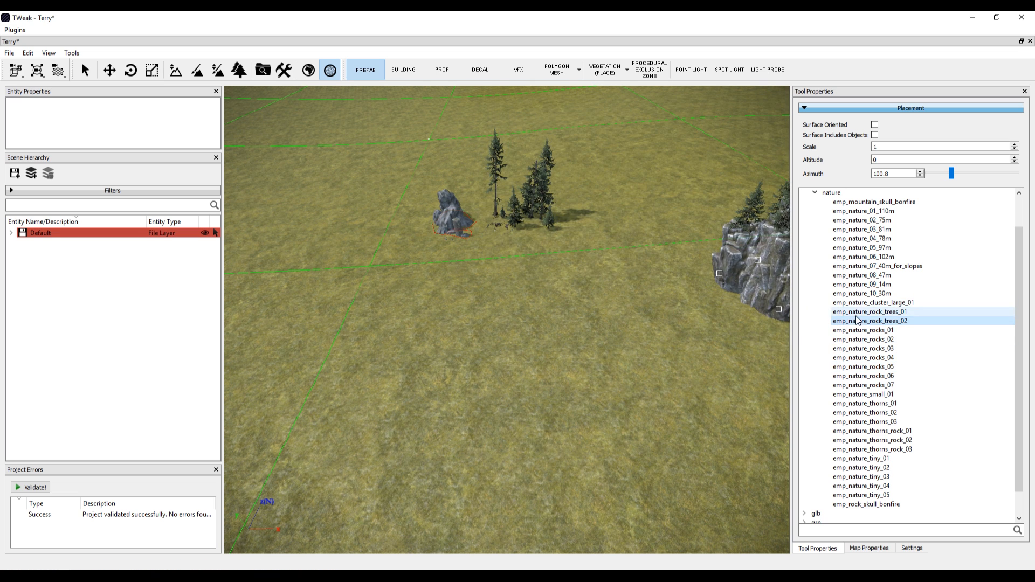
{"action": "left_click", "coordinate": [866, 302]}
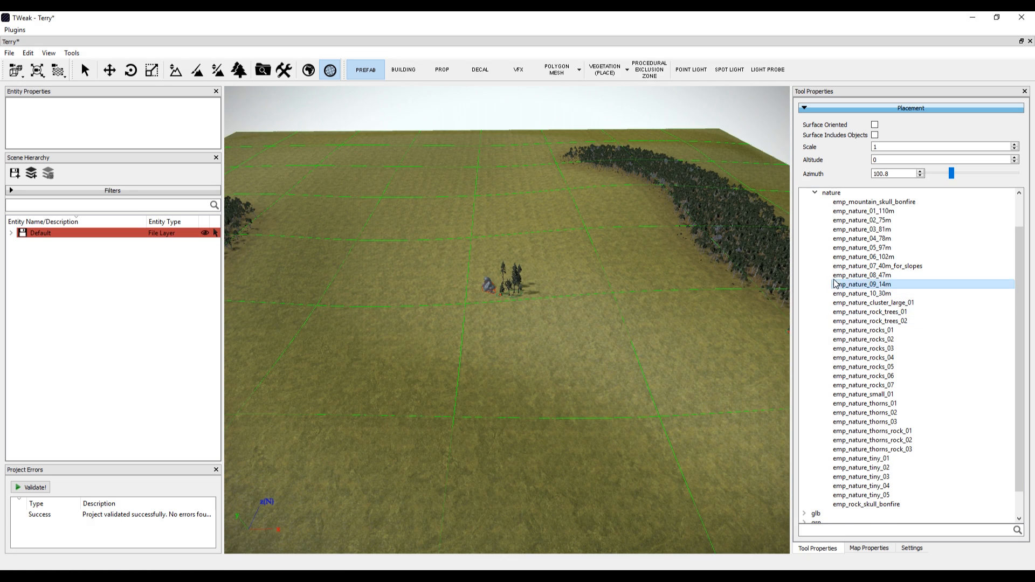
{"action": "left_click", "coordinate": [403, 69]}
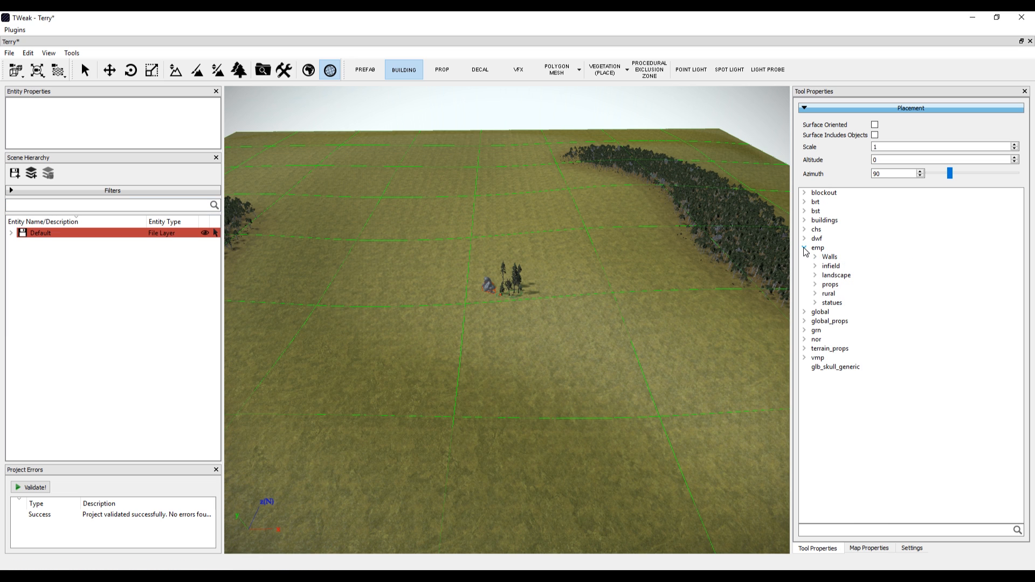
Browse the Empire landscape and infield building groups, trying the add_05 tower, house_01 and house_10
{"action": "left_click", "coordinate": [816, 276]}
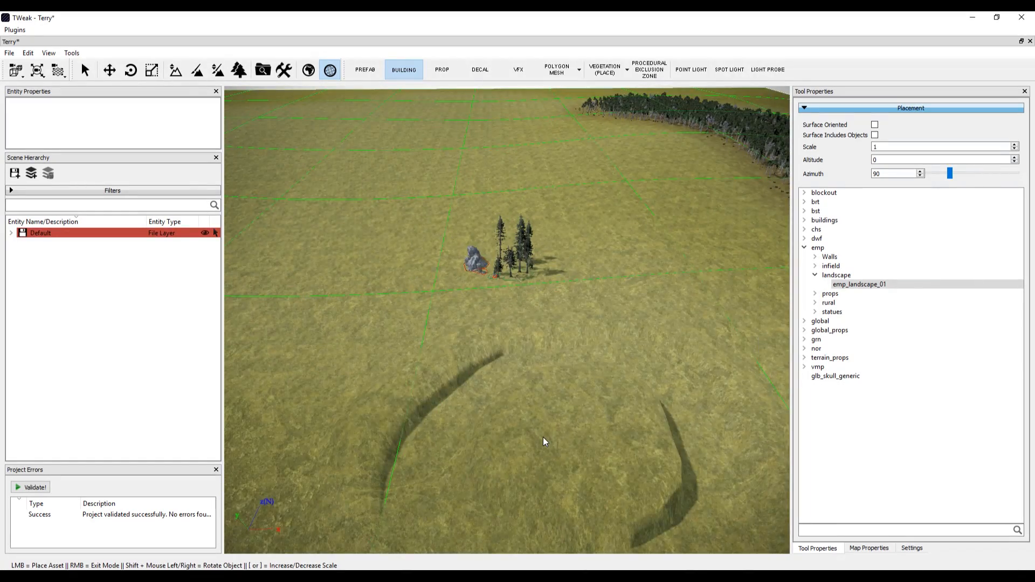
{"action": "left_click", "coordinate": [816, 265]}
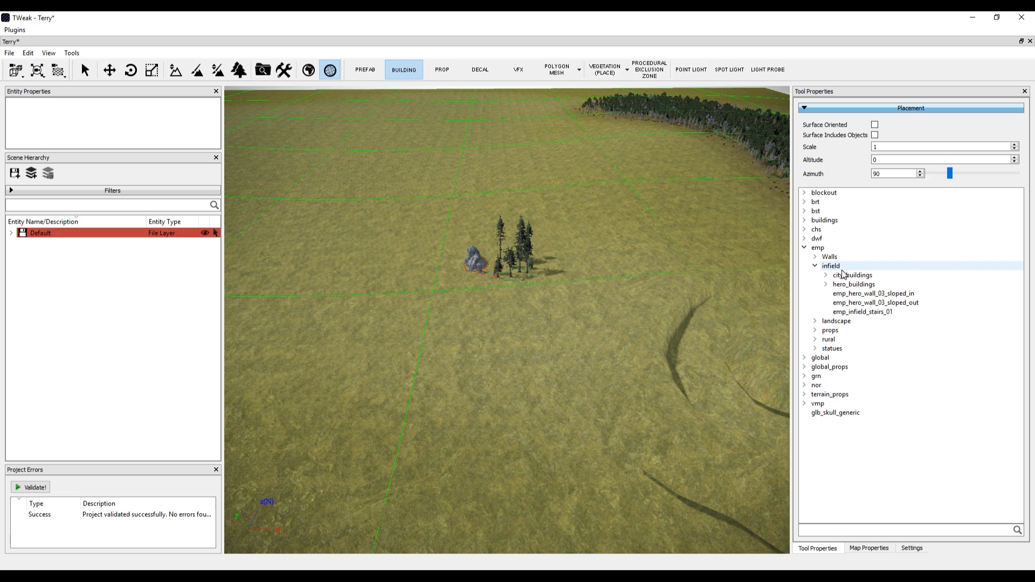
{"action": "left_click", "coordinate": [827, 274]}
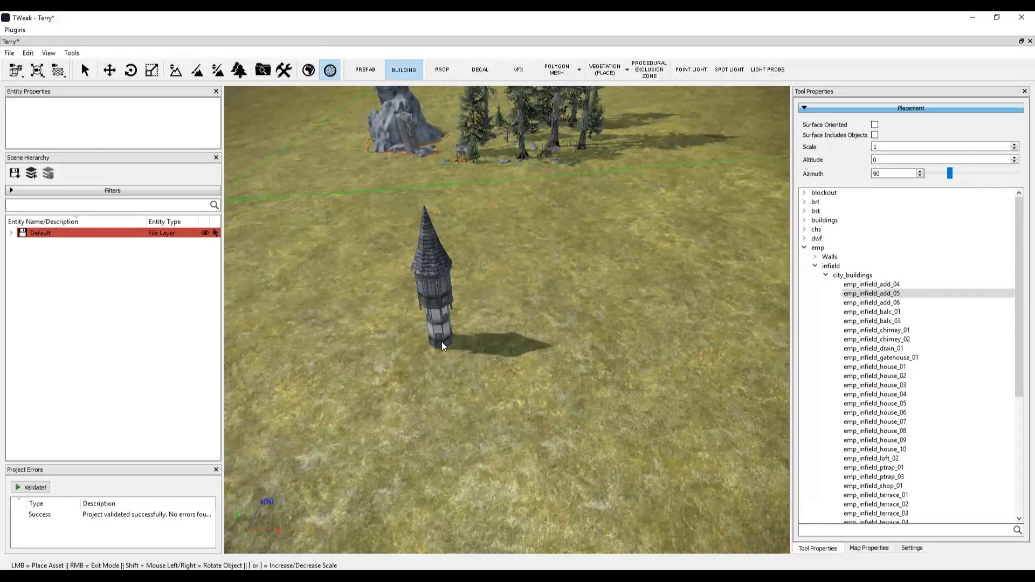
{"action": "left_click", "coordinate": [872, 321]}
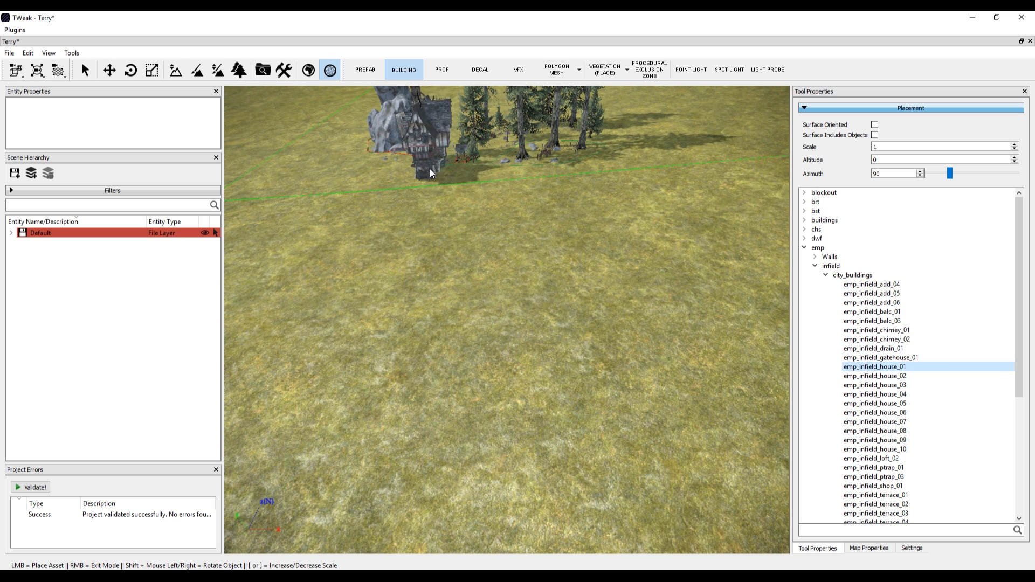
{"action": "left_click", "coordinate": [875, 412]}
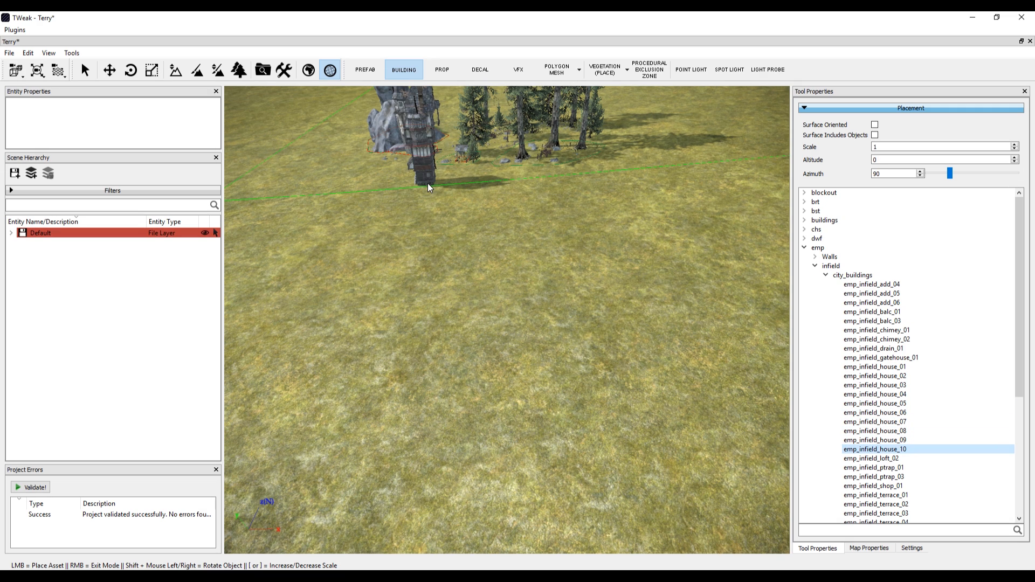
{"action": "left_click", "coordinate": [876, 495]}
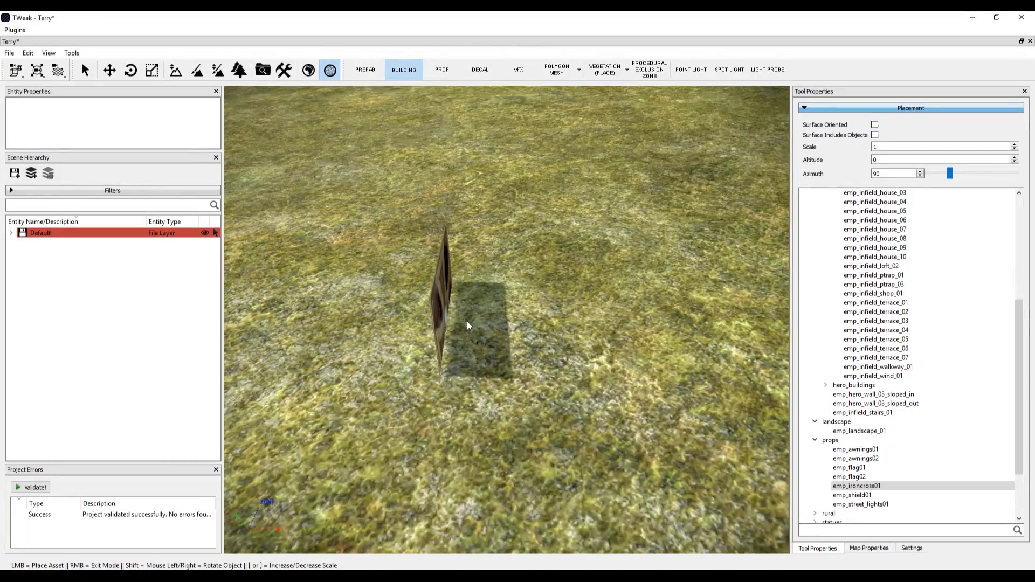
{"action": "left_click", "coordinate": [861, 504]}
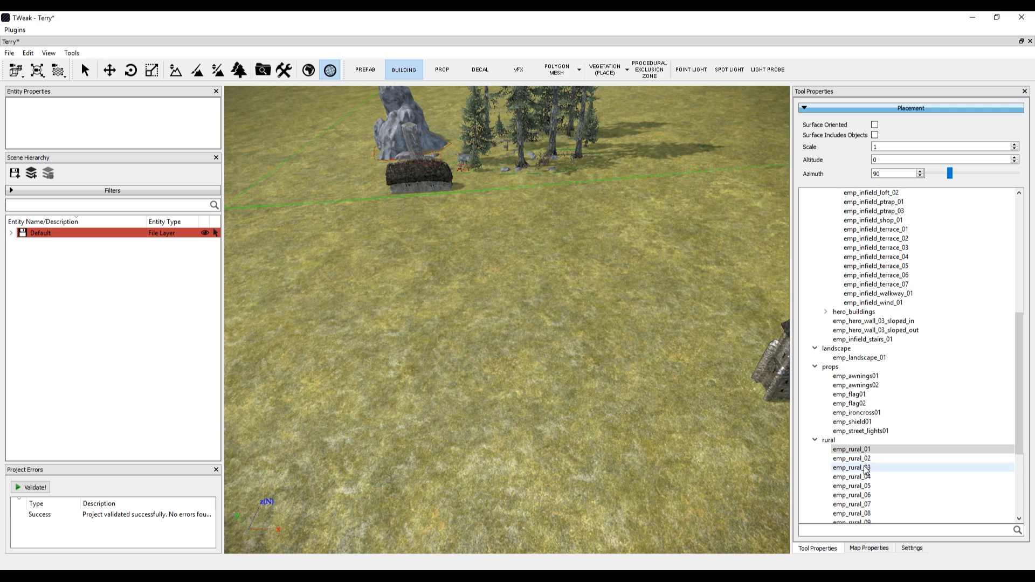
Place emp_rural_03 and move emp_rural_04 closer to the other rural buildings
{"action": "left_click", "coordinate": [851, 477]}
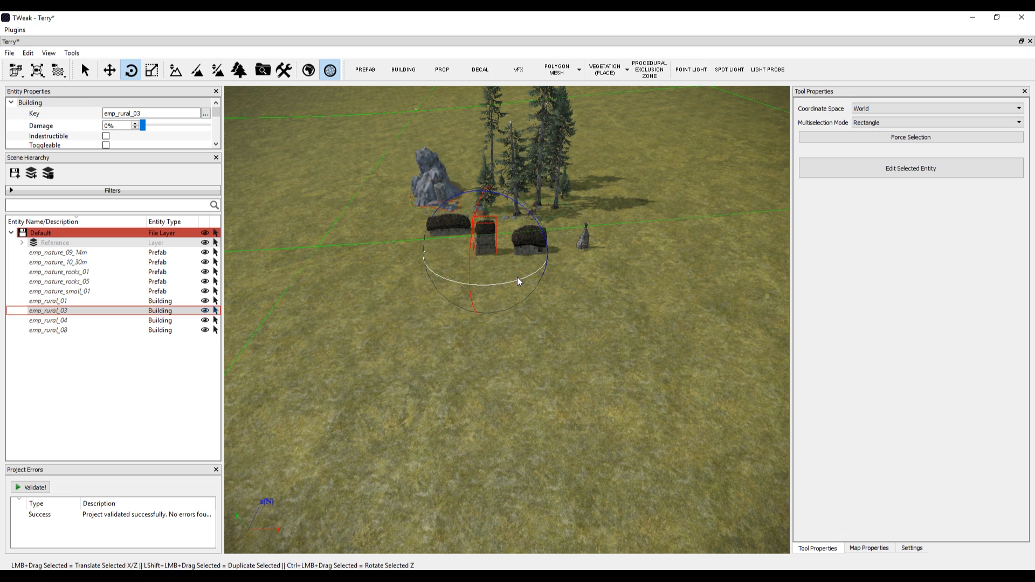
{"action": "left_click", "coordinate": [108, 70]}
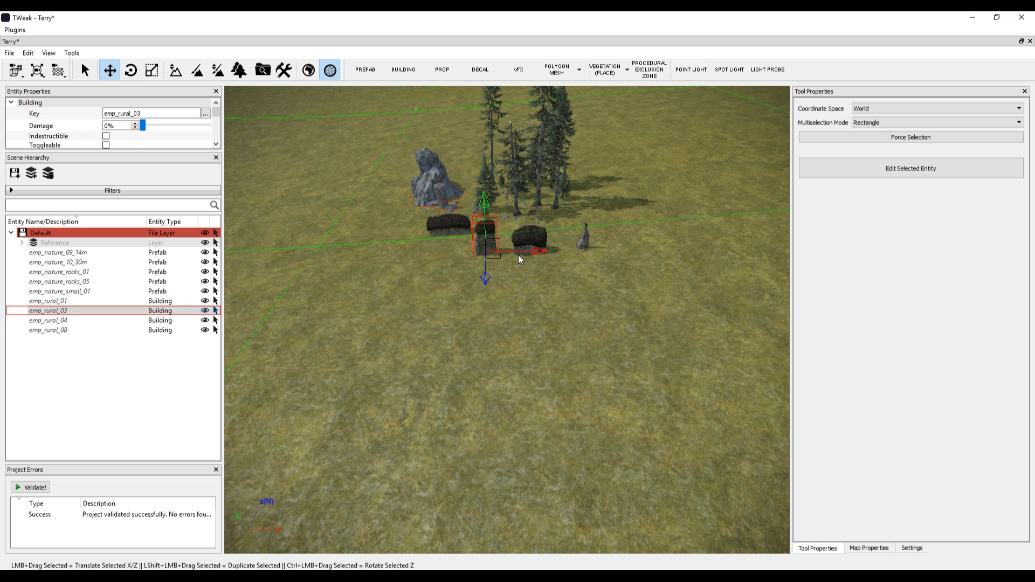
{"action": "left_click", "coordinate": [48, 320]}
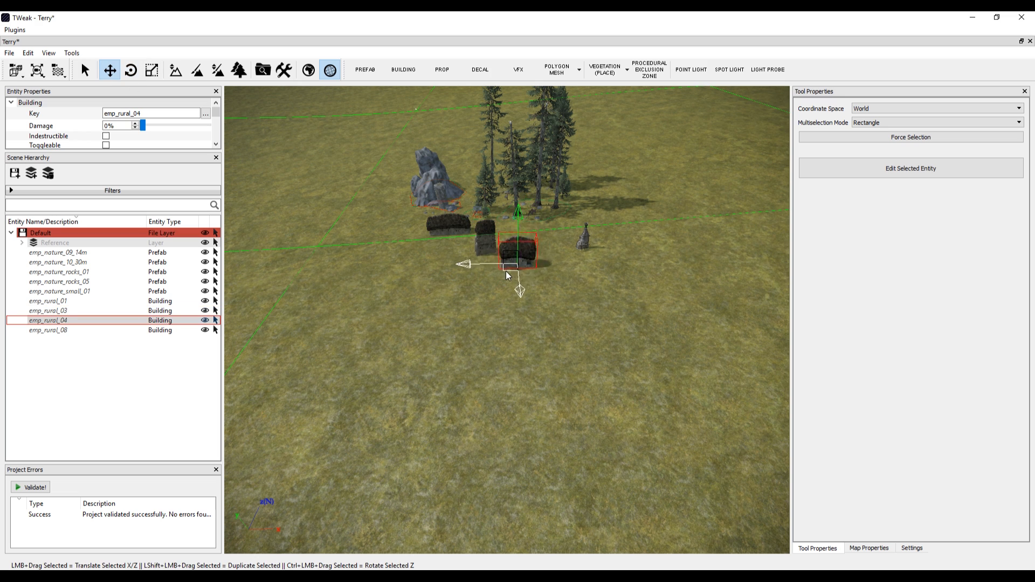
{"action": "left_click_drag", "start_coordinate": [518, 254], "coordinate": [535, 236]}
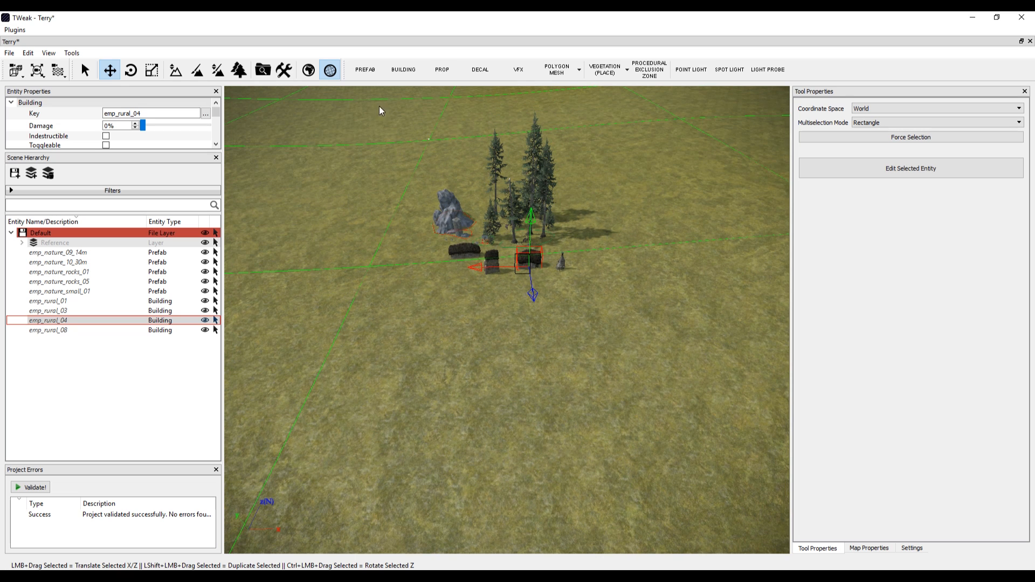
{"action": "left_click", "coordinate": [441, 69]}
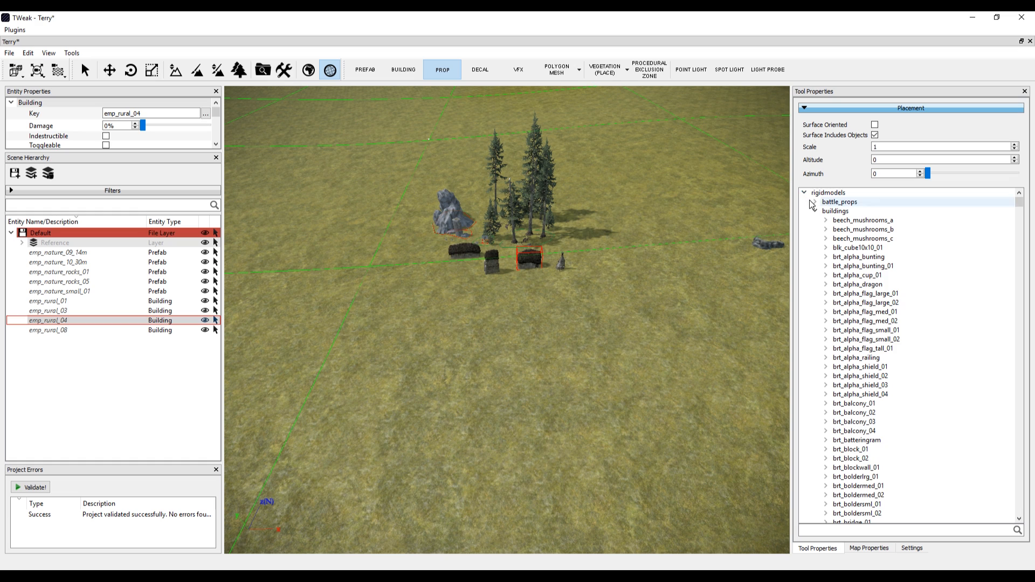
Collapse the prop folders and browse the decal and visual-effect catalogues
{"action": "left_click", "coordinate": [815, 220]}
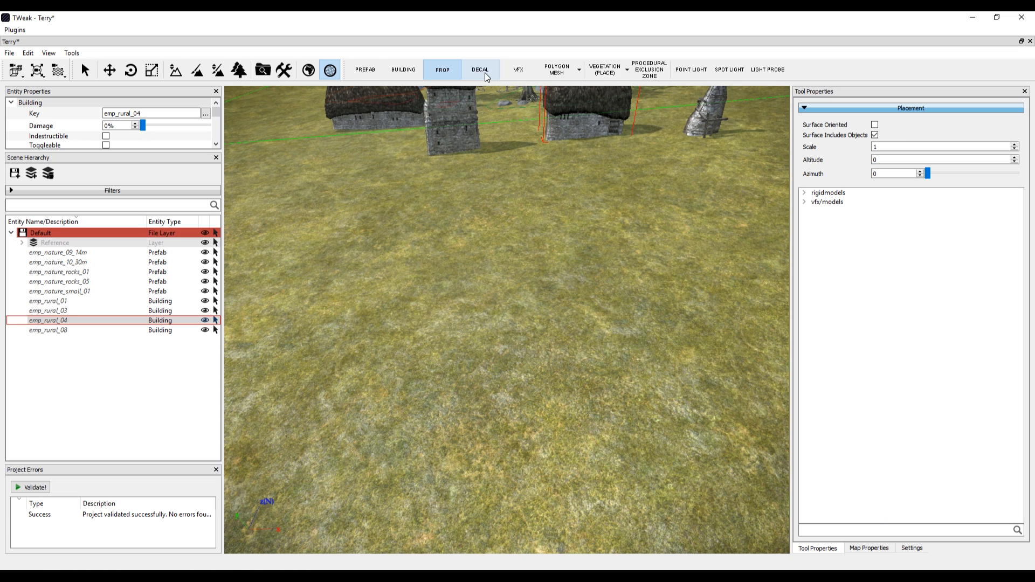
{"action": "left_click", "coordinate": [518, 69]}
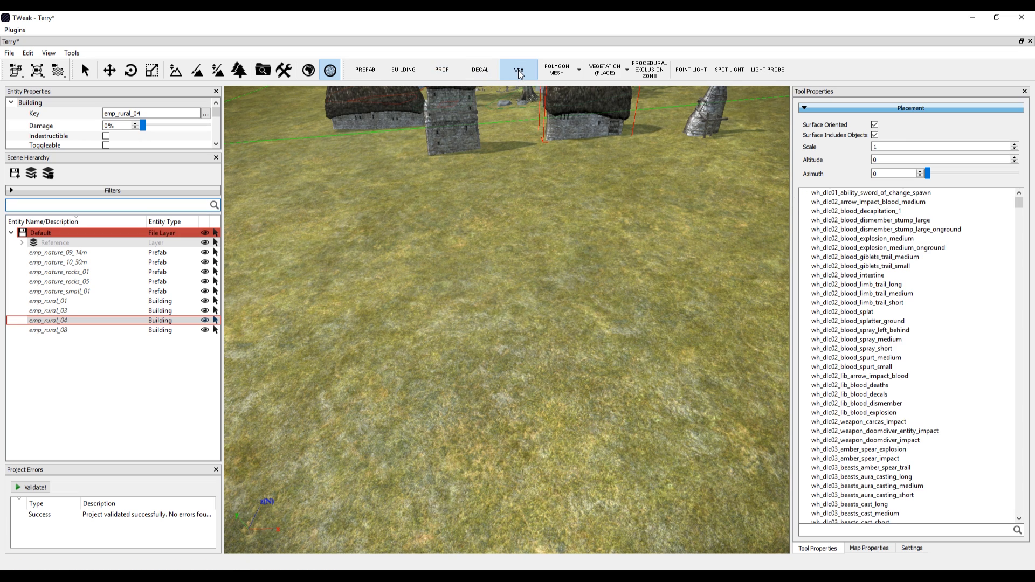
{"action": "left_click", "coordinate": [858, 303]}
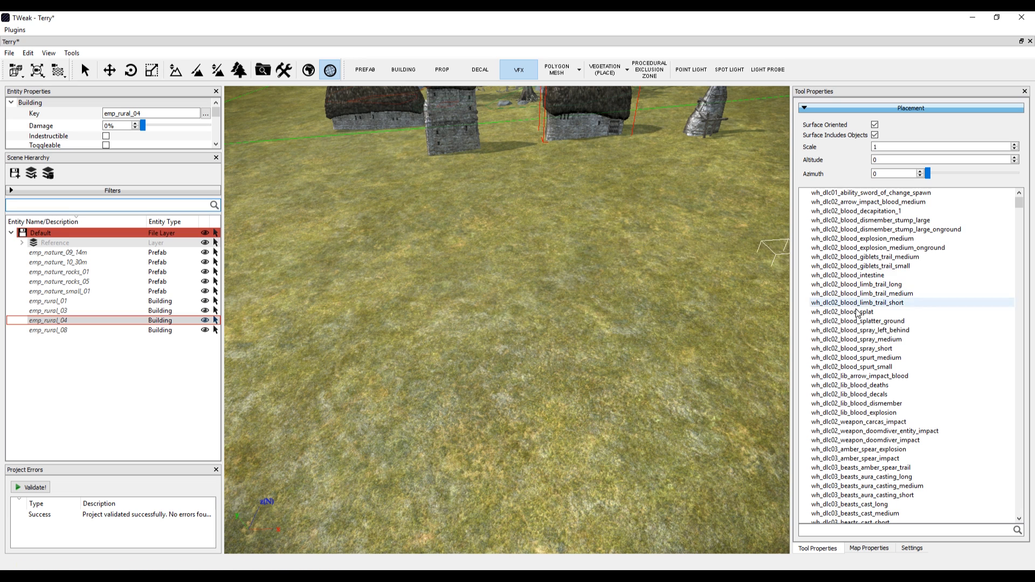
{"action": "scroll", "scroll_direction": "down", "scroll_amount": 3}
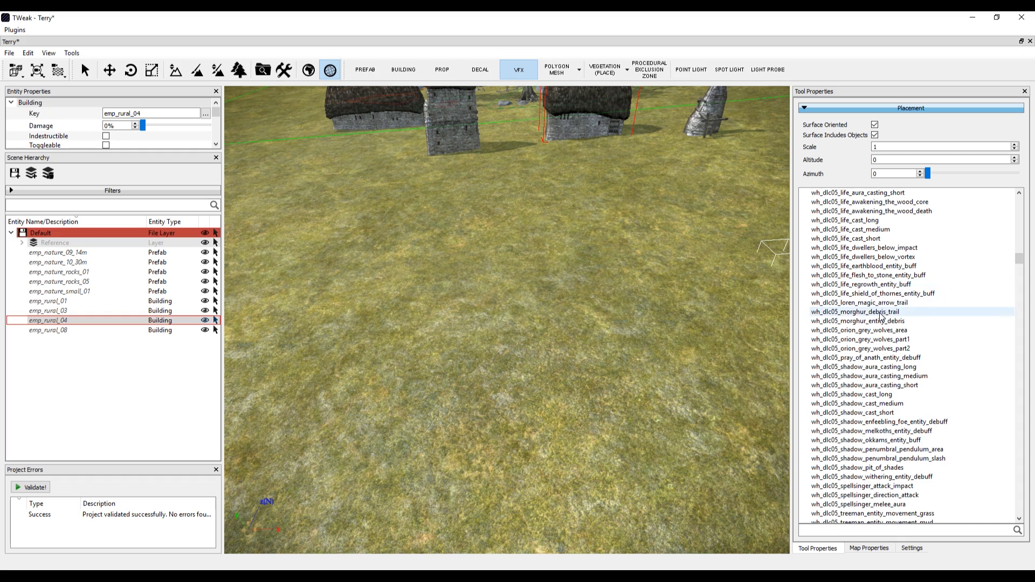
{"action": "scroll", "scroll_direction": "down", "scroll_amount": 3}
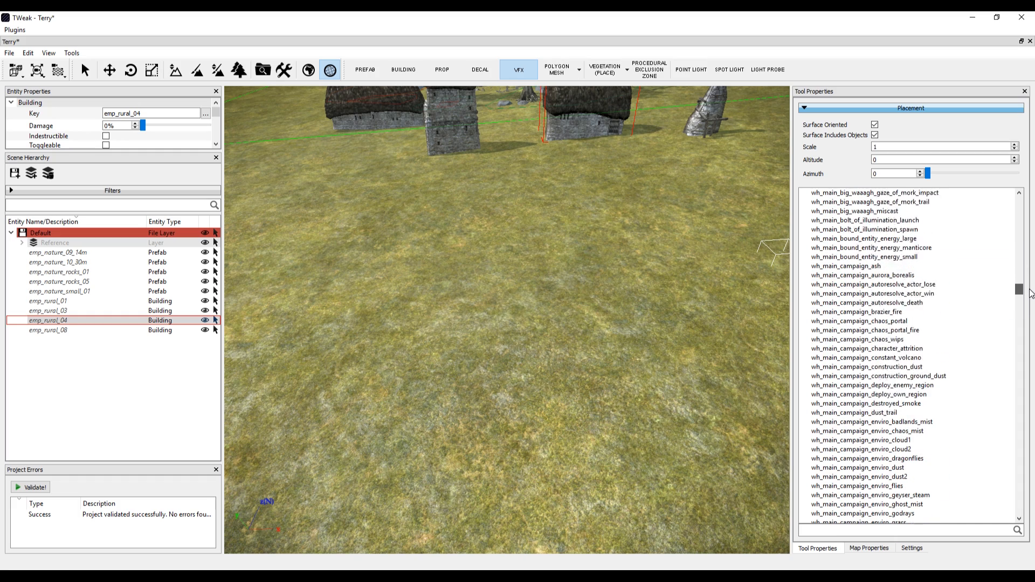
{"action": "scroll", "scroll_direction": "down", "scroll_amount": 3}
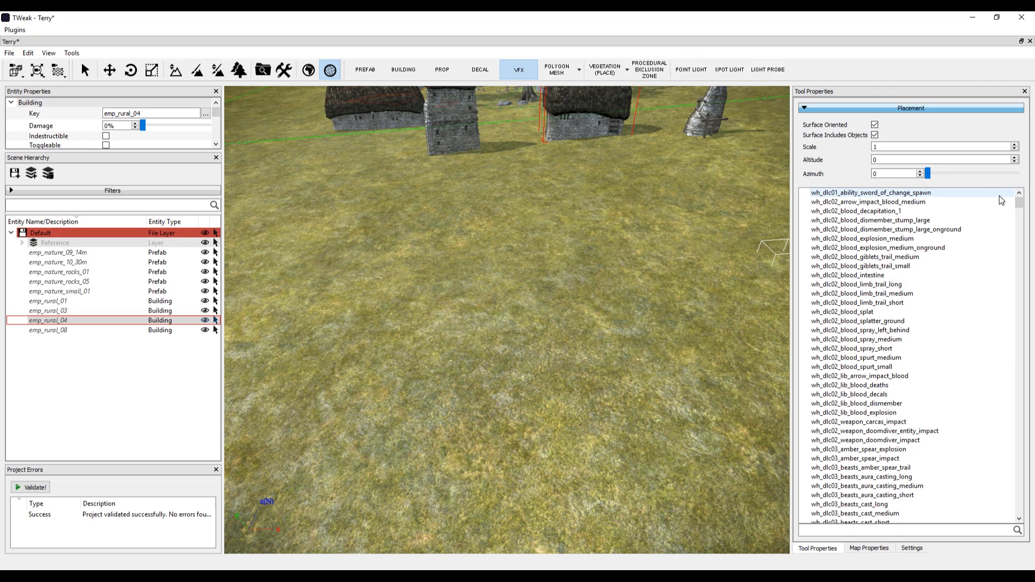
{"action": "left_click", "coordinate": [605, 69]}
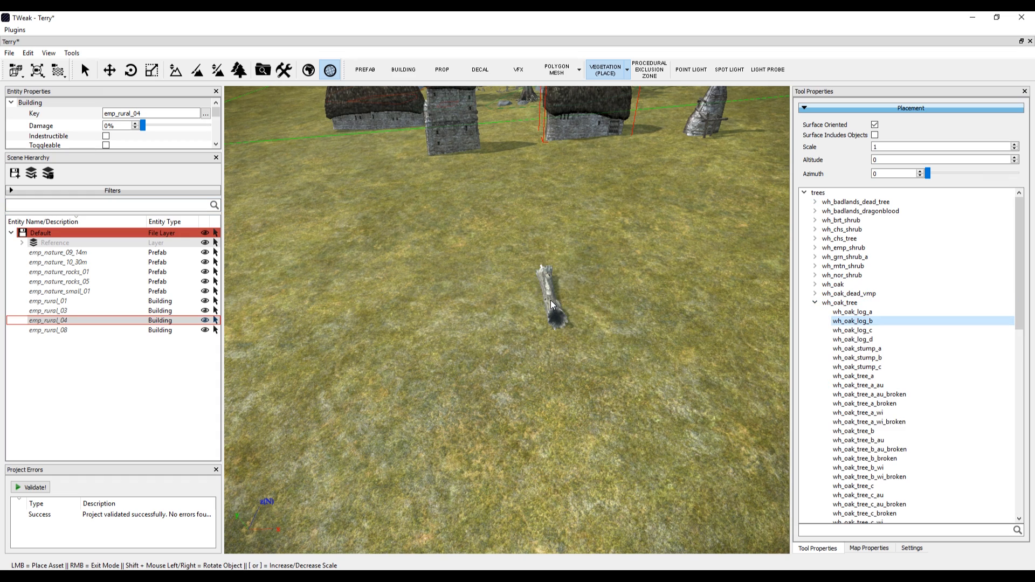
Start placing oak vegetation on the grassland
{"action": "left_click", "coordinate": [854, 376]}
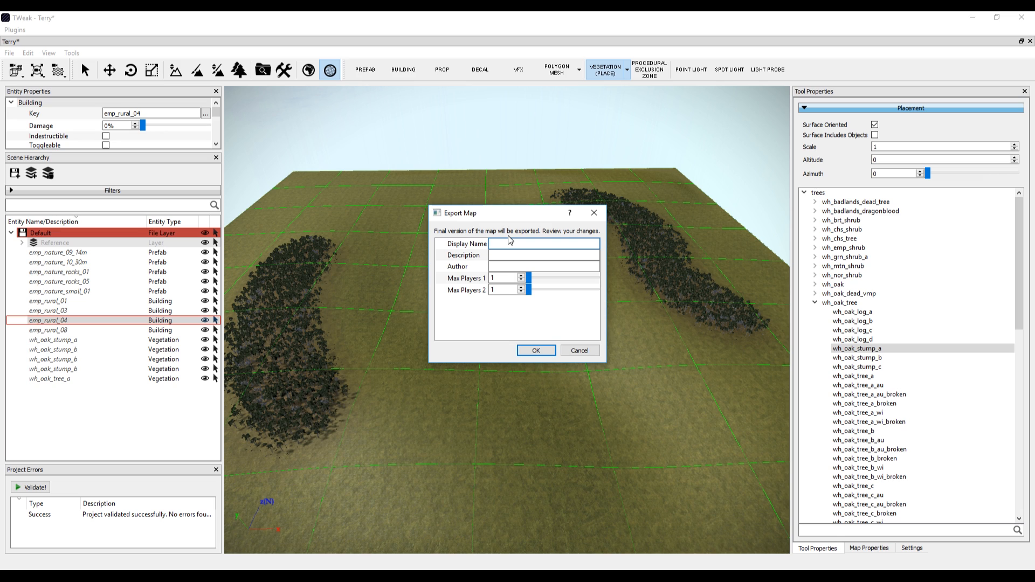
Fill in the export details with author Haxo and 4 max players per side
{"action": "type", "text": "Fields of Battle"}
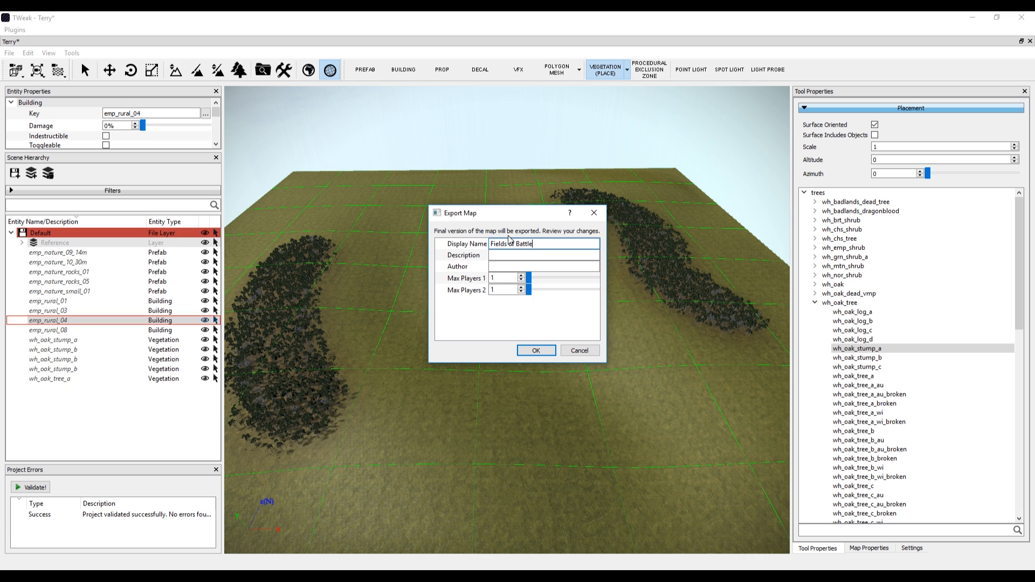
{"action": "triple_click", "coordinate": [511, 243]}
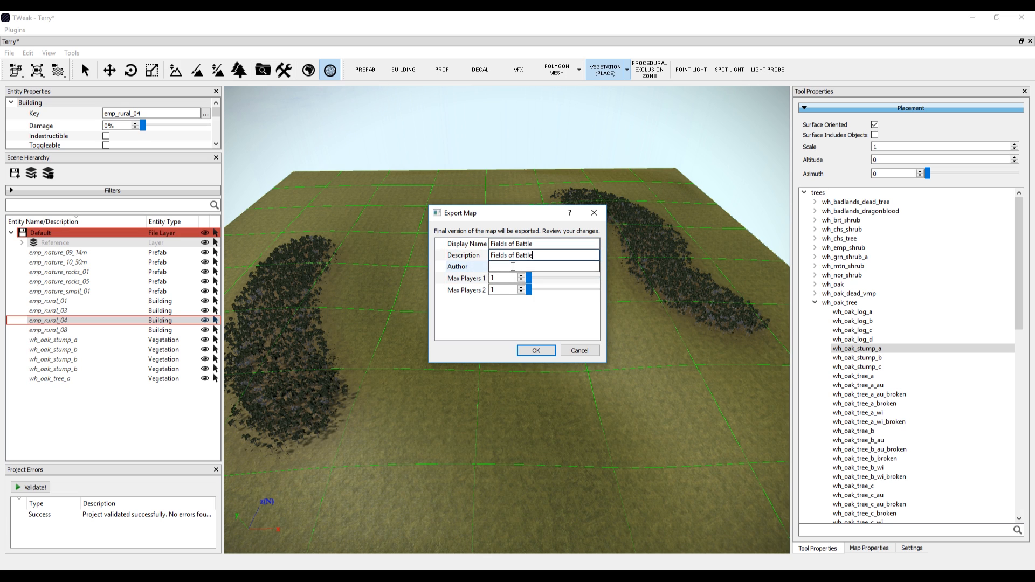
{"action": "type", "text": "HaxoTheHunter"}
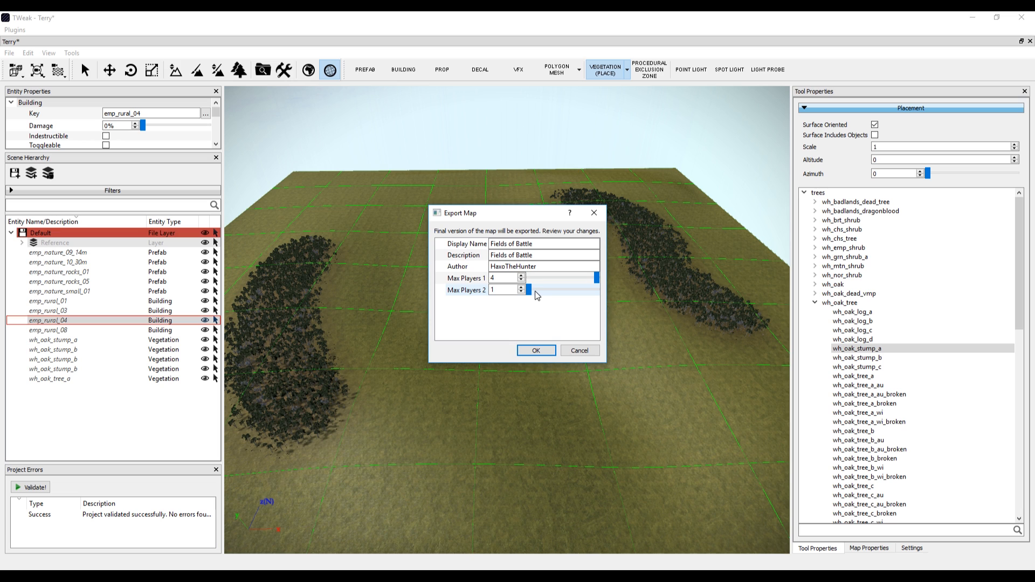
{"action": "left_click", "coordinate": [521, 288]}
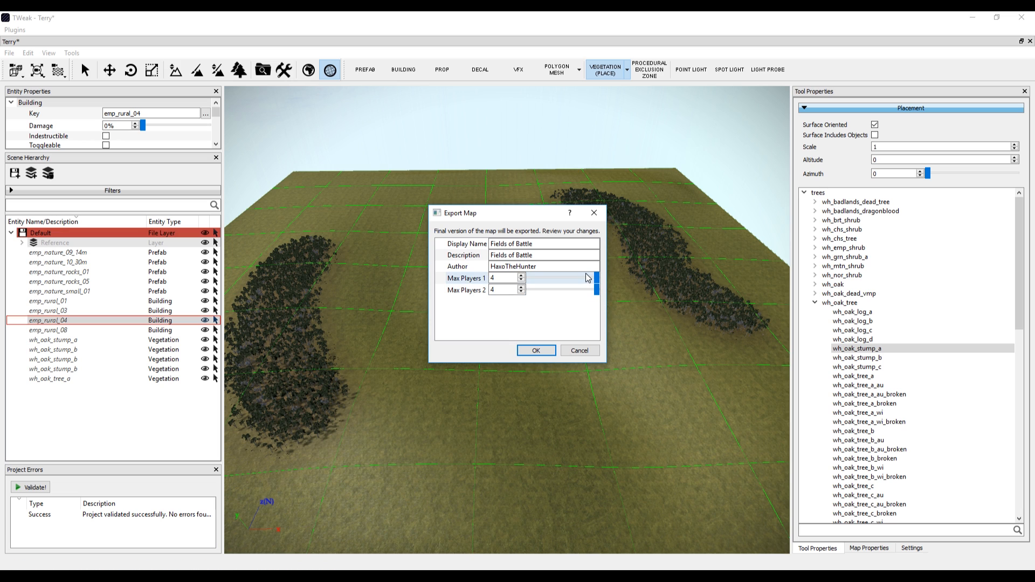
{"action": "left_click", "coordinate": [536, 350]}
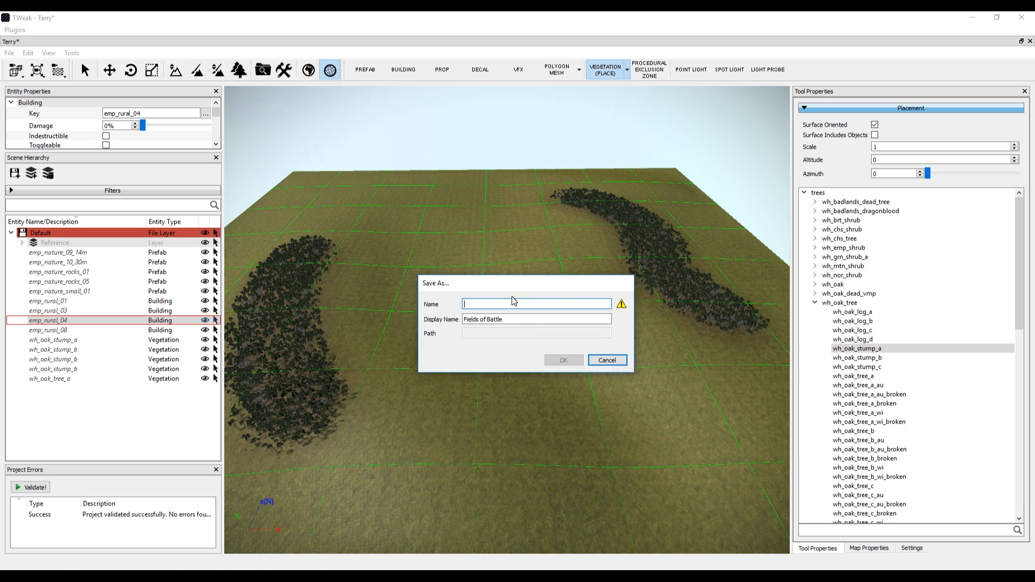
Save the exported map as fields_of_battle
{"action": "type", "text": "ielk"}
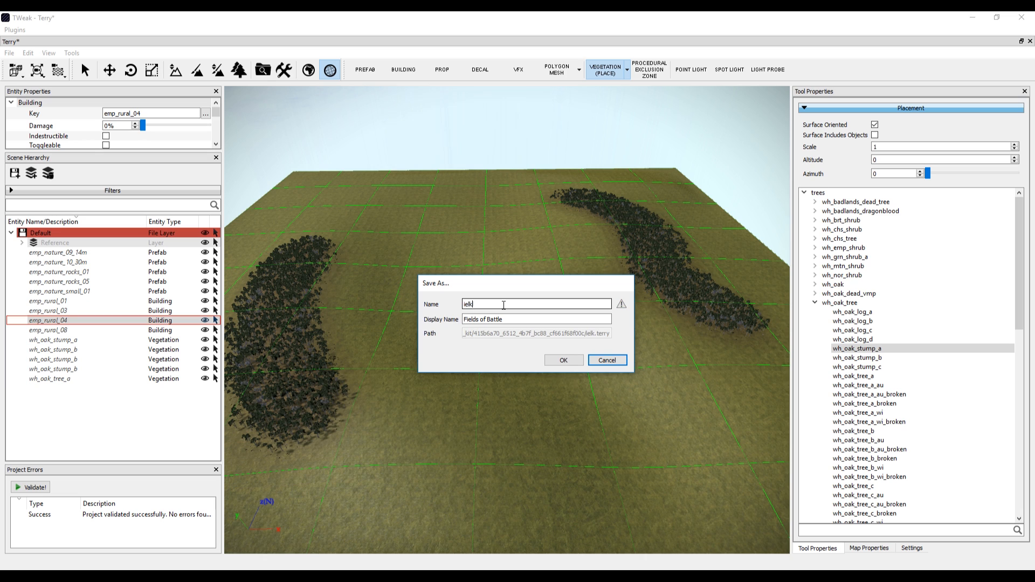
{"action": "type", "text": "f"}
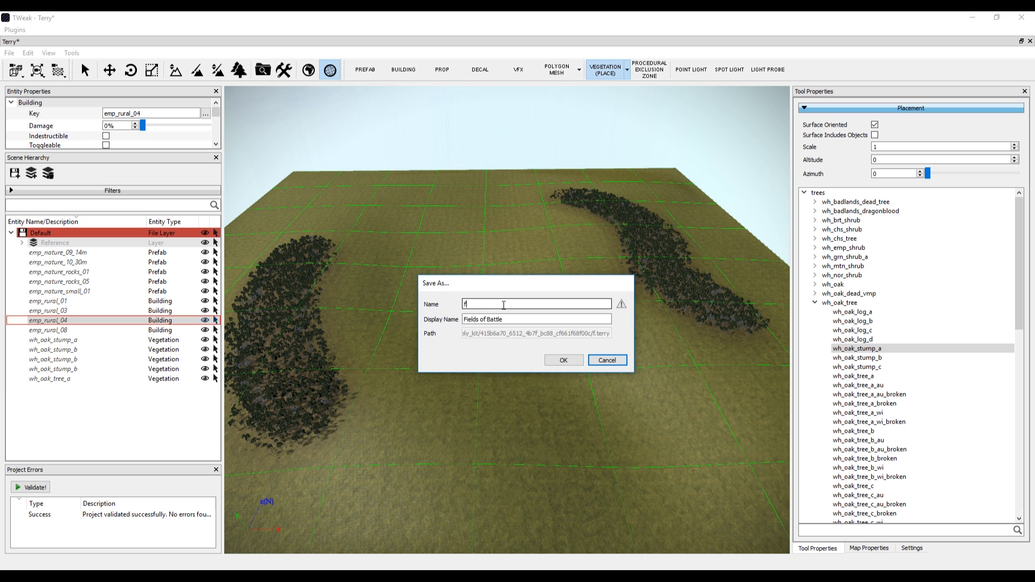
{"action": "type", "text": "ields"}
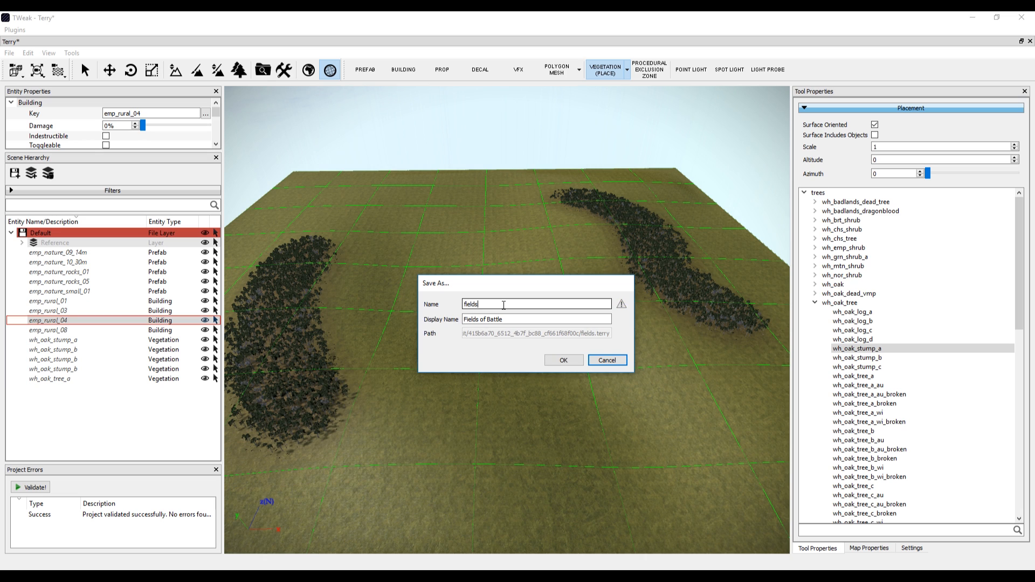
{"action": "type", "text": "ofbattle"}
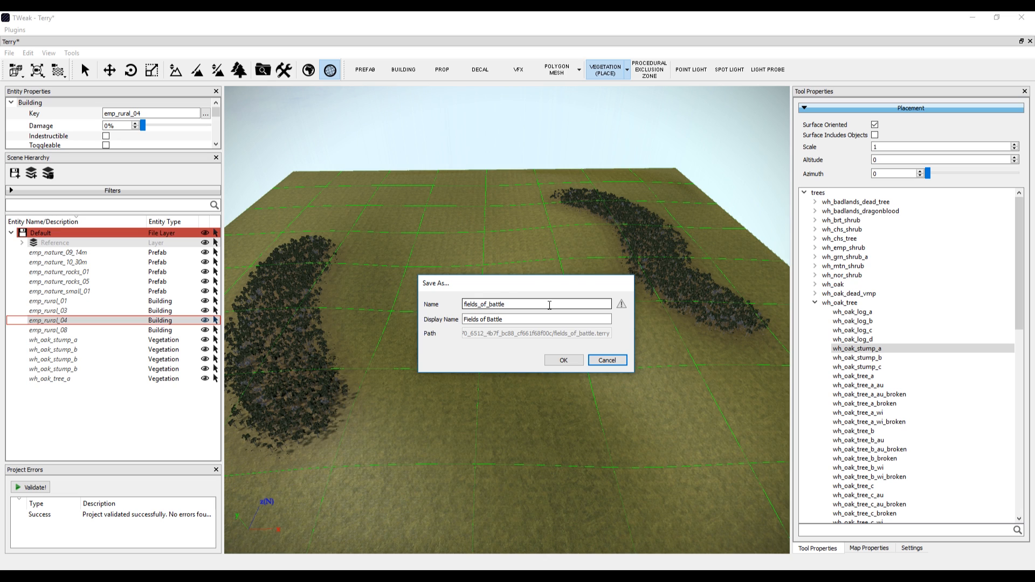
{"action": "left_click", "coordinate": [561, 361]}
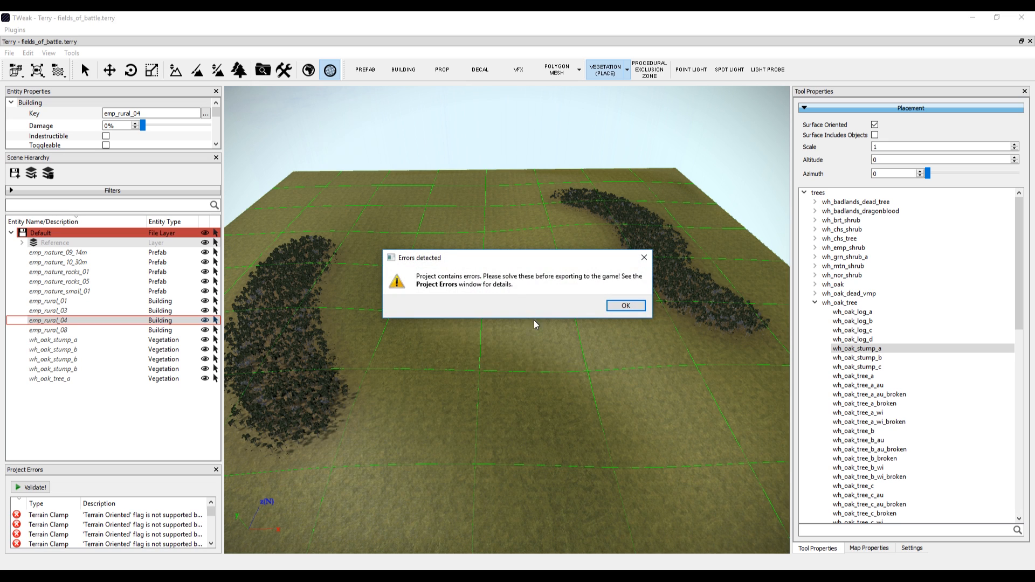
{"action": "mouse_move", "coordinate": [492, 265]}
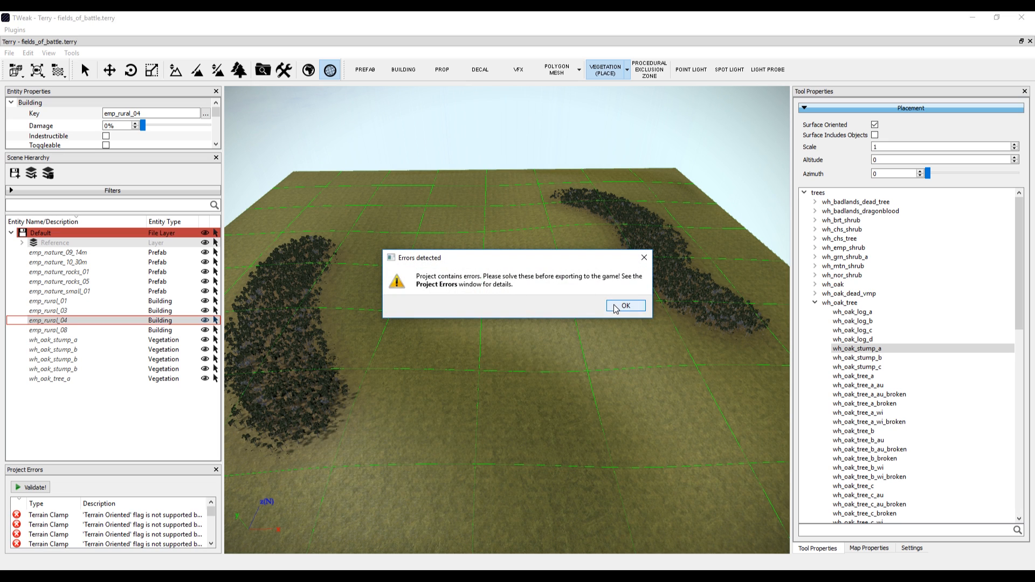
Dismiss the errors warning and locate the emp_nature_rocks_01 prefab behind the Terrain Clamp error
{"action": "left_click", "coordinate": [624, 306]}
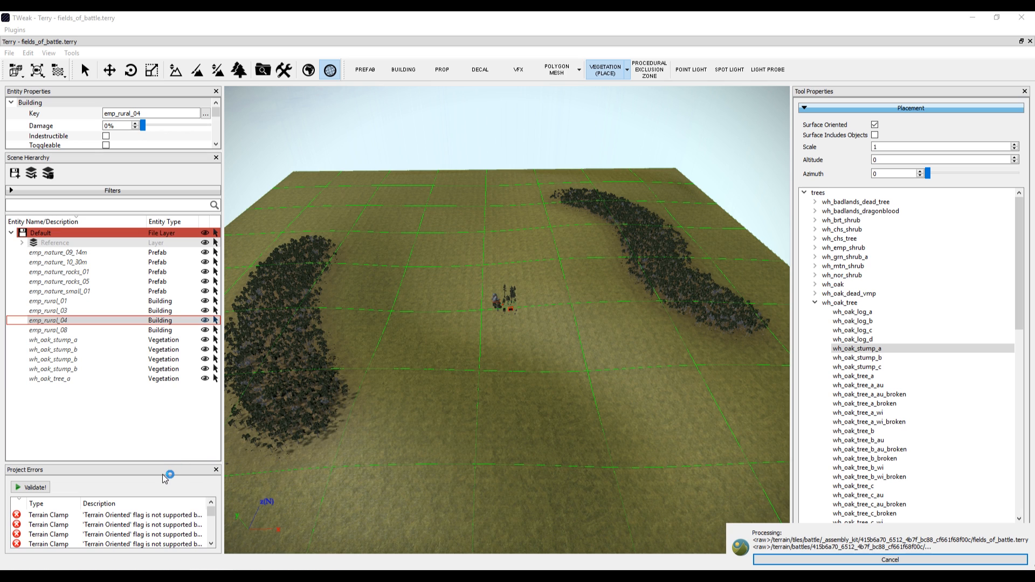
{"action": "left_click", "coordinate": [59, 271]}
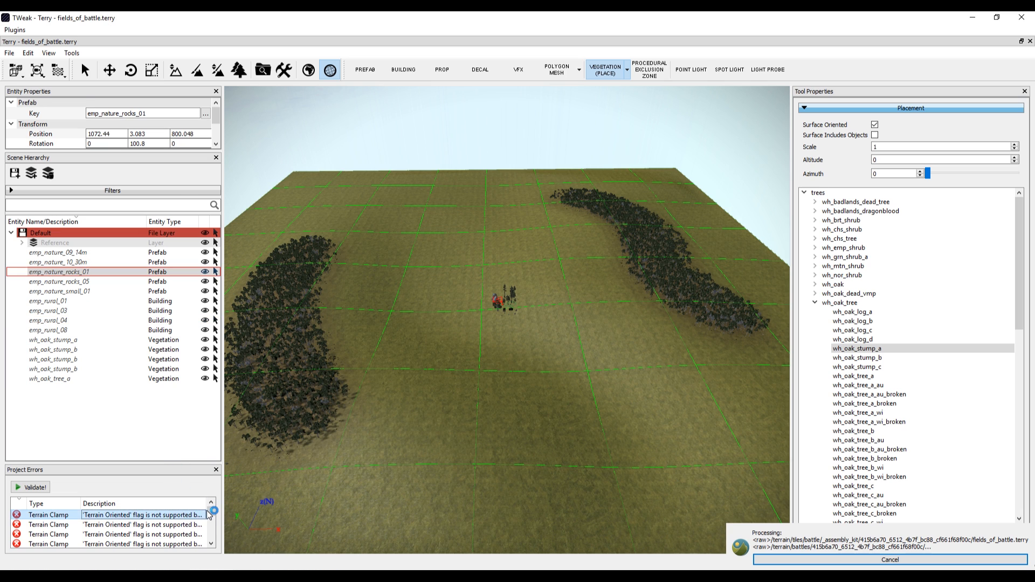
{"action": "left_click", "coordinate": [132, 524]}
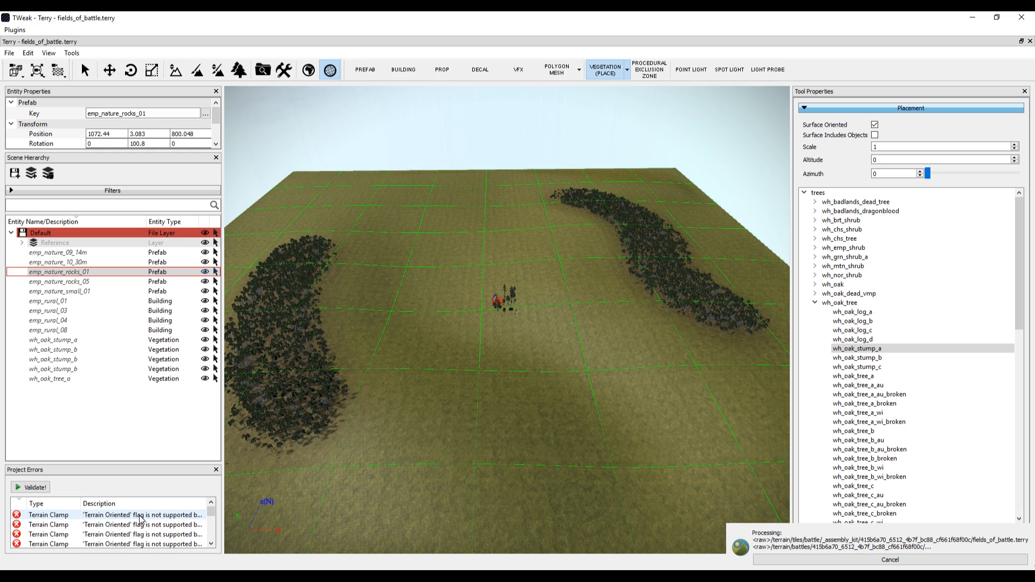
{"action": "left_click", "coordinate": [60, 272]}
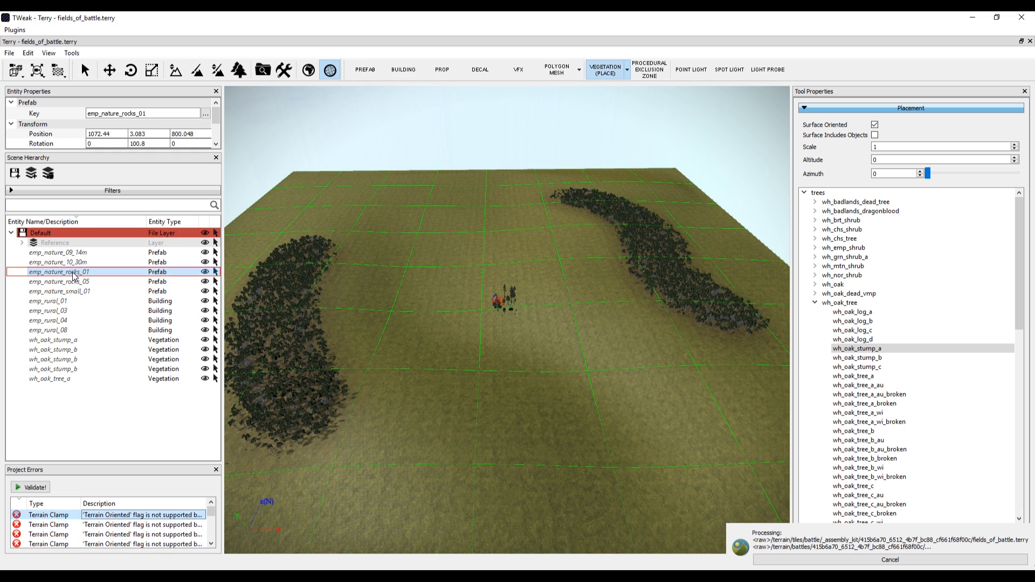
{"action": "double_click", "coordinate": [58, 272]}
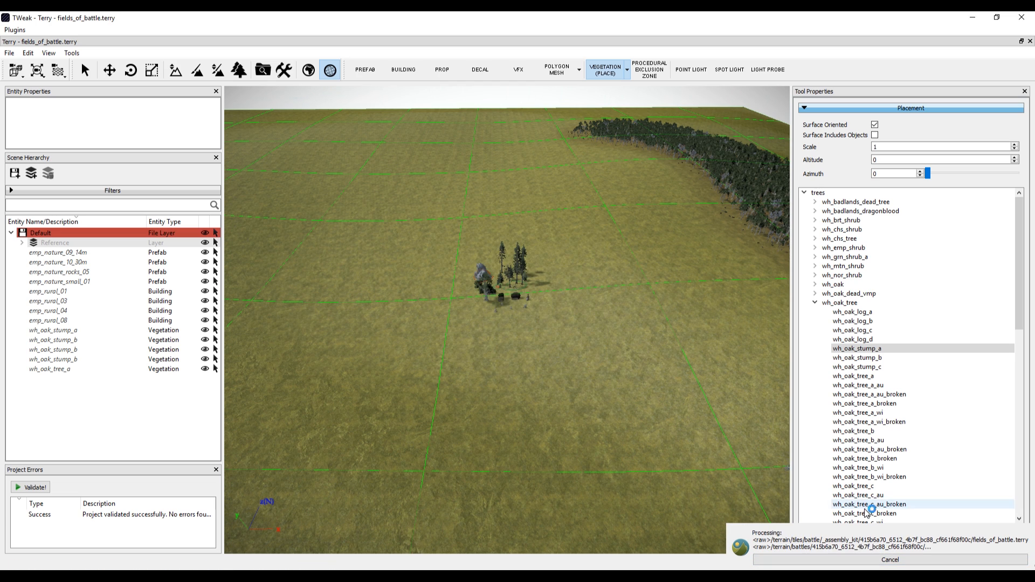
{"action": "mouse_move", "coordinate": [832, 535]}
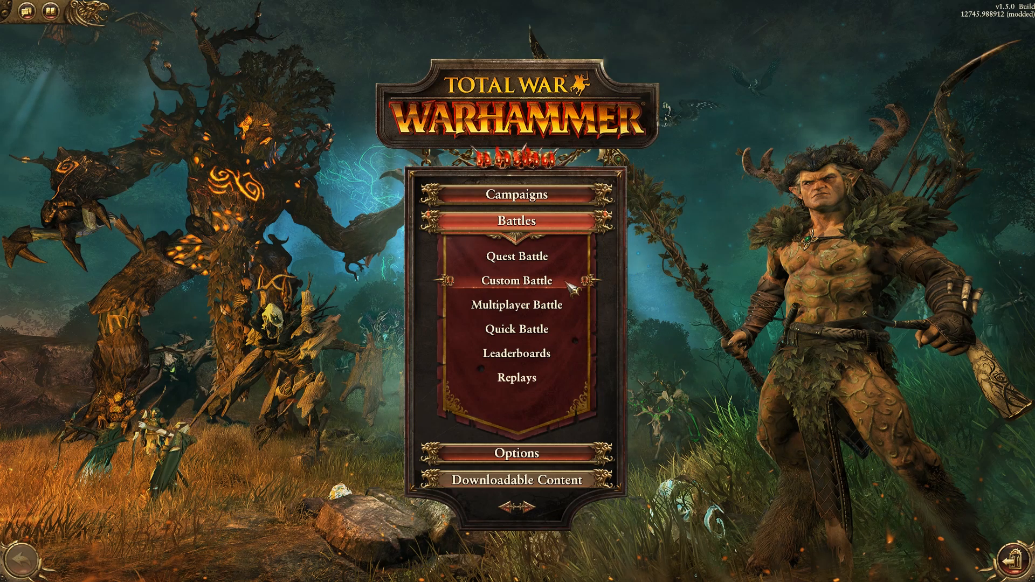
Scroll the custom battle map list to Fields of Battle and launch the battle
{"action": "left_click", "coordinate": [519, 280]}
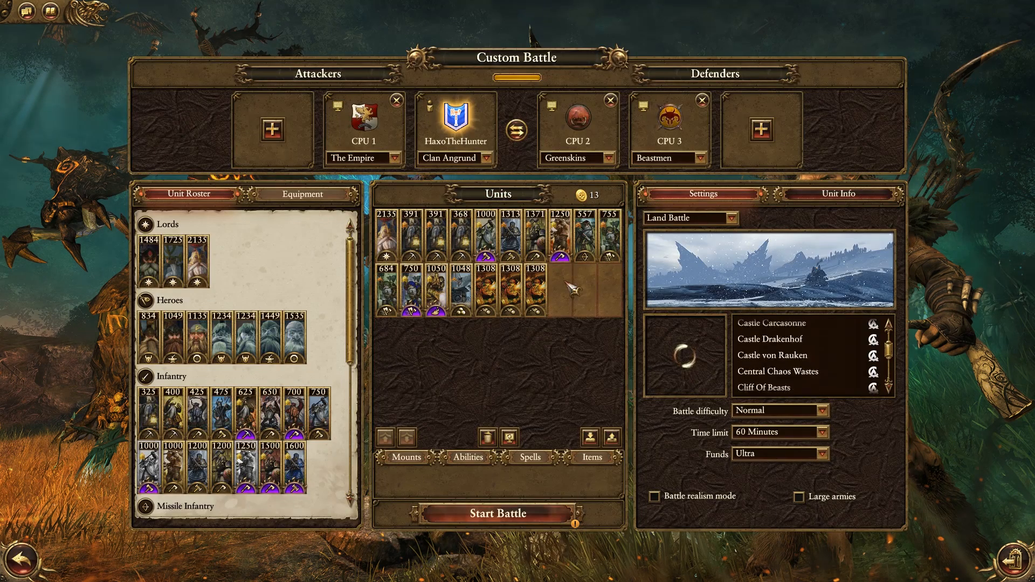
{"action": "scroll", "scroll_direction": "down", "scroll_amount": 3}
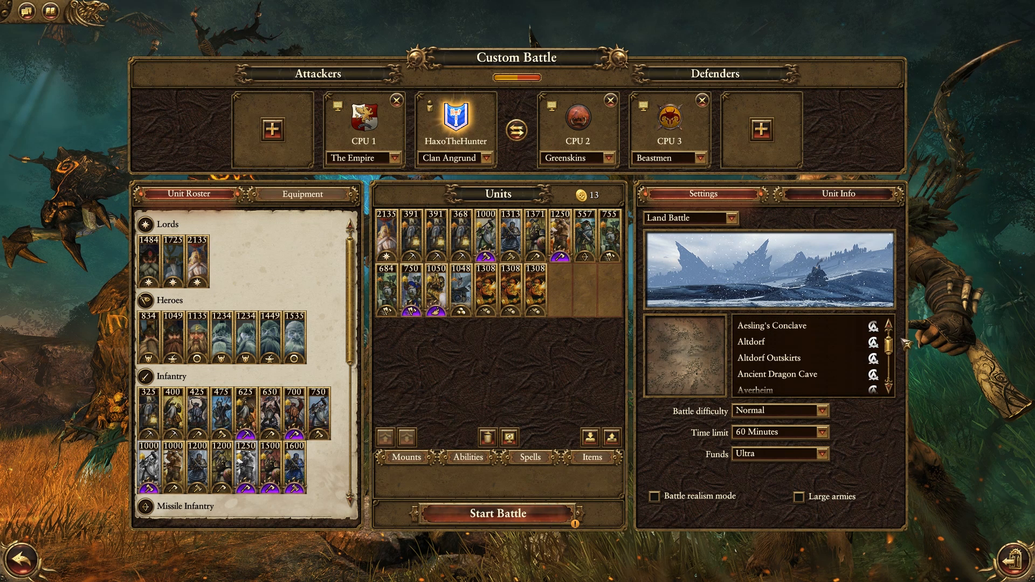
{"action": "scroll", "scroll_direction": "down", "scroll_amount": 3}
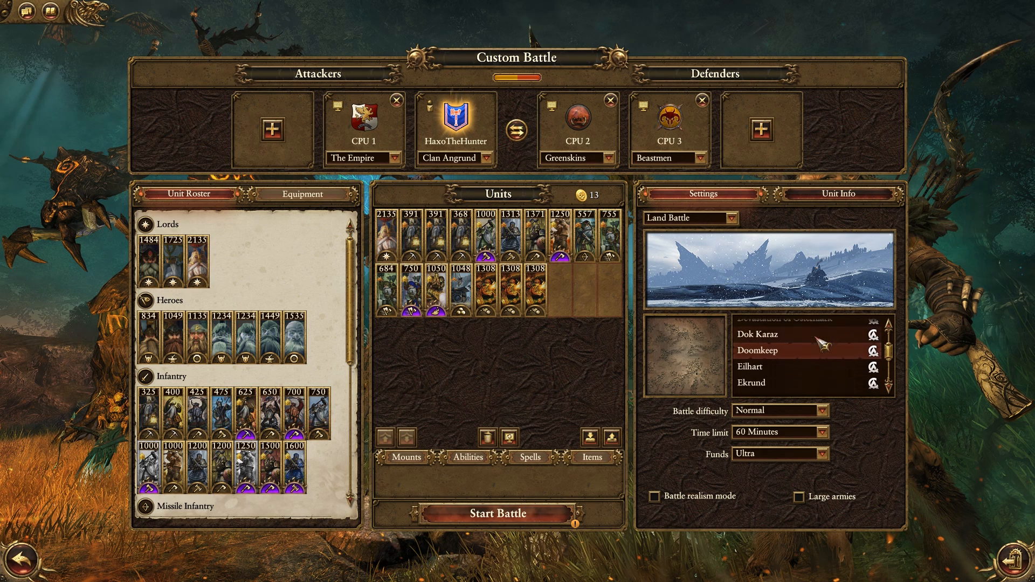
{"action": "scroll", "scroll_direction": "down", "scroll_amount": 3}
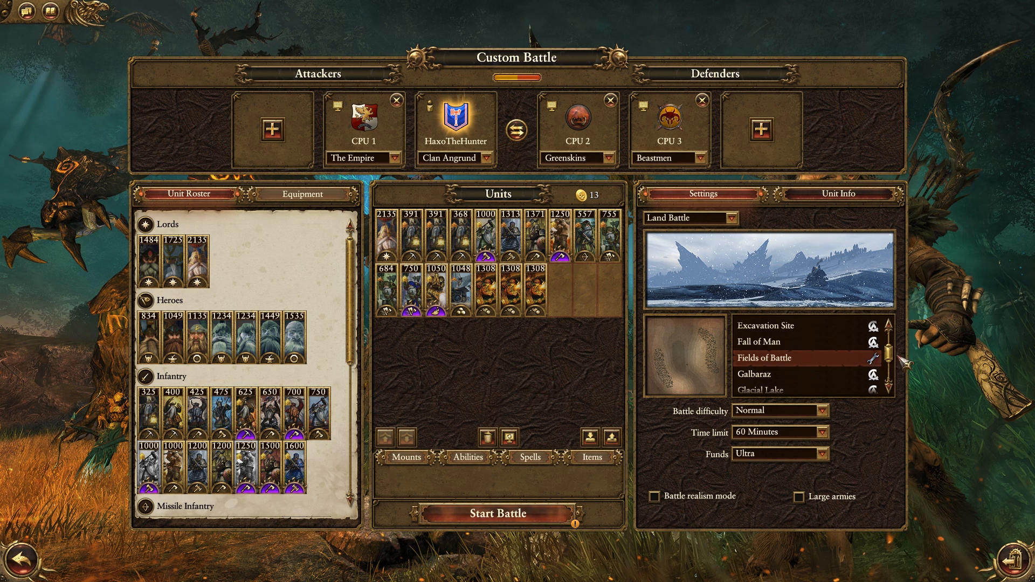
{"action": "mouse_move", "coordinate": [901, 360]}
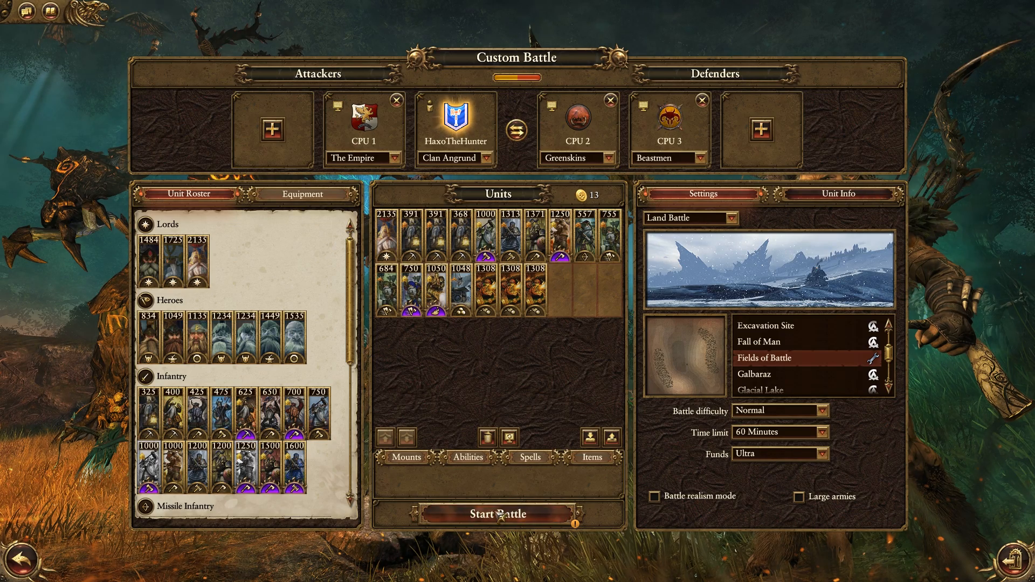
{"action": "left_click", "coordinate": [498, 514]}
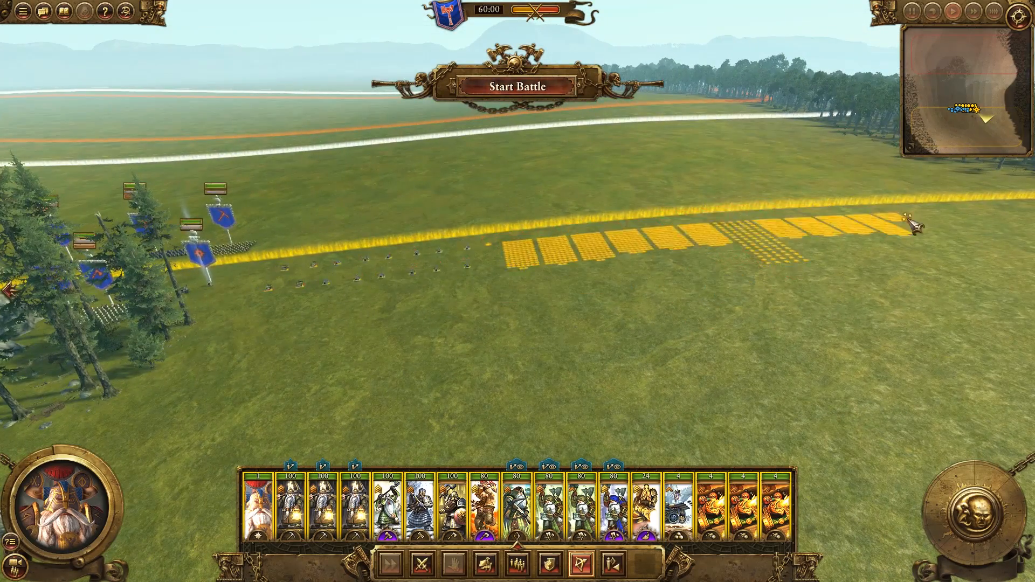
Begin the test battle on the Fields of Battle map
{"action": "scroll", "scroll_direction": "down", "scroll_amount": 3}
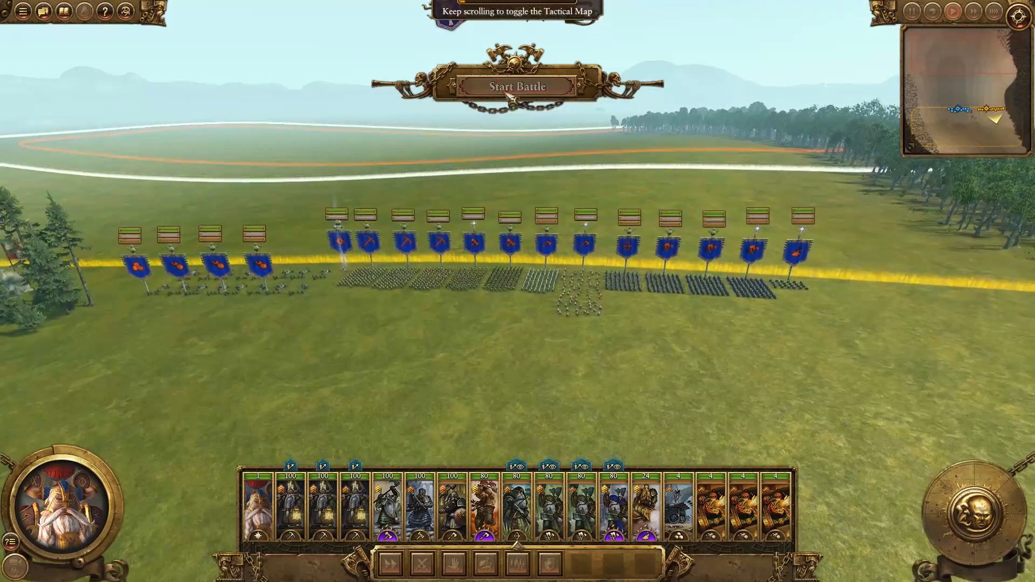
{"action": "left_click", "coordinate": [517, 86]}
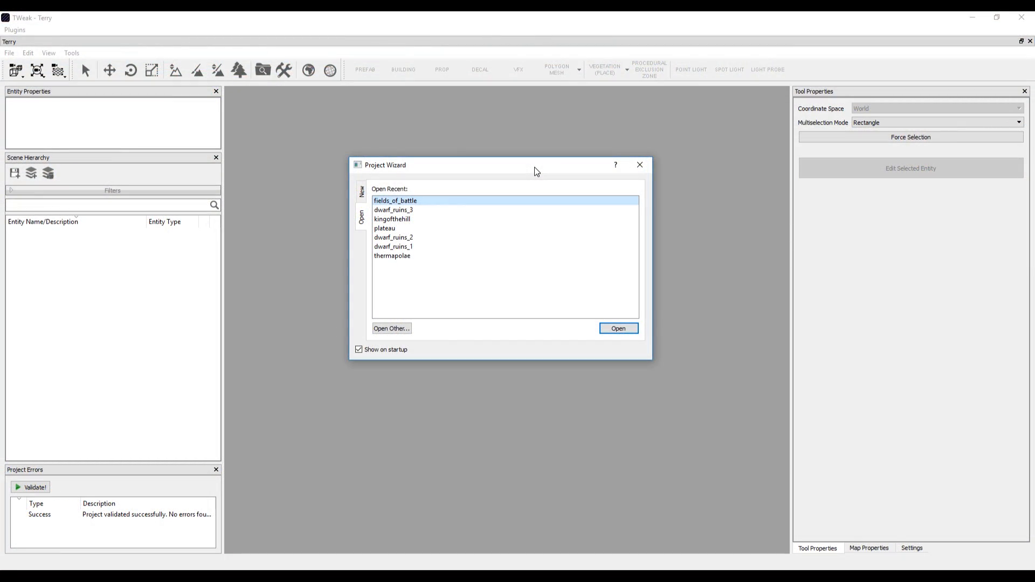
Open fields_of_battle from the Project Wizard's recent projects
{"action": "left_click", "coordinate": [618, 329]}
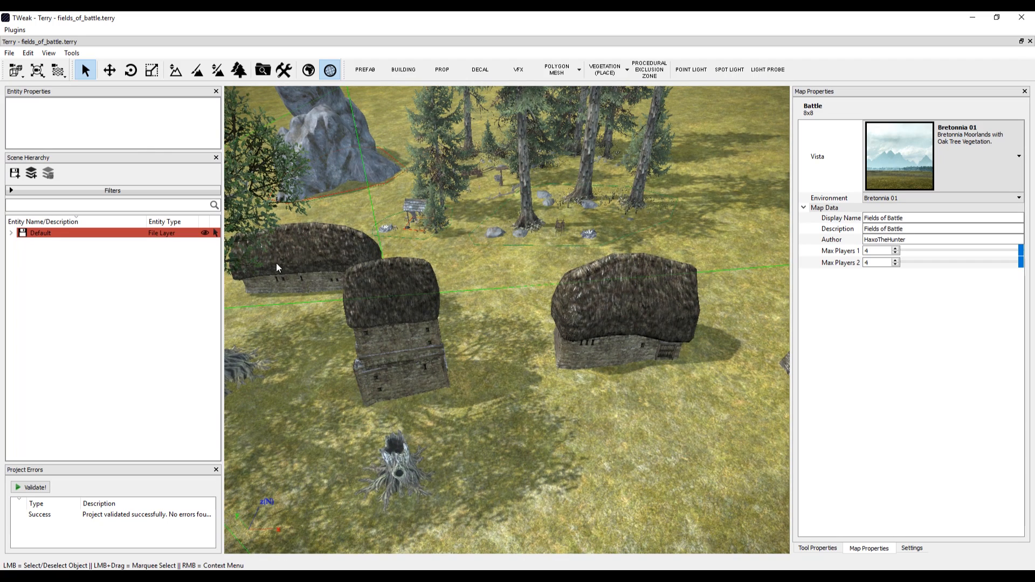
Create a no-go region and place its outline points around a house
{"action": "left_click", "coordinate": [71, 53]}
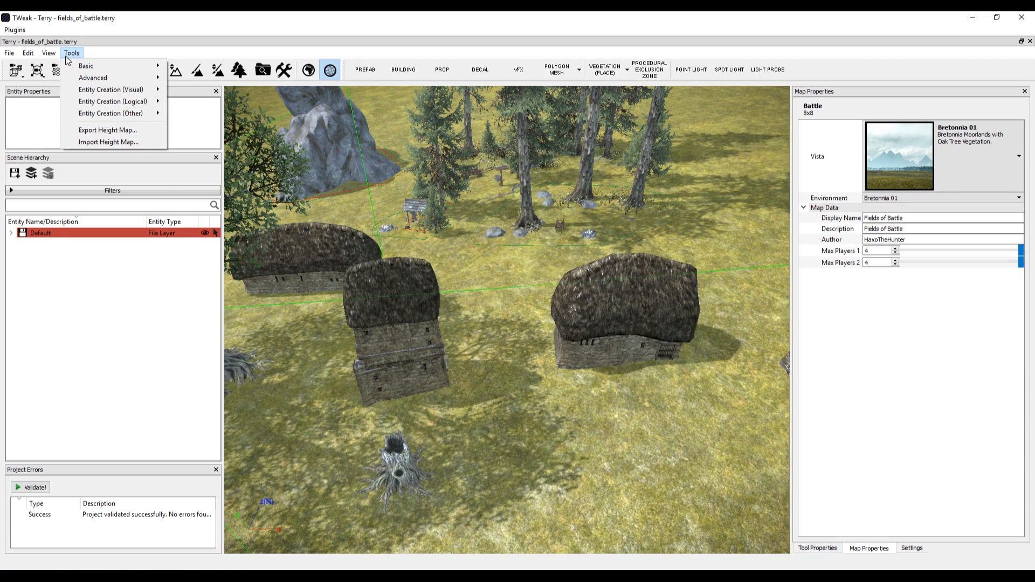
{"action": "mouse_move", "coordinate": [111, 113]}
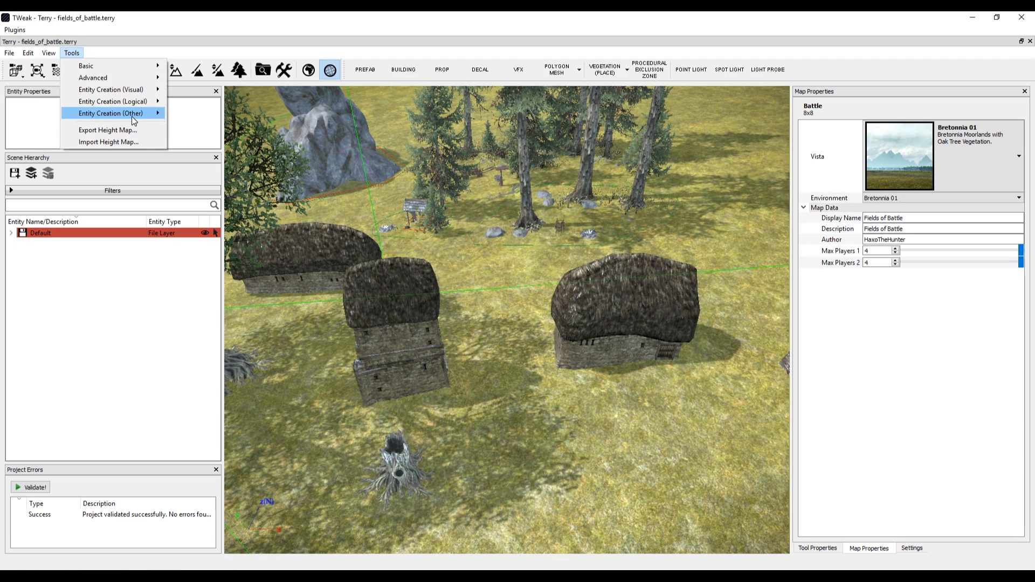
{"action": "mouse_move", "coordinate": [112, 101]}
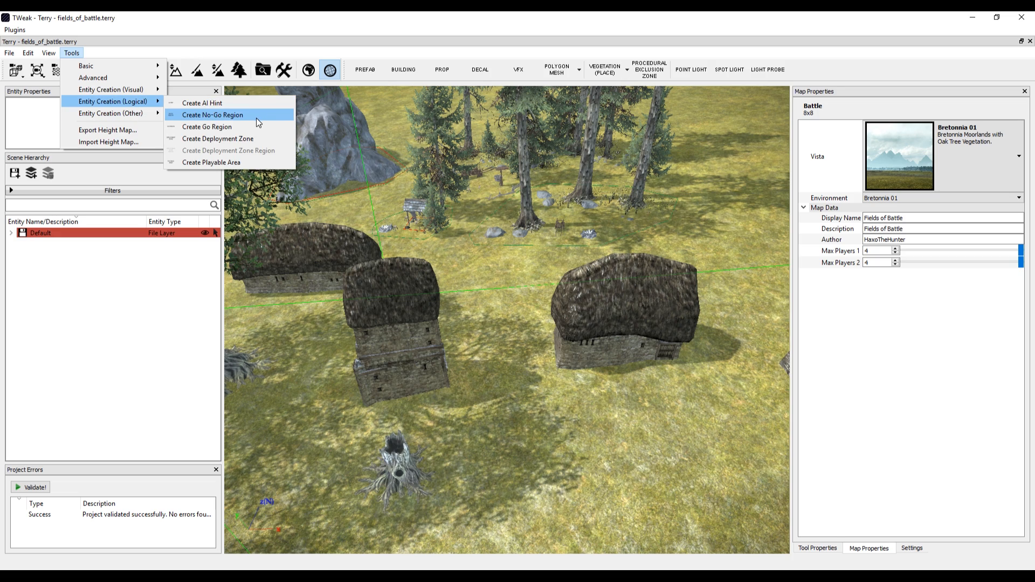
{"action": "left_click", "coordinate": [212, 114]}
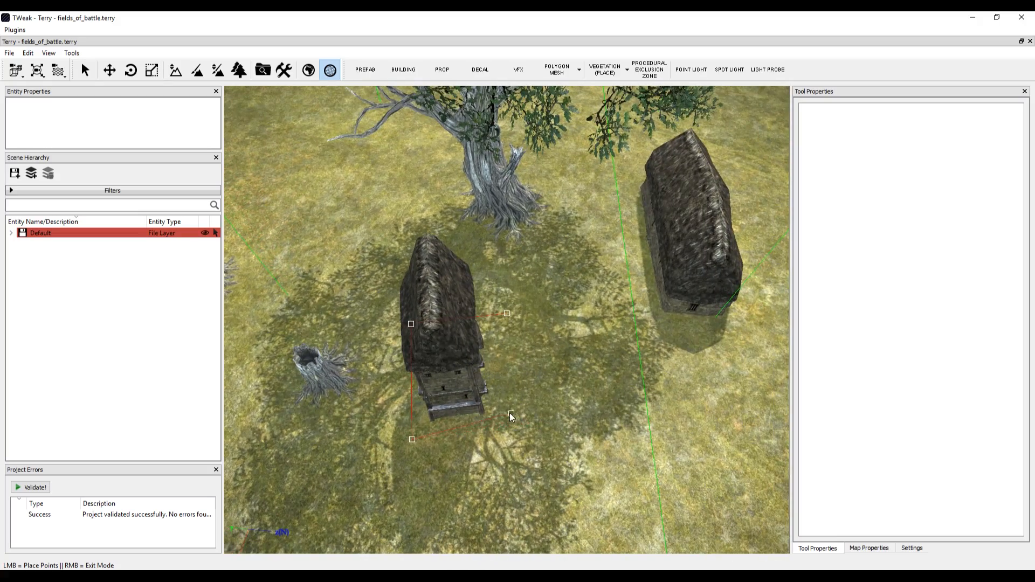
{"action": "left_click", "coordinate": [510, 415]}
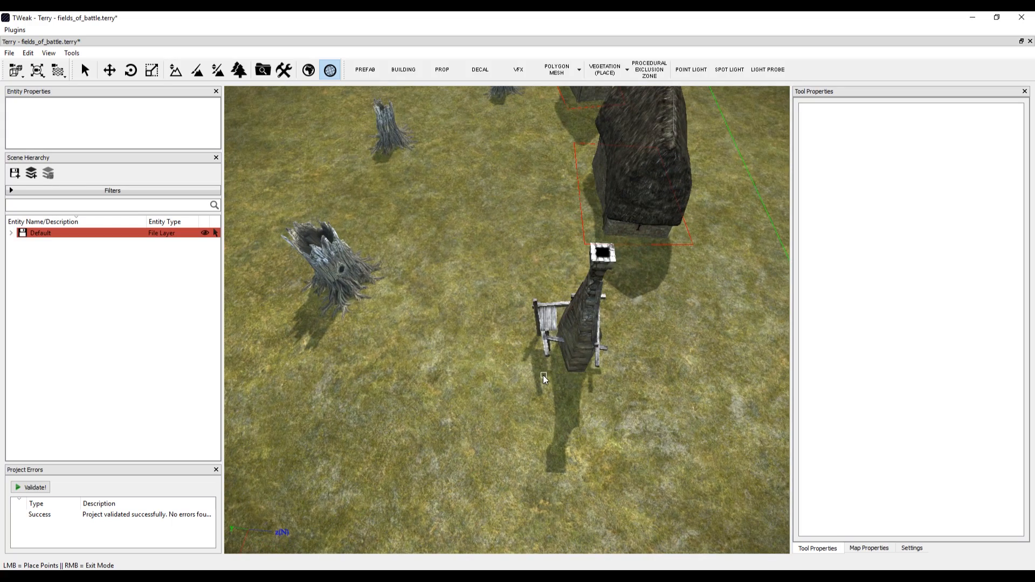
{"action": "left_click", "coordinate": [621, 387]}
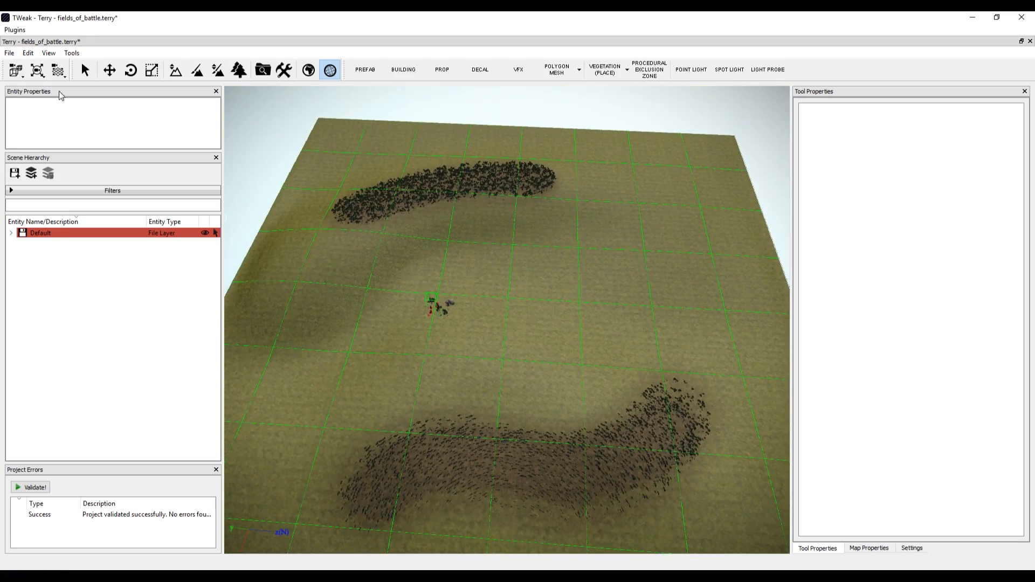
Create a Playable Area entity with corners just inside the map edges, then save the project
{"action": "left_click", "coordinate": [71, 53]}
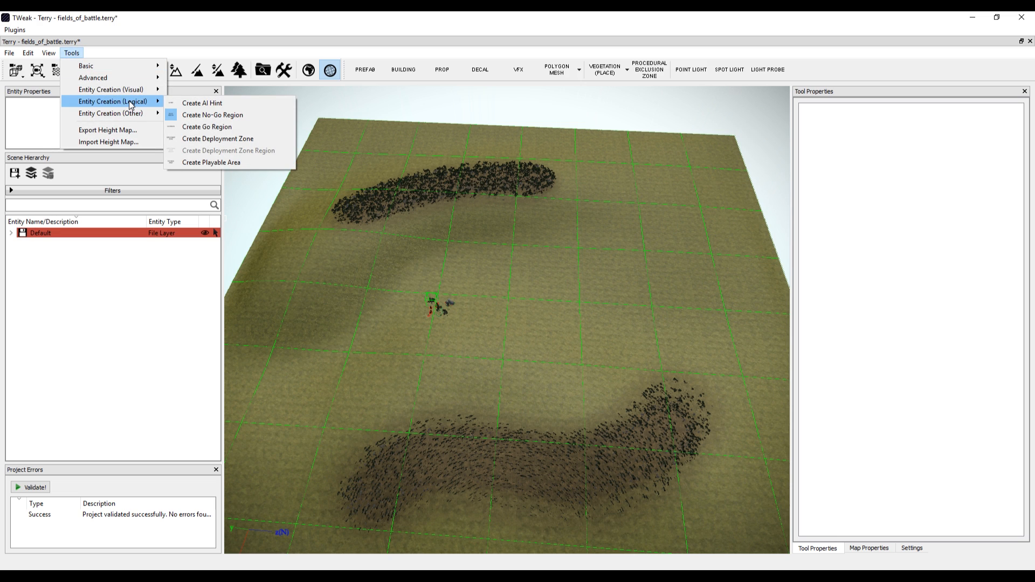
{"action": "mouse_move", "coordinate": [224, 138]}
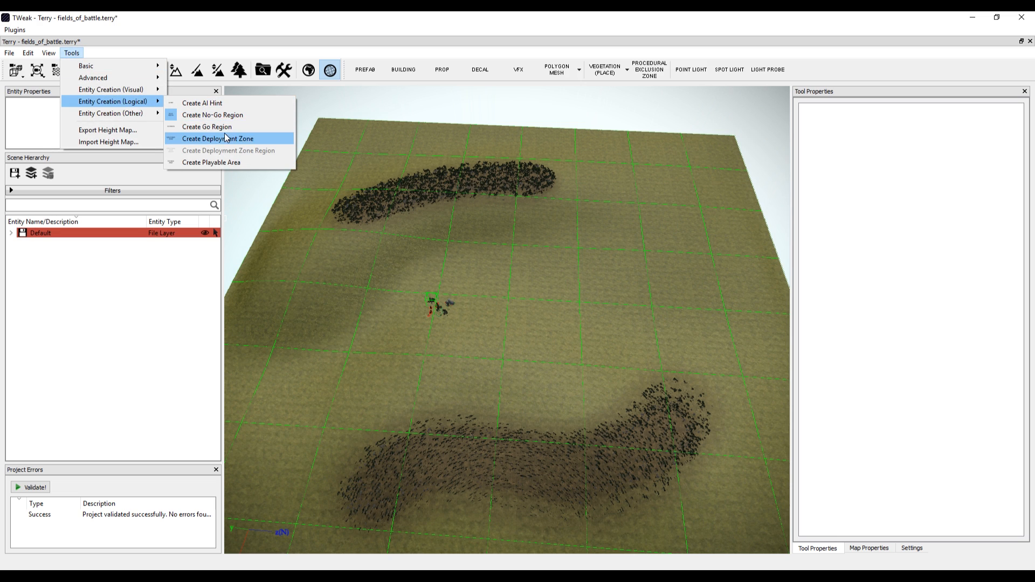
{"action": "mouse_move", "coordinate": [233, 127]}
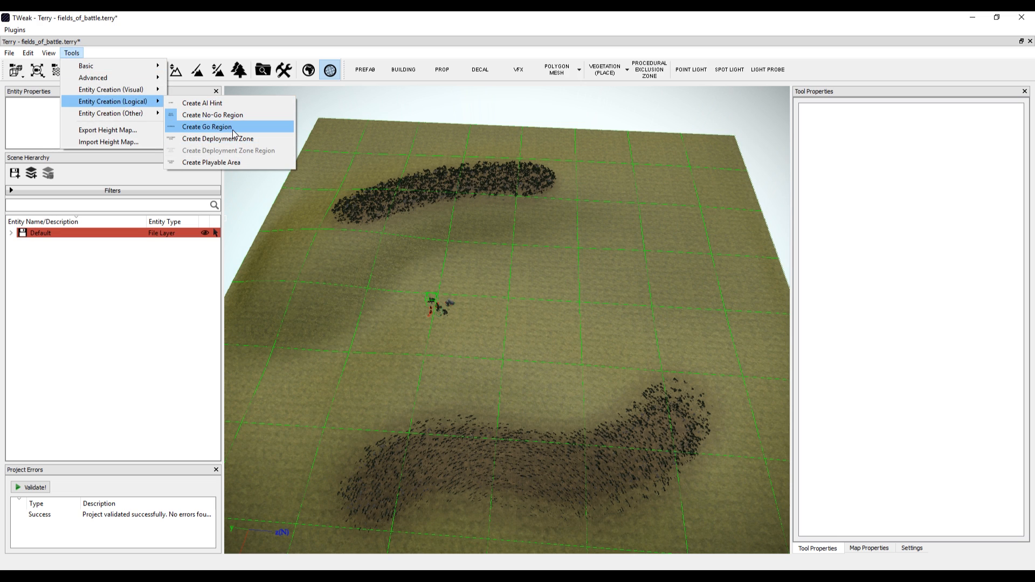
{"action": "left_click", "coordinate": [206, 126]}
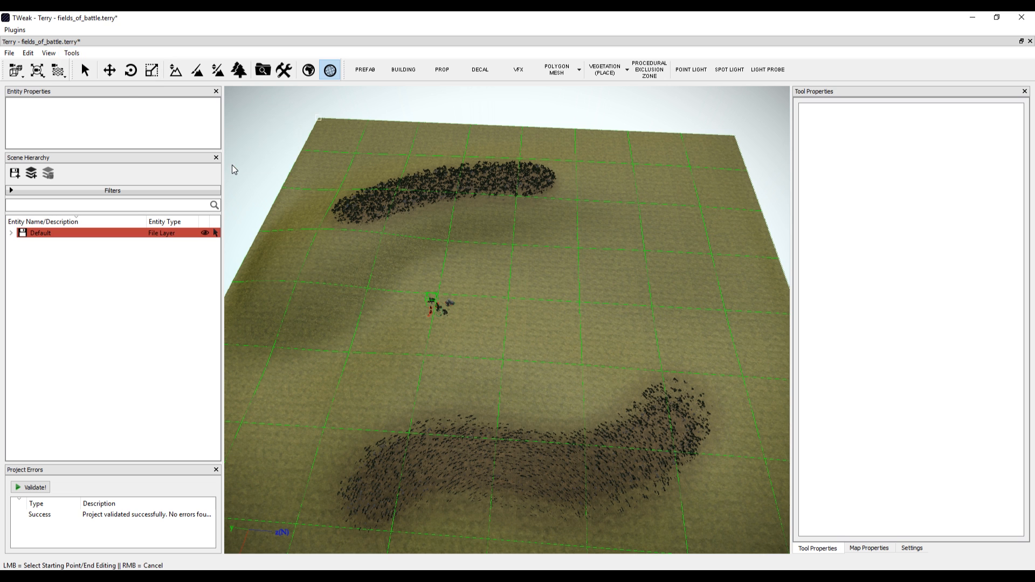
{"action": "left_click_drag", "start_coordinate": [333, 135], "coordinate": [466, 271]}
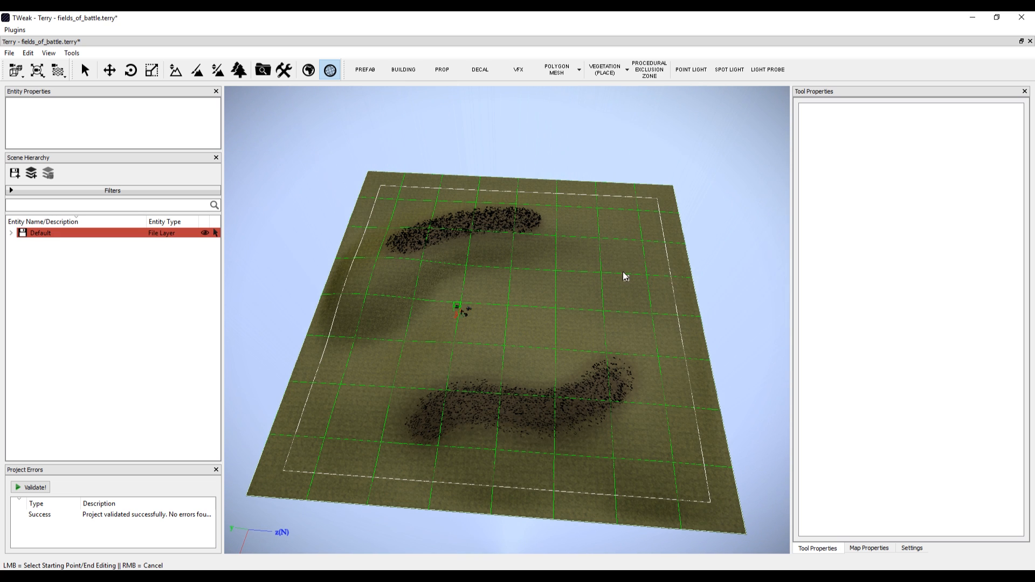
{"action": "mouse_move", "coordinate": [301, 416]}
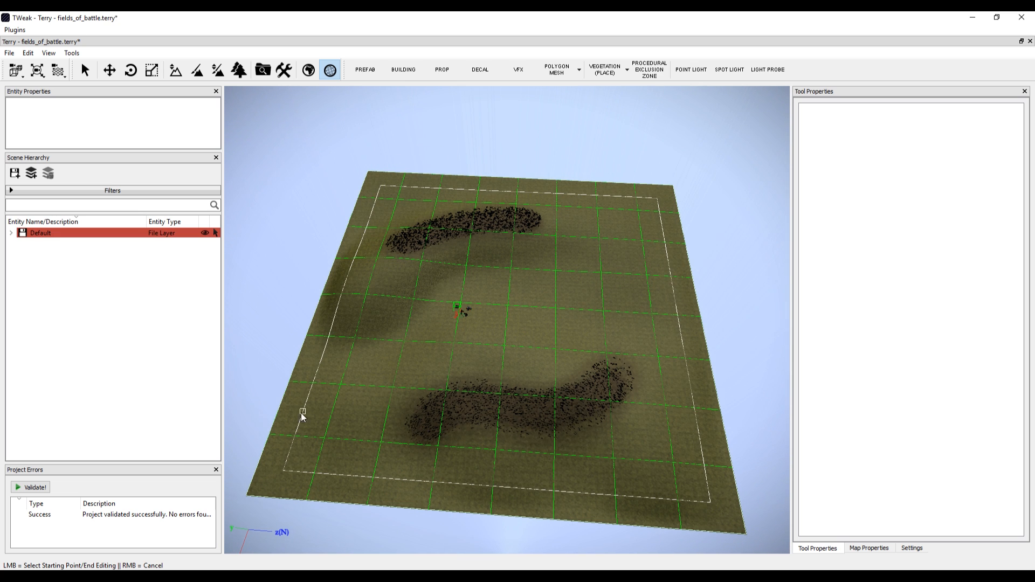
{"action": "mouse_move", "coordinate": [608, 314]}
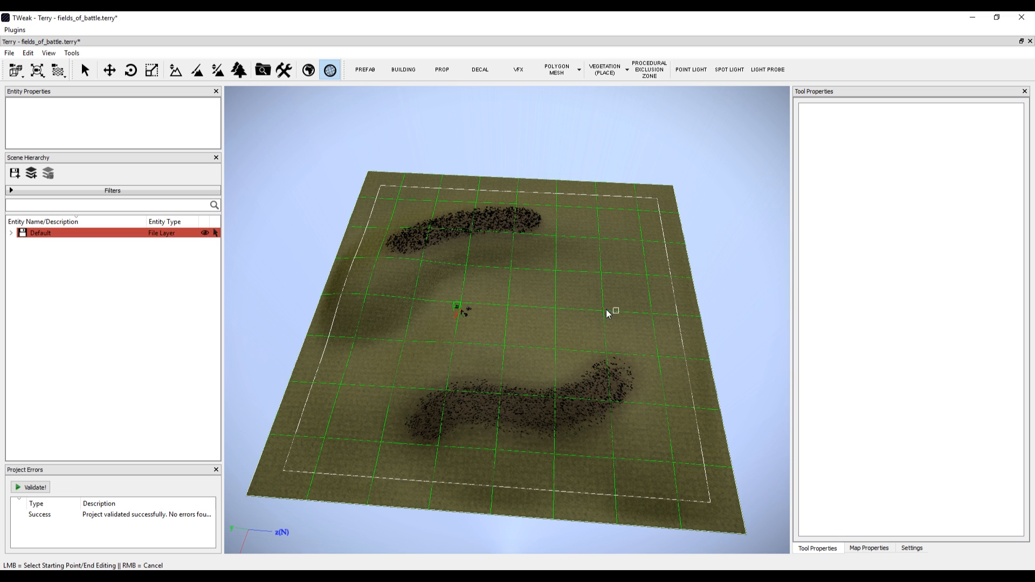
{"action": "mouse_move", "coordinate": [313, 232]}
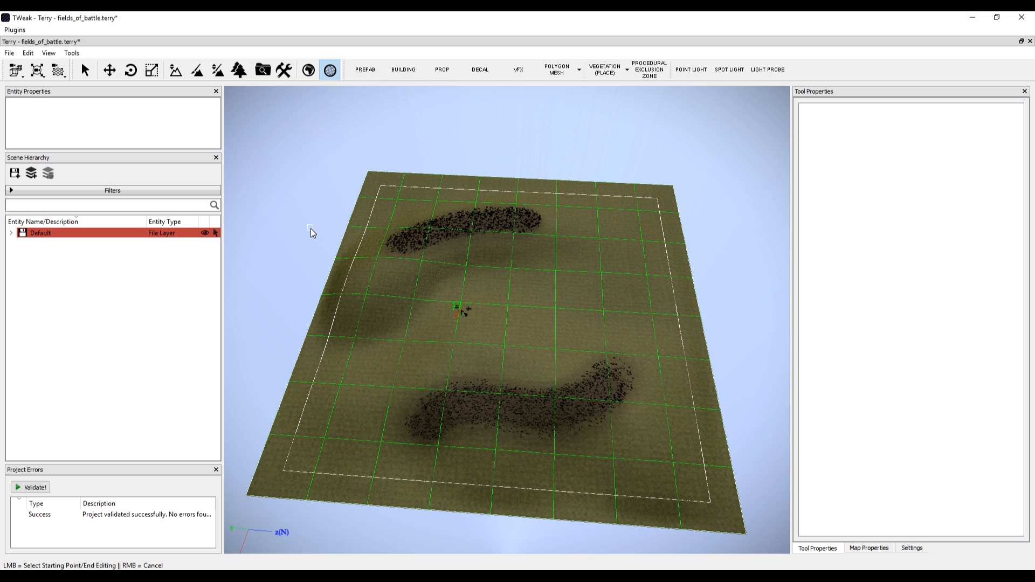
{"action": "left_click", "coordinate": [9, 52]}
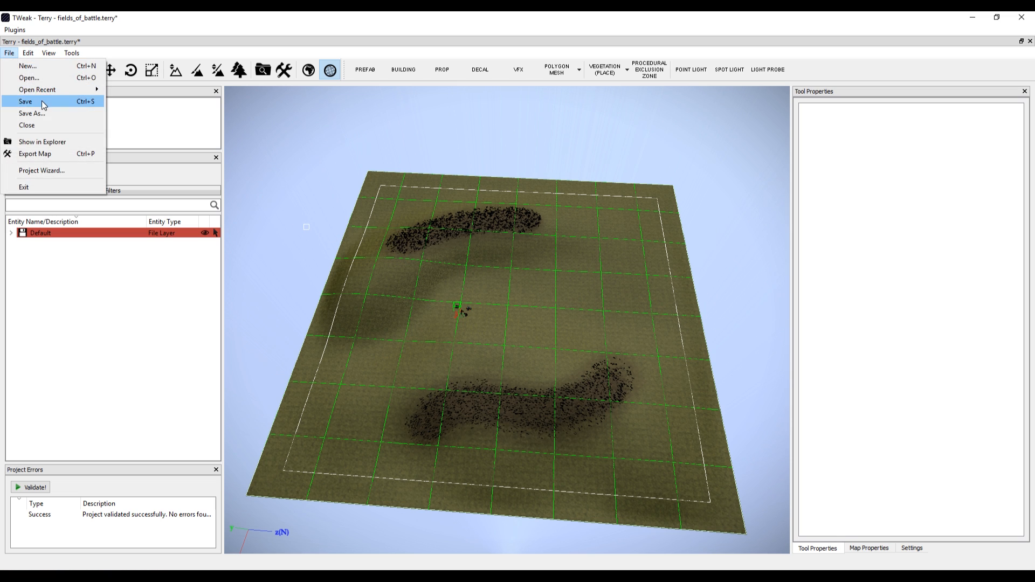
{"action": "left_click", "coordinate": [25, 101]}
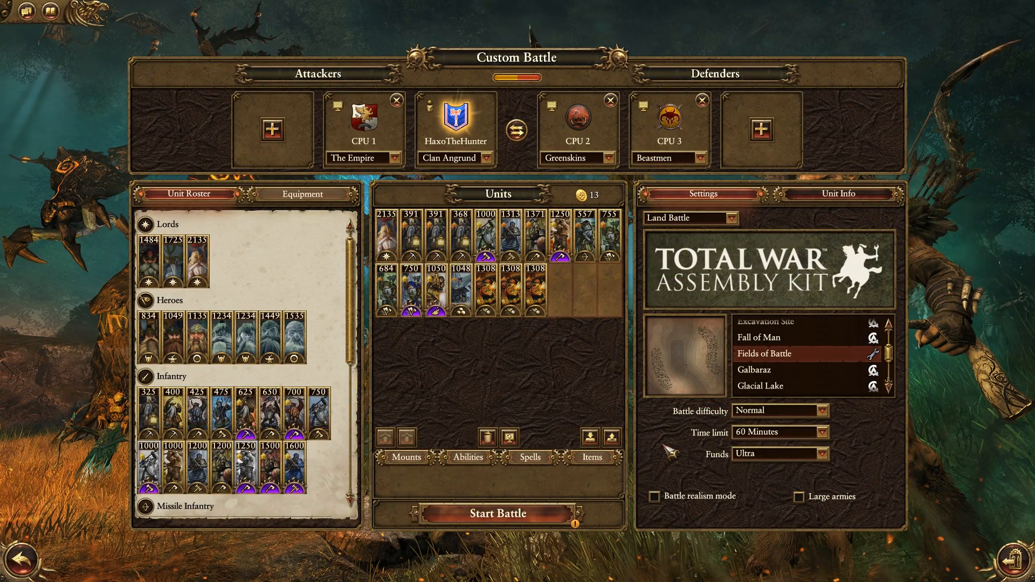
{"action": "mouse_move", "coordinate": [729, 396]}
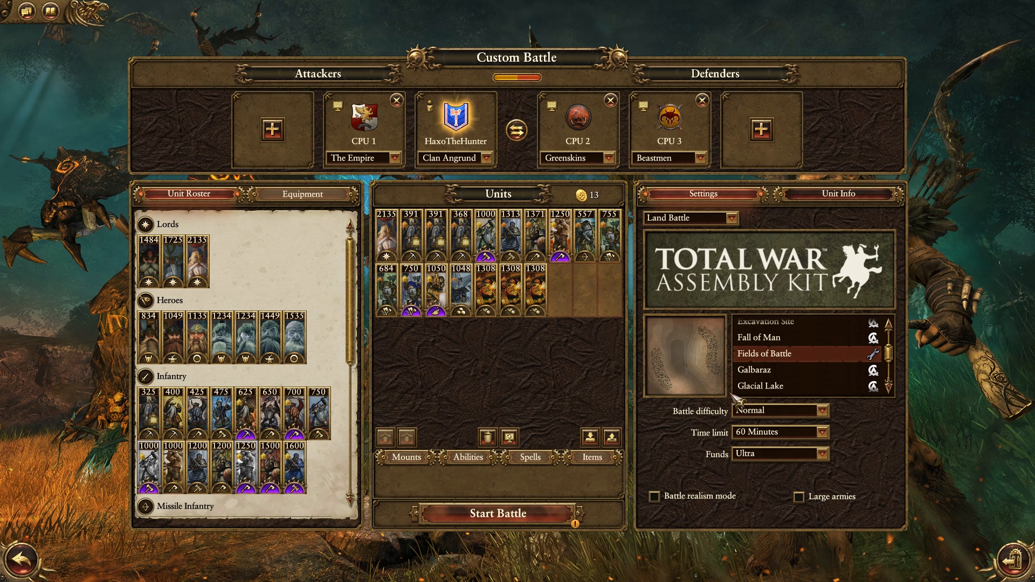
{"action": "mouse_move", "coordinate": [664, 324]}
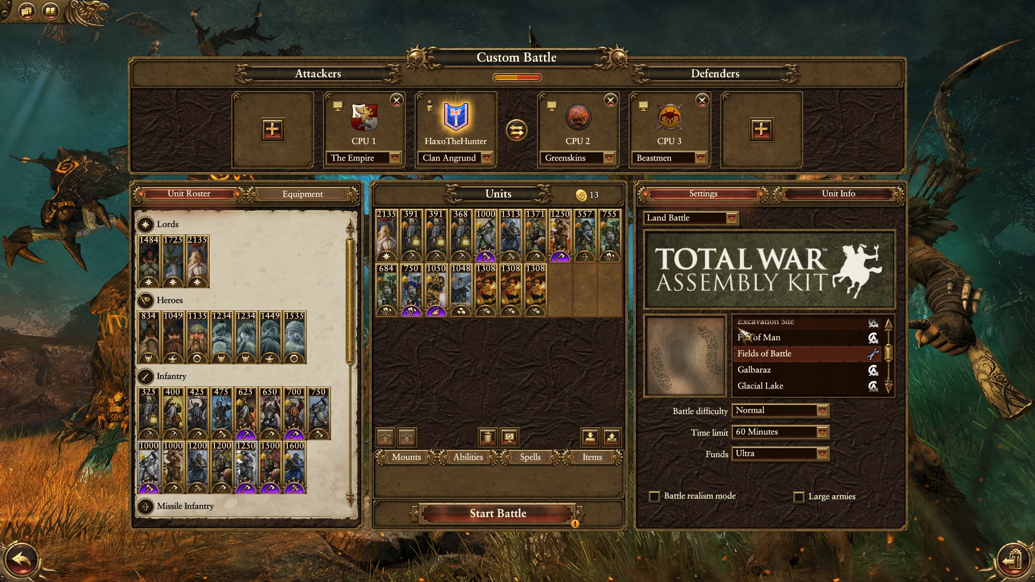
Reselect the Fields of Battle map and start the battle from deployment
{"action": "left_click", "coordinate": [500, 514]}
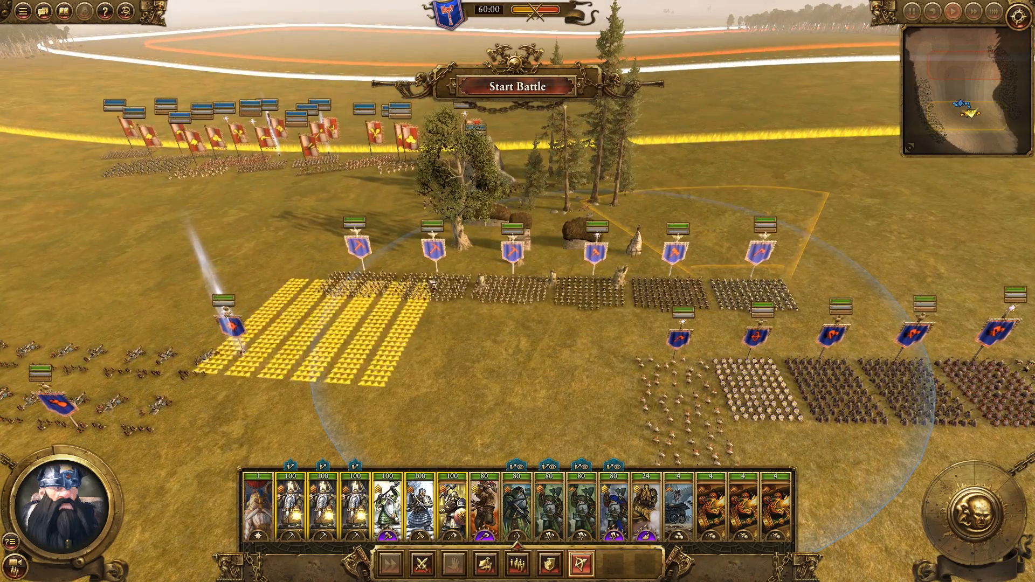
{"action": "left_click", "coordinate": [518, 85]}
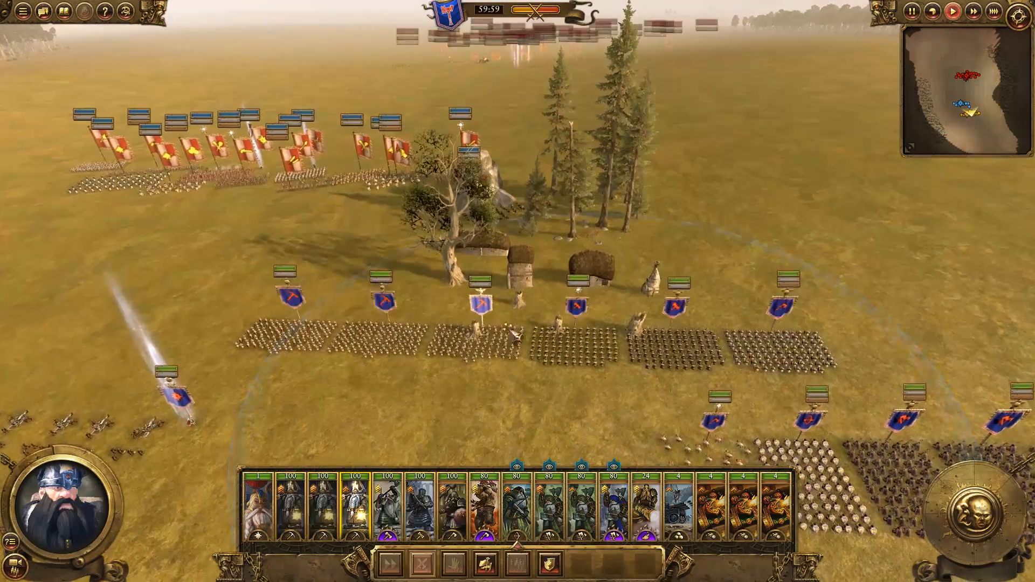